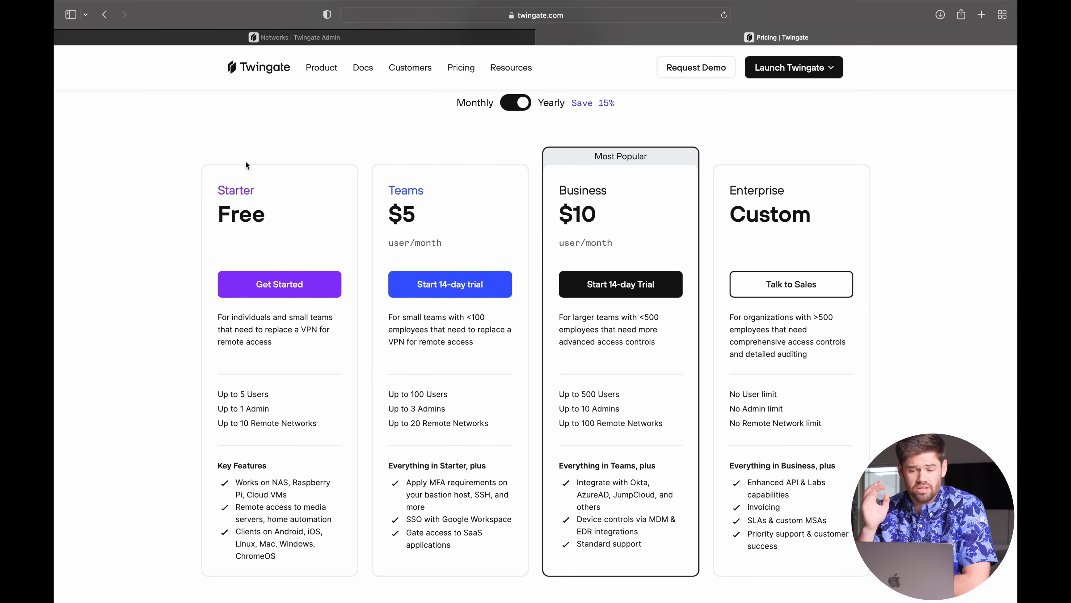
pyautogui.moveTo(222, 391)
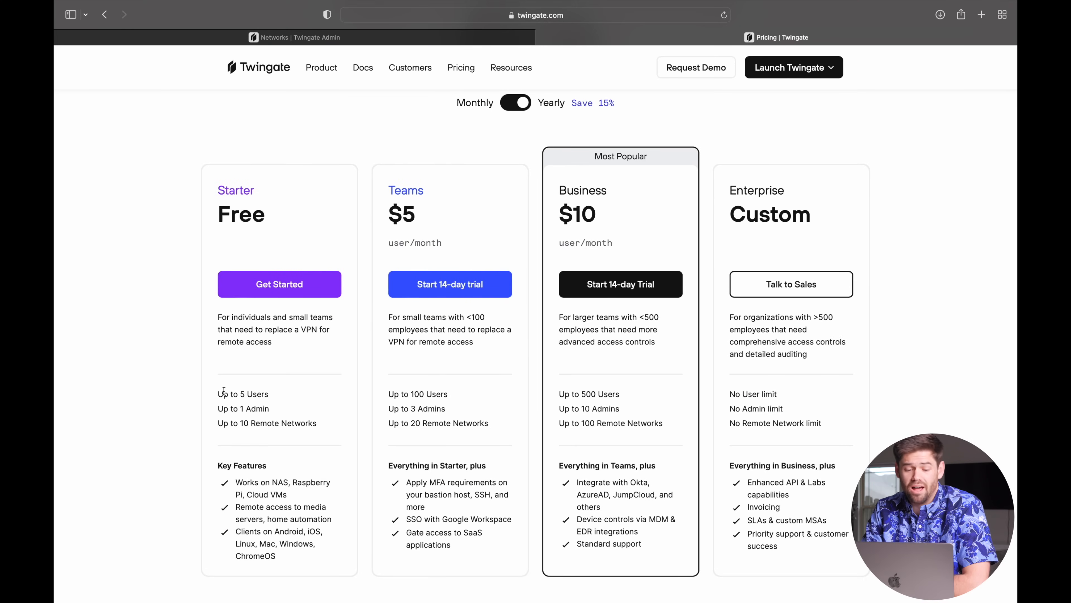
pyautogui.moveTo(325, 429)
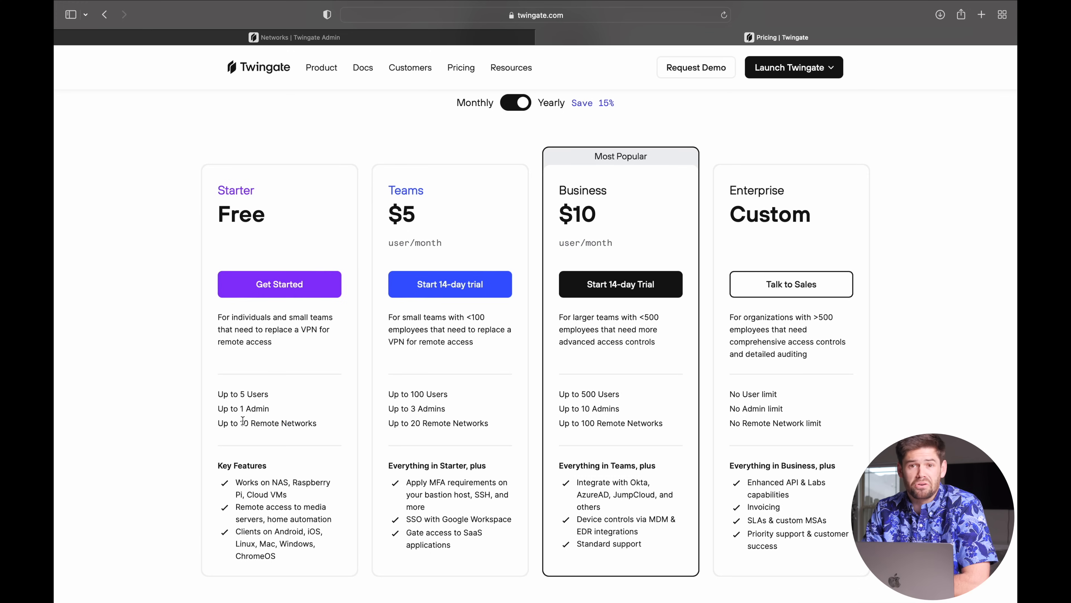
pyautogui.moveTo(286, 458)
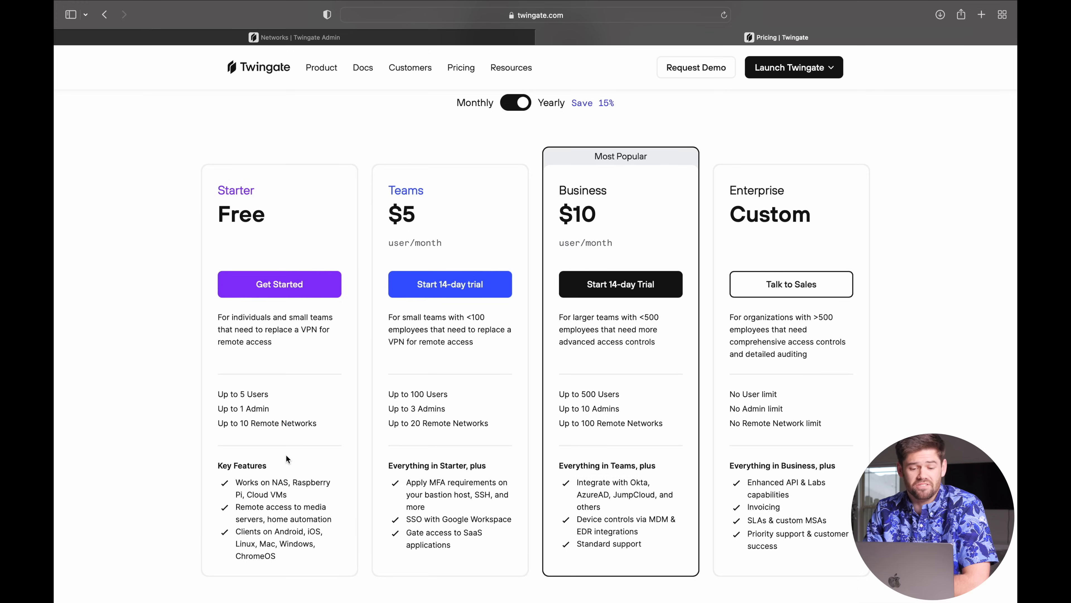
pyautogui.moveTo(322, 432)
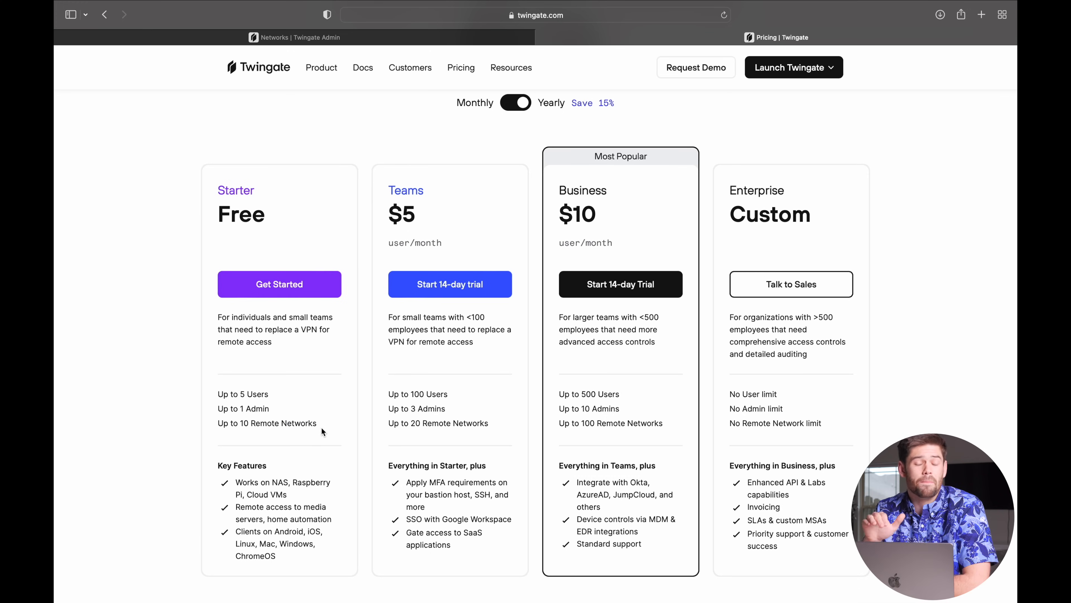
# - Move from the Twingate pricing page to the Synology NAS remote-access guide at Prerequisites
pyautogui.click(125, 15)
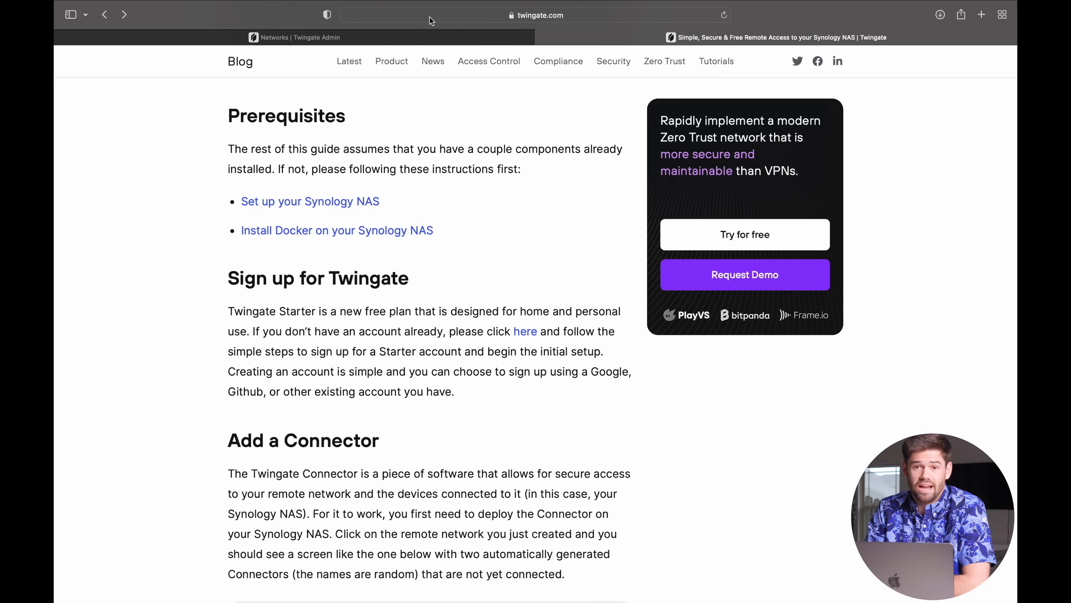
pyautogui.moveTo(426, 166)
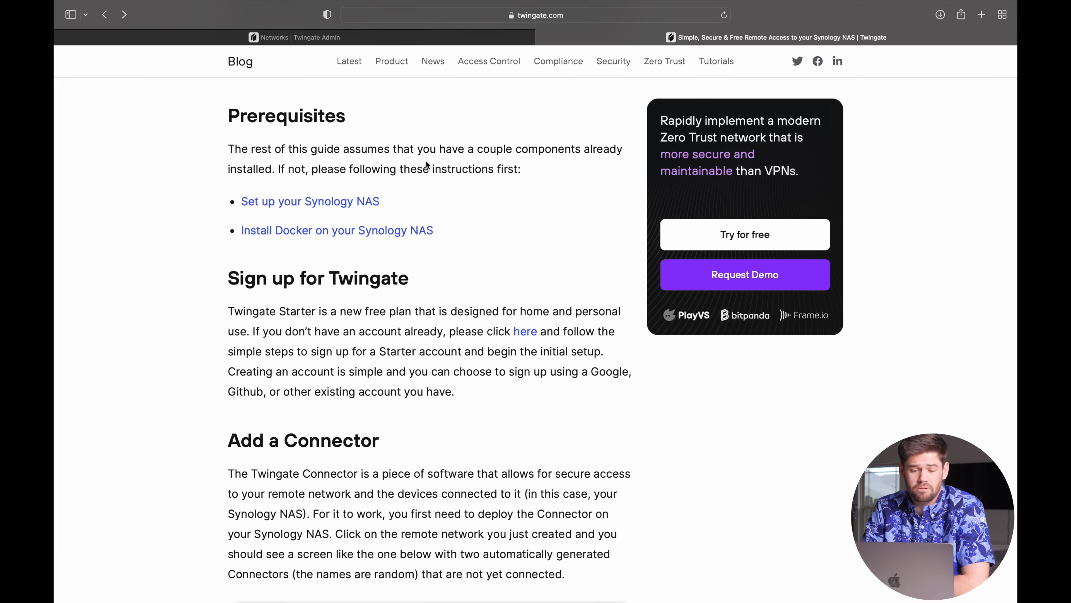
pyautogui.moveTo(455, 237)
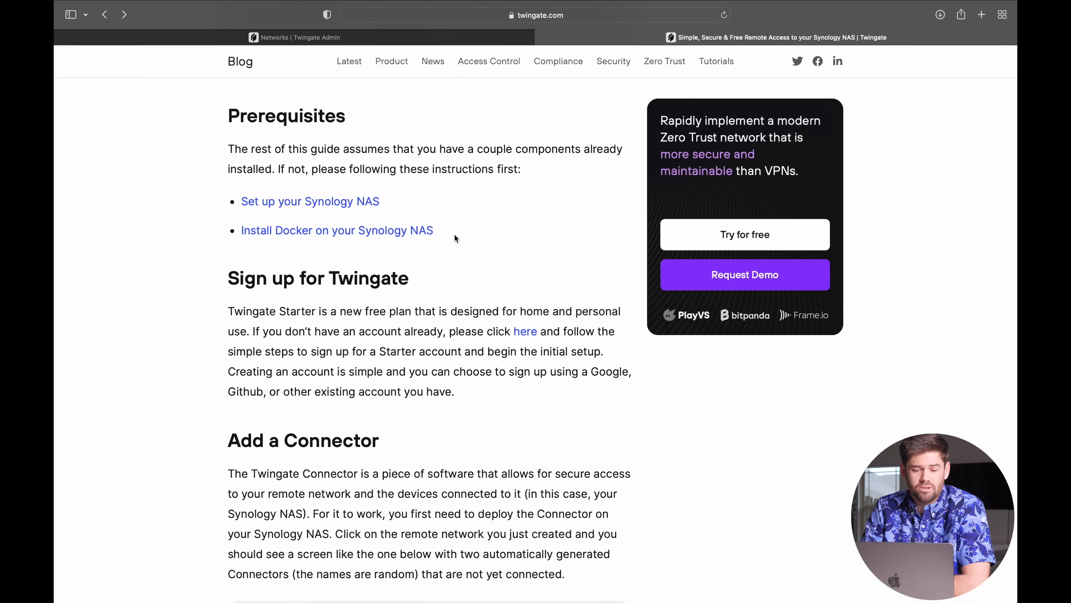
pyautogui.moveTo(493, 303)
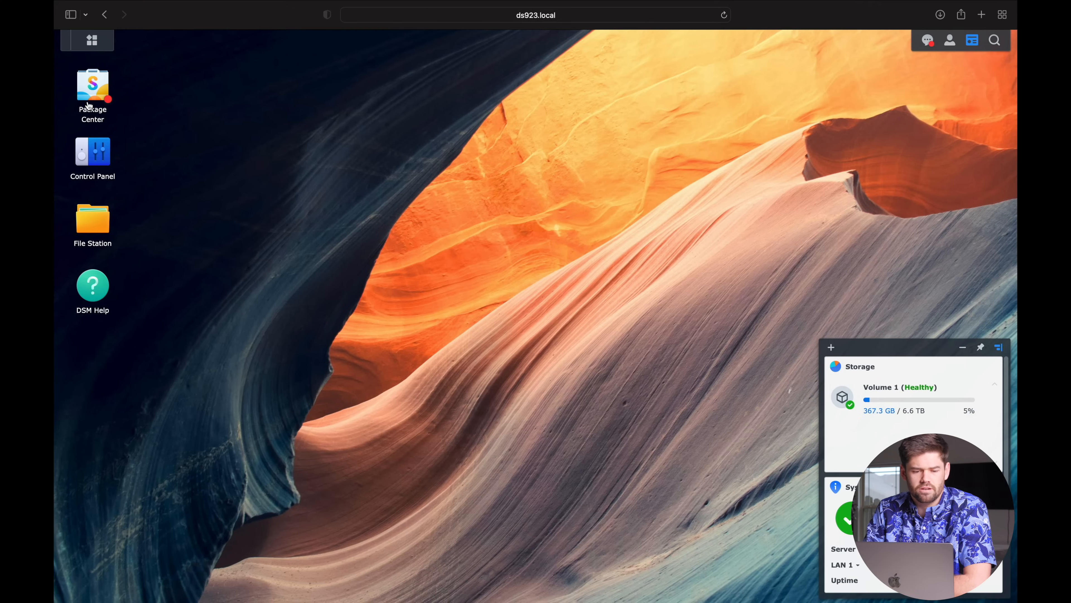
# - In Package Center, search 'docker' and confirm Docker shows as installed on the NAS
pyautogui.doubleClick(92, 85)
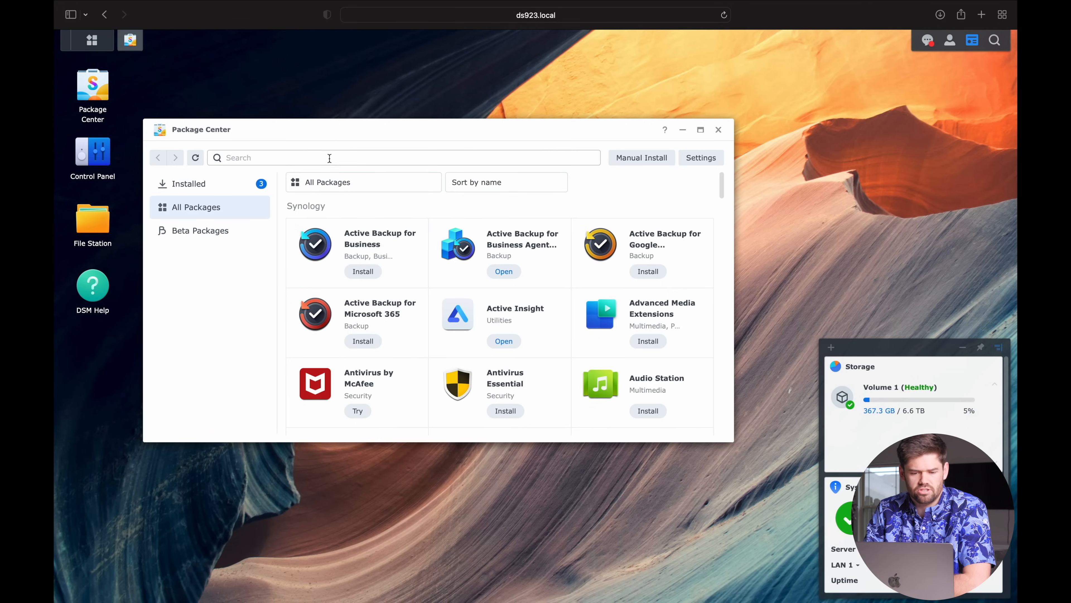
pyautogui.write('docker')
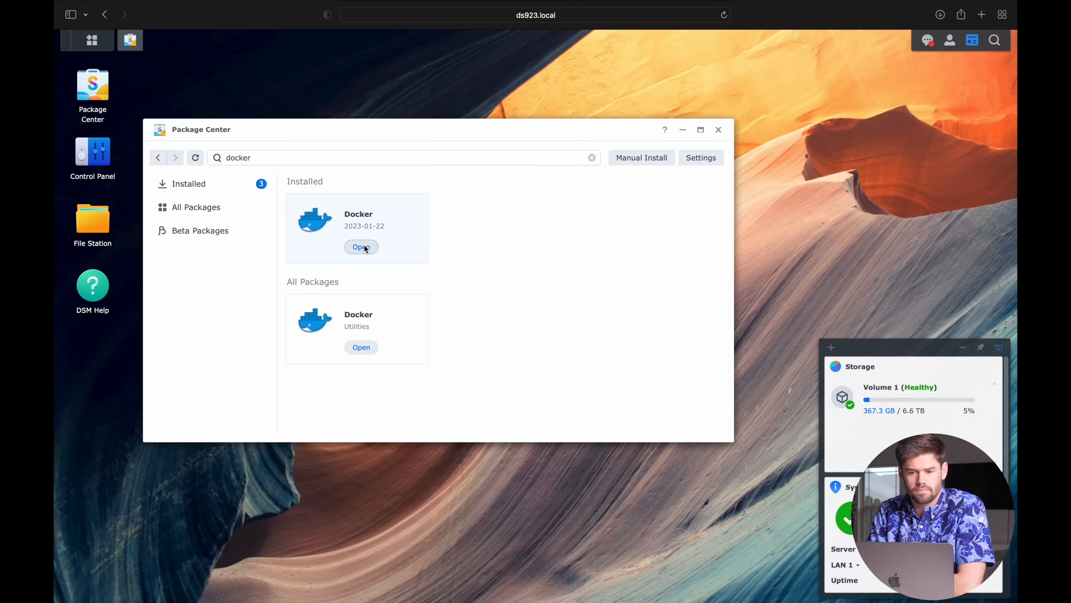
pyautogui.click(361, 247)
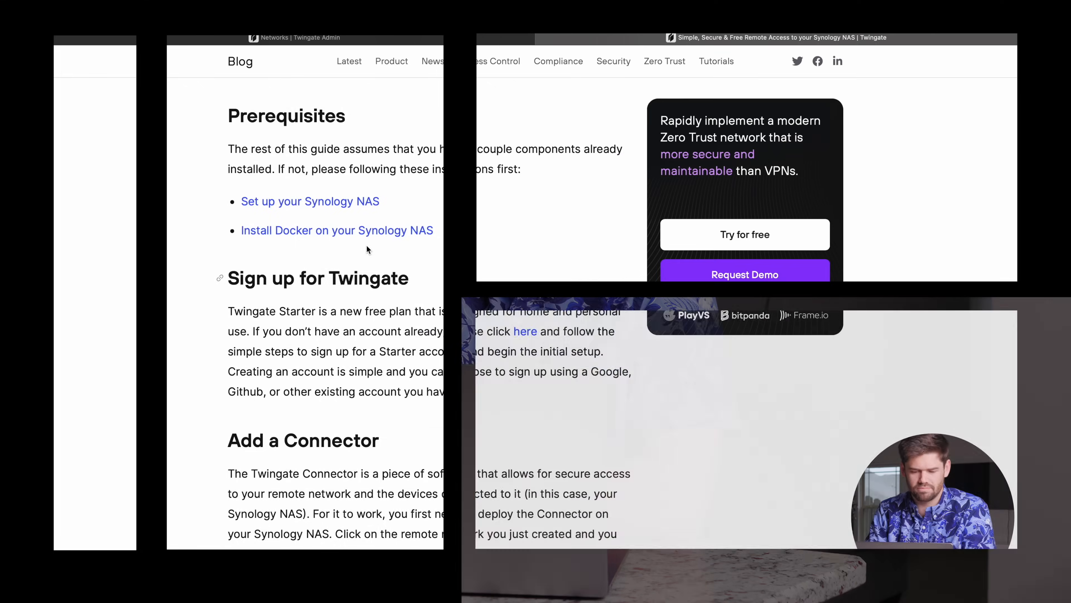
# - Scroll the guide to the 'Add a Connector' section before switching to Twingate Admin
pyautogui.scroll(-3)
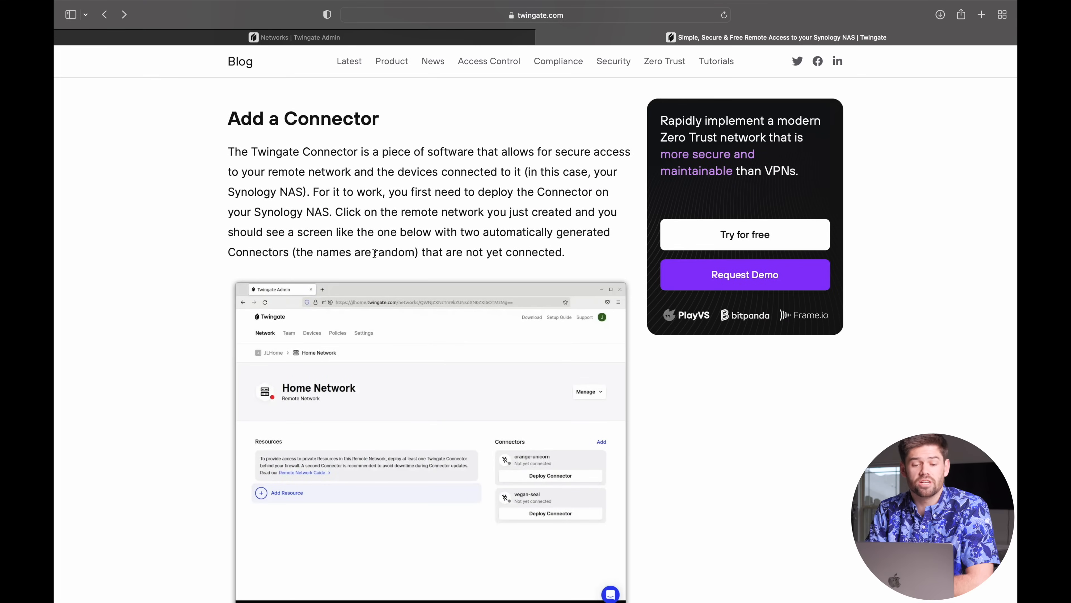
pyautogui.moveTo(406, 143)
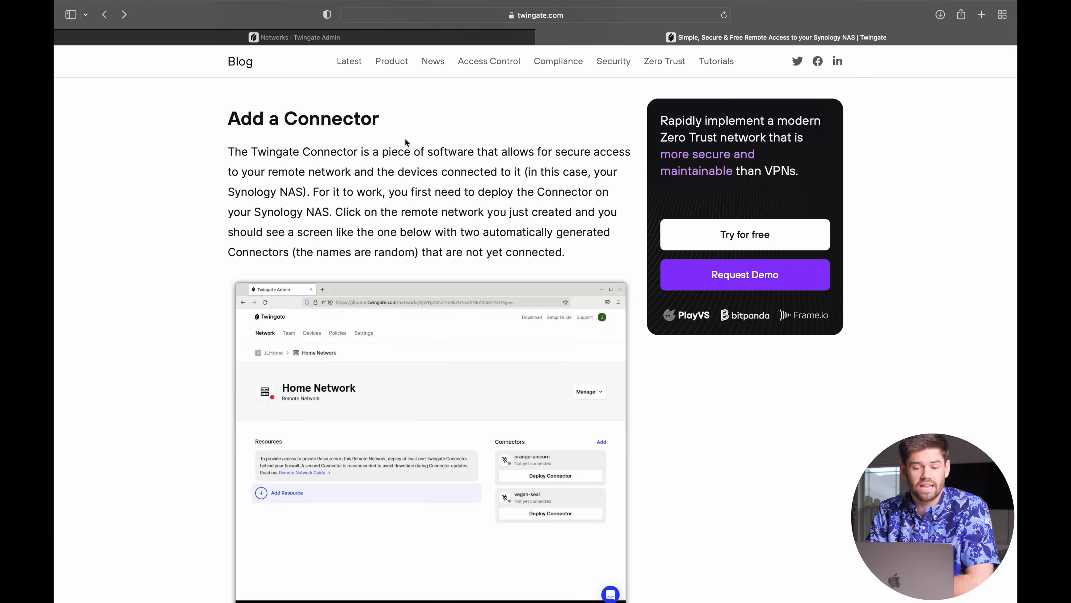
pyautogui.moveTo(381, 151)
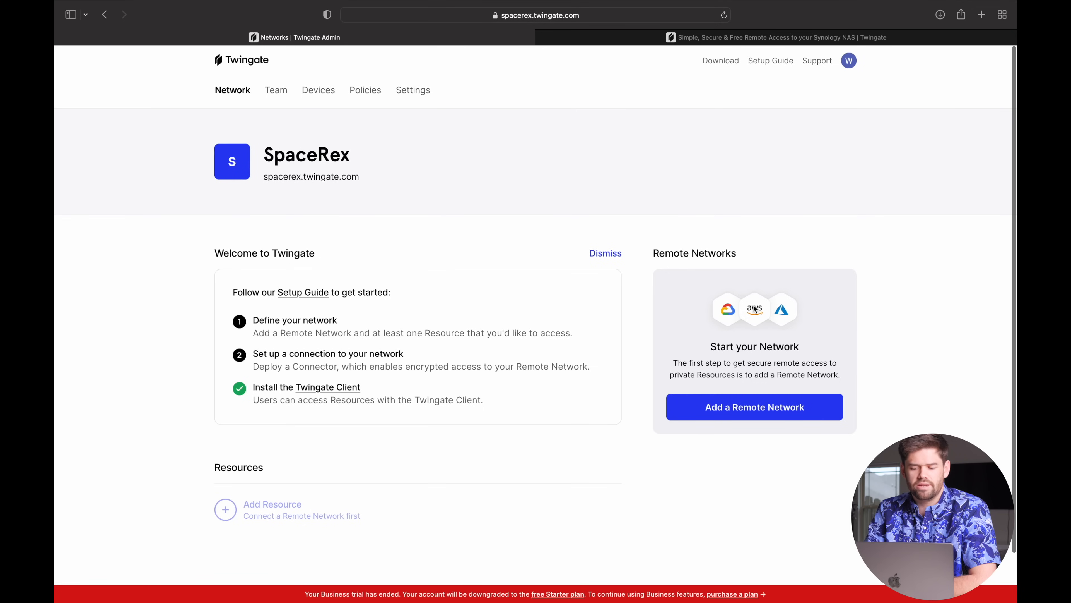
pyautogui.moveTo(702, 231)
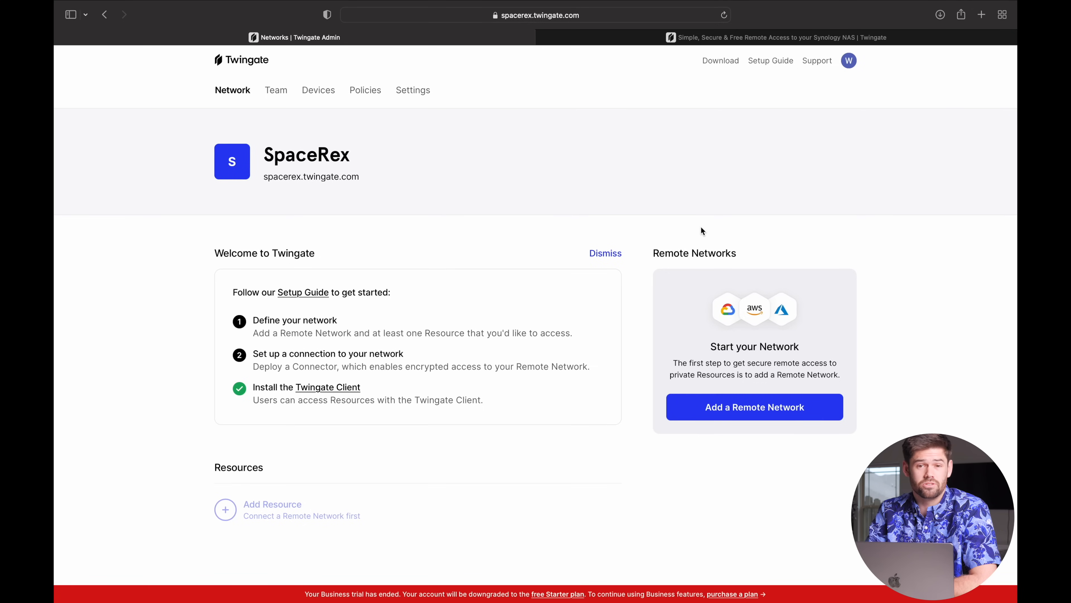
pyautogui.moveTo(718, 429)
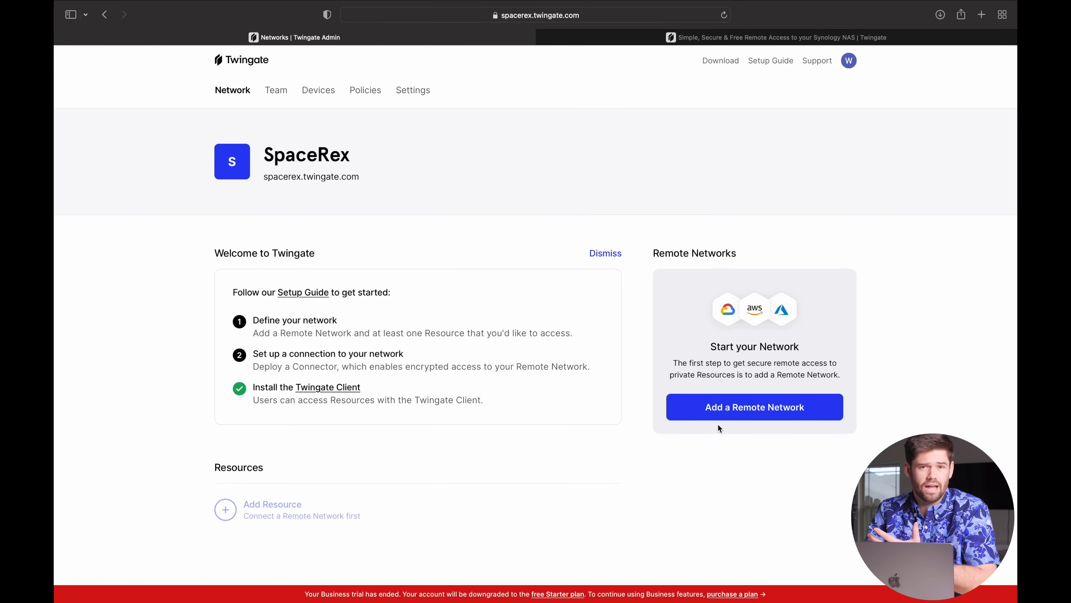
# - Add an On Premise remote network named Home and dismiss the creation confirmation
pyautogui.click(754, 407)
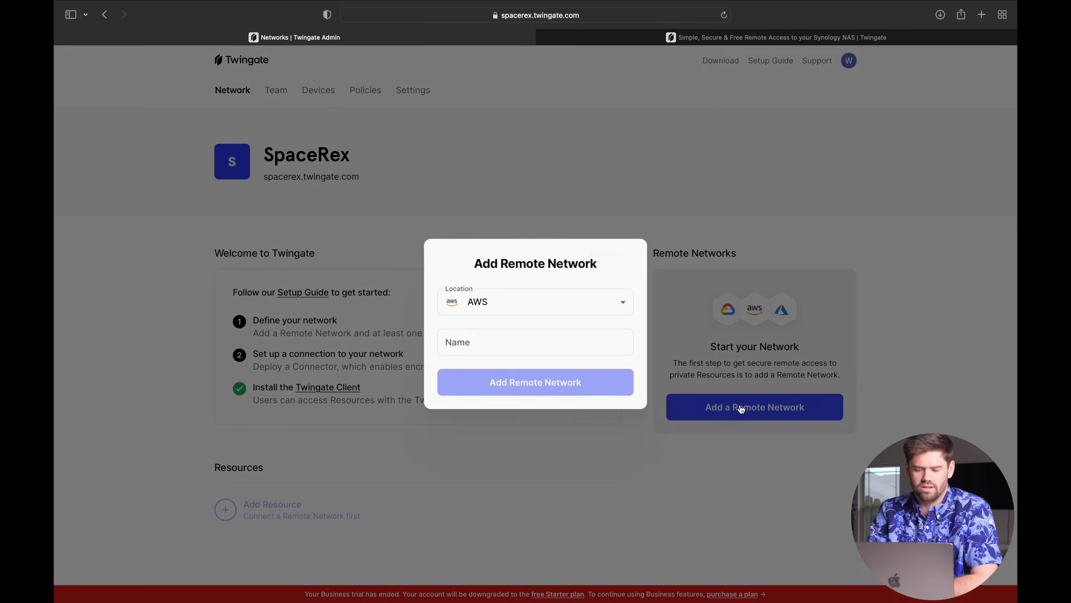
pyautogui.click(535, 301)
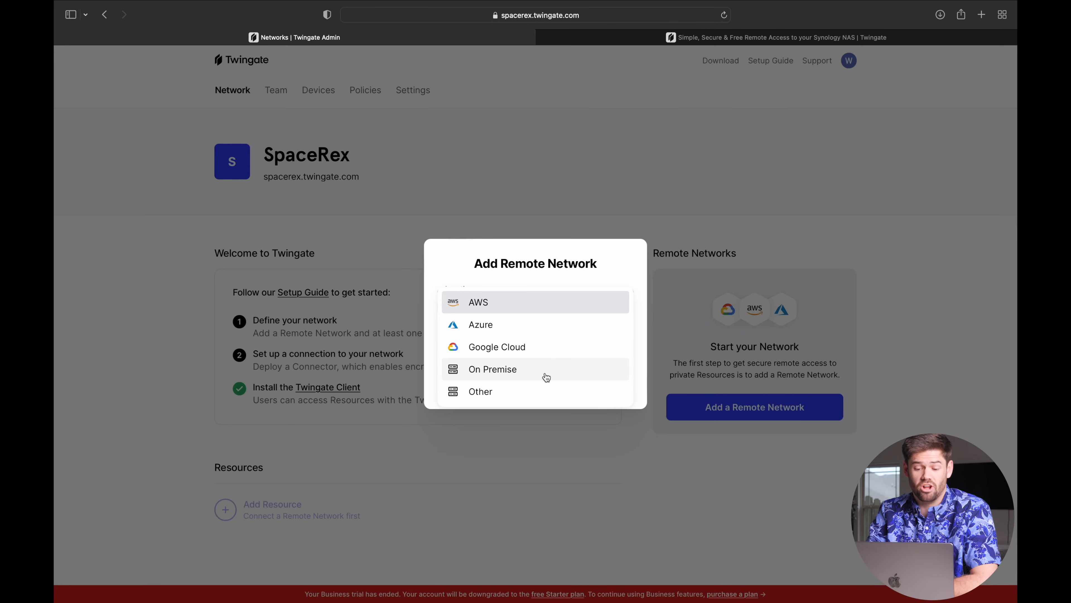
pyautogui.click(492, 369)
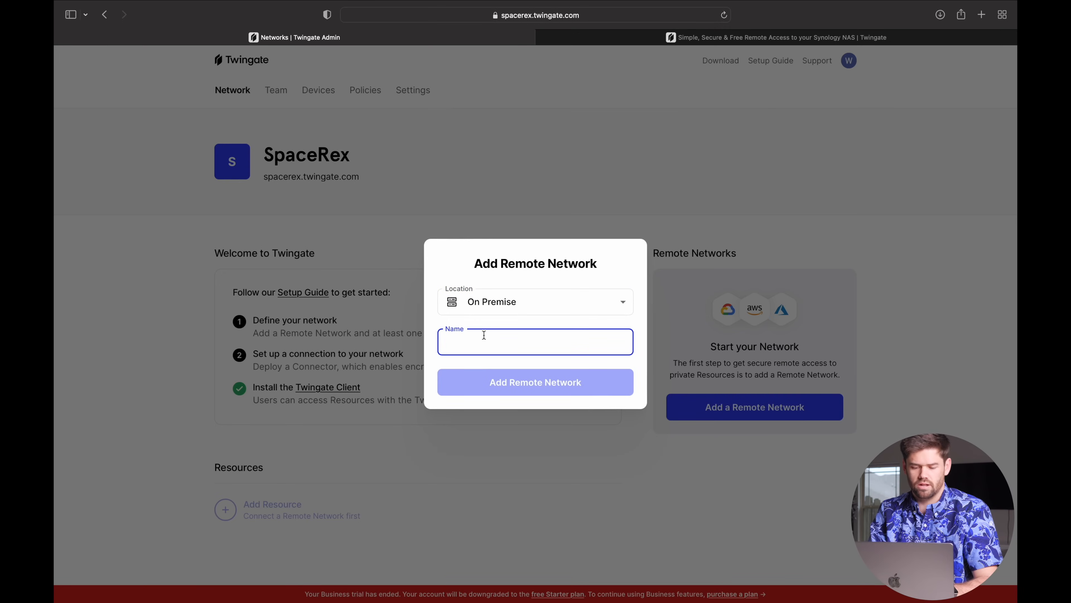
pyautogui.write('Home')
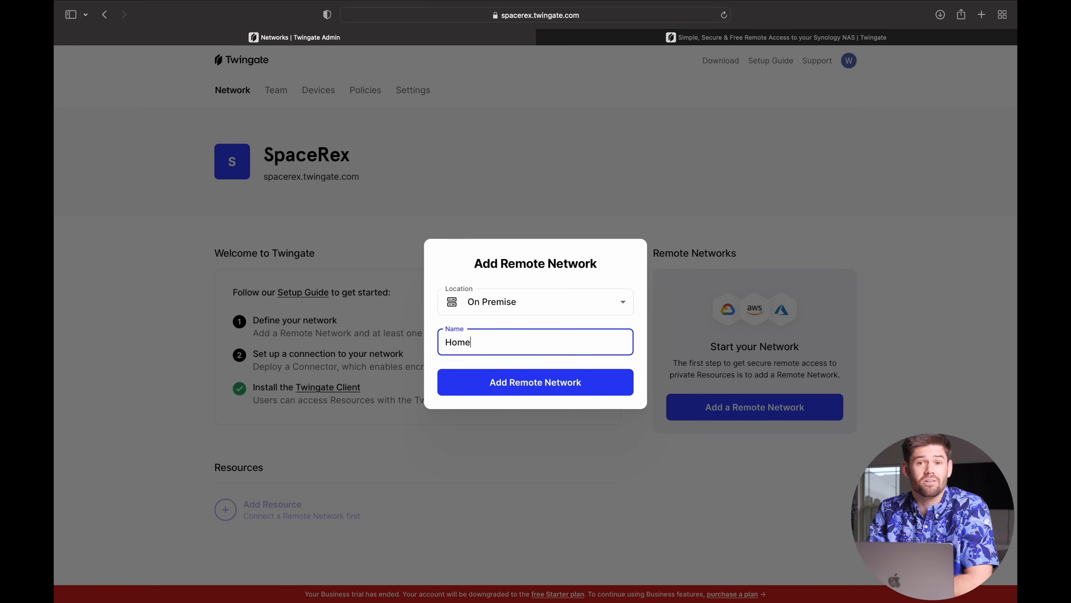
pyautogui.click(535, 382)
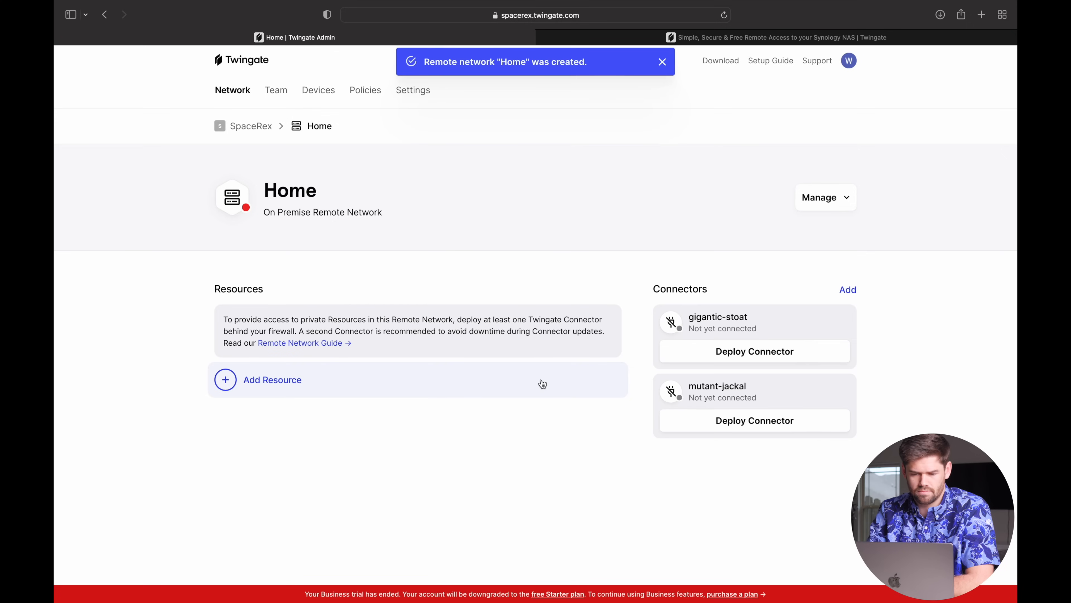
pyautogui.moveTo(511, 123)
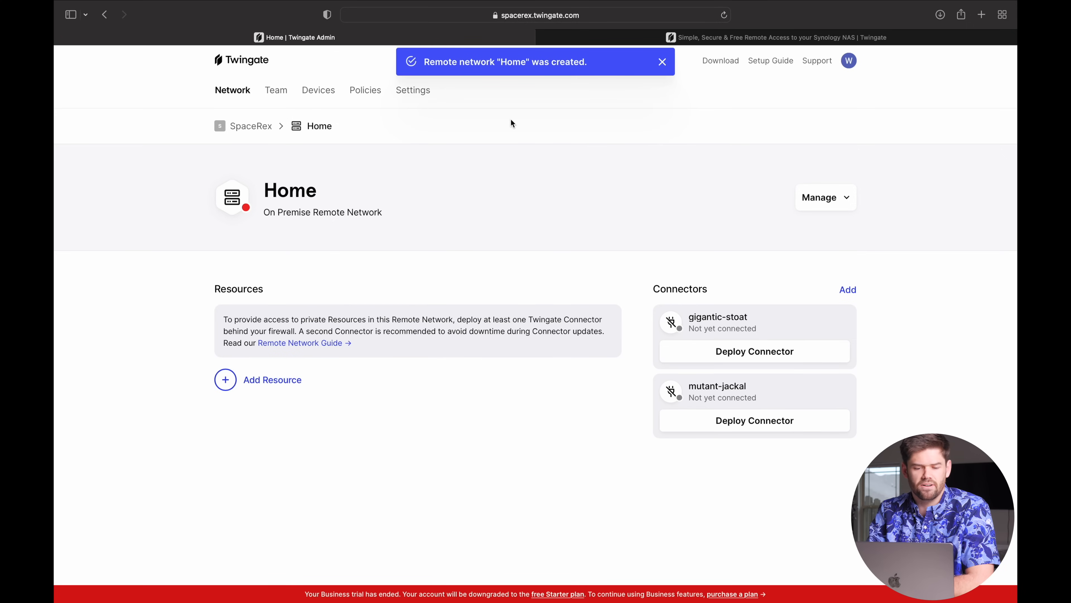
pyautogui.moveTo(576, 315)
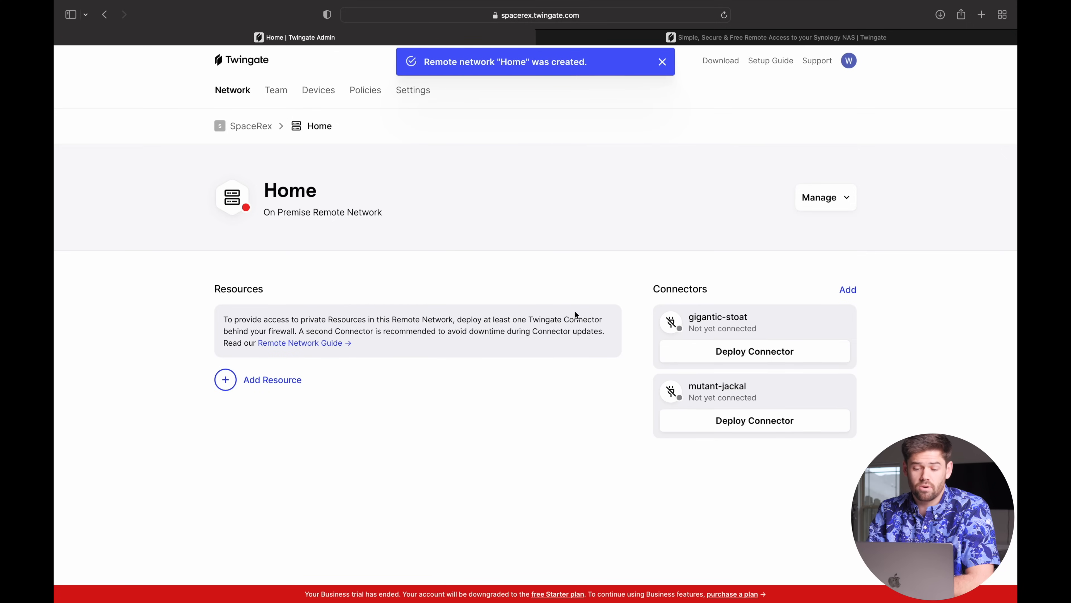
pyautogui.click(661, 61)
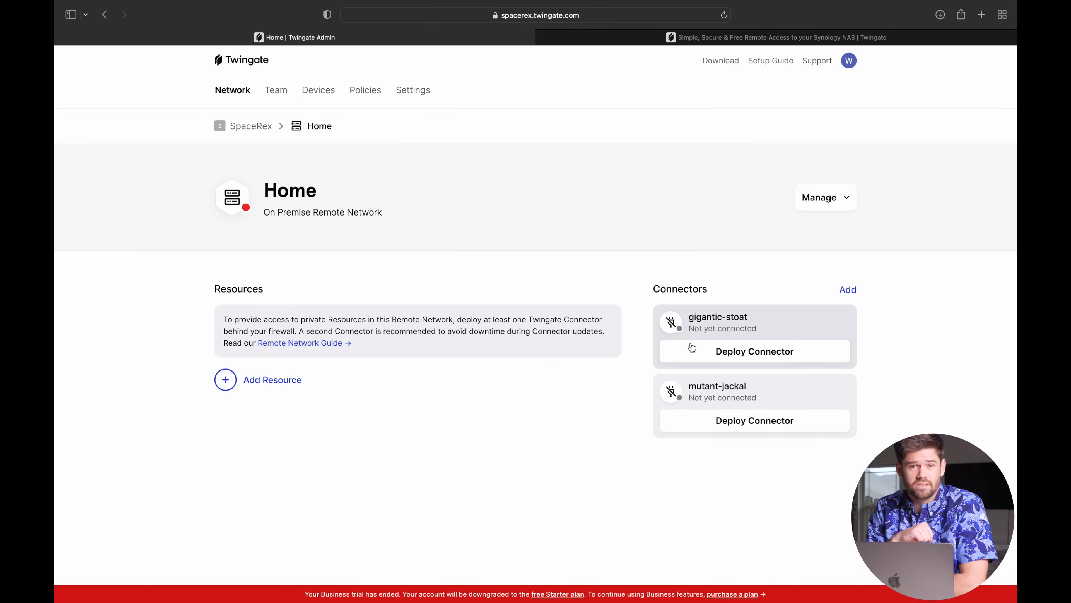
pyautogui.moveTo(738, 325)
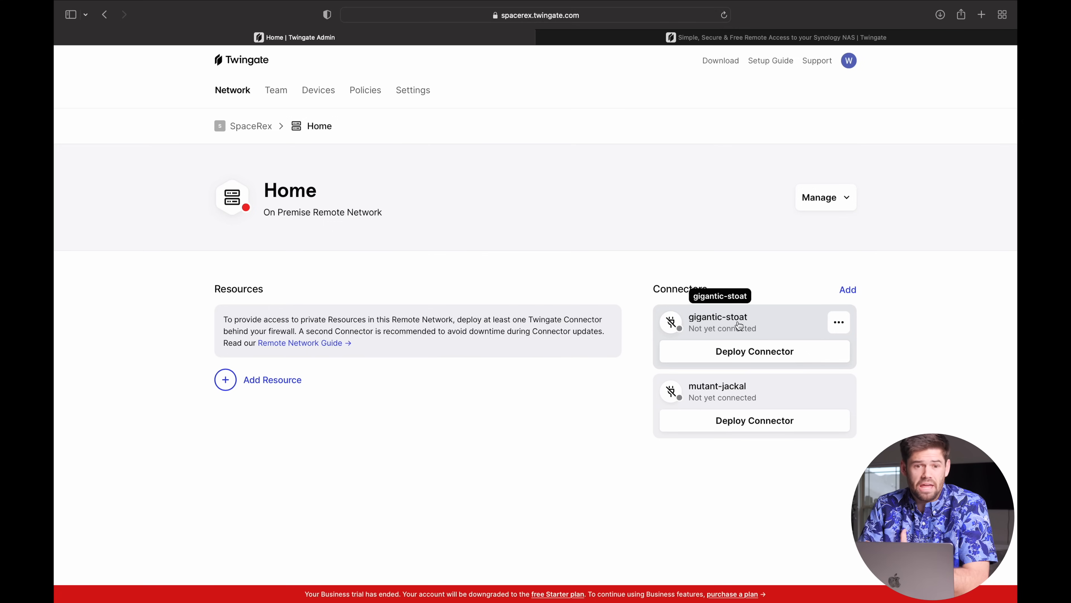
pyautogui.moveTo(745, 398)
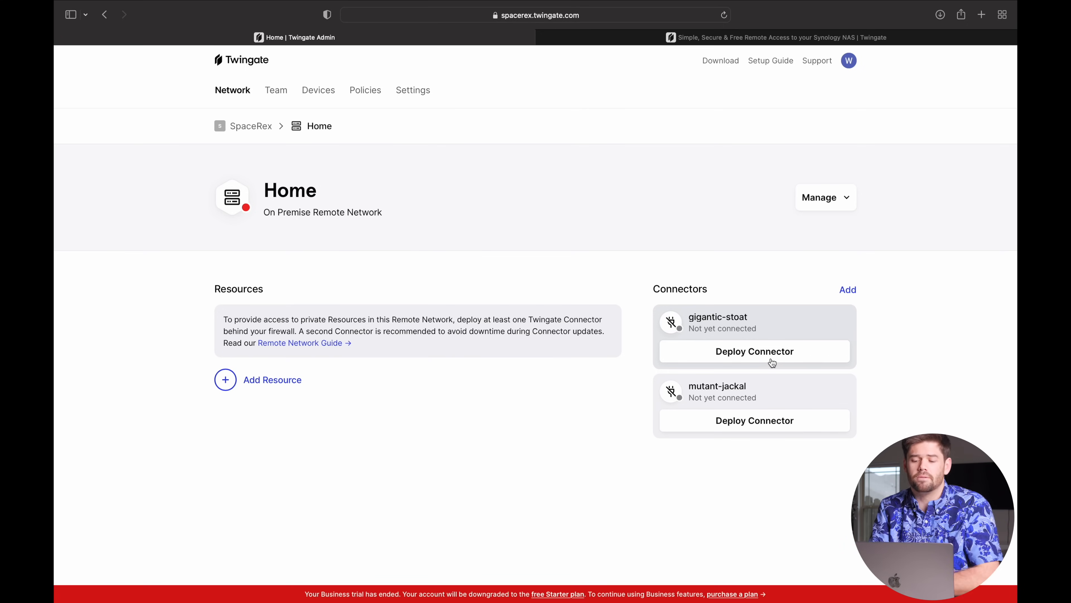
pyautogui.moveTo(757, 362)
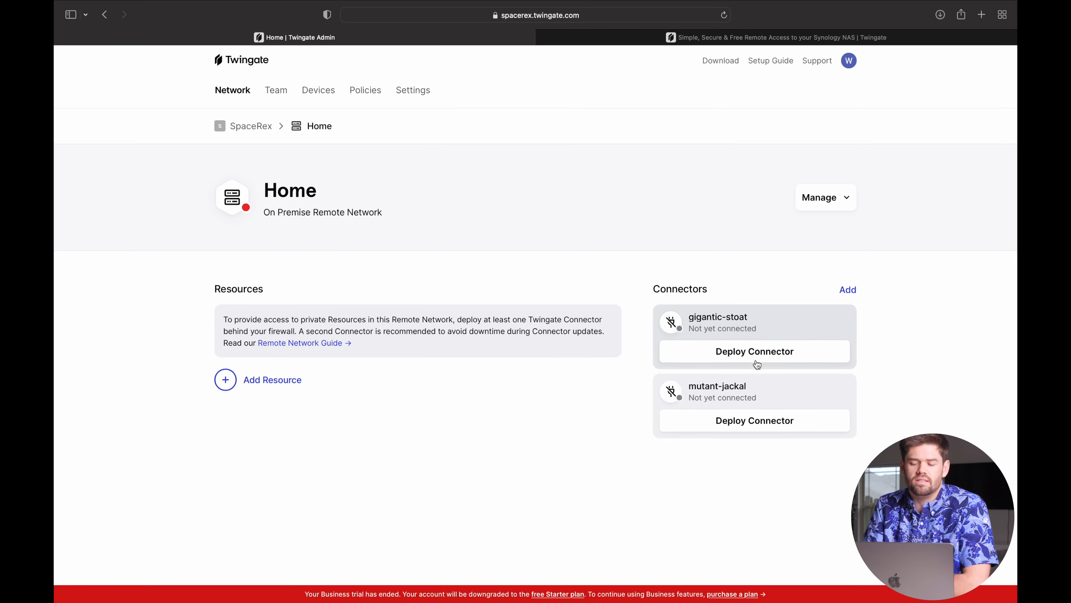
# - Deploy the gigantic-stoat connector, authenticate, and reveal its generated Access and Refresh tokens
pyautogui.click(754, 351)
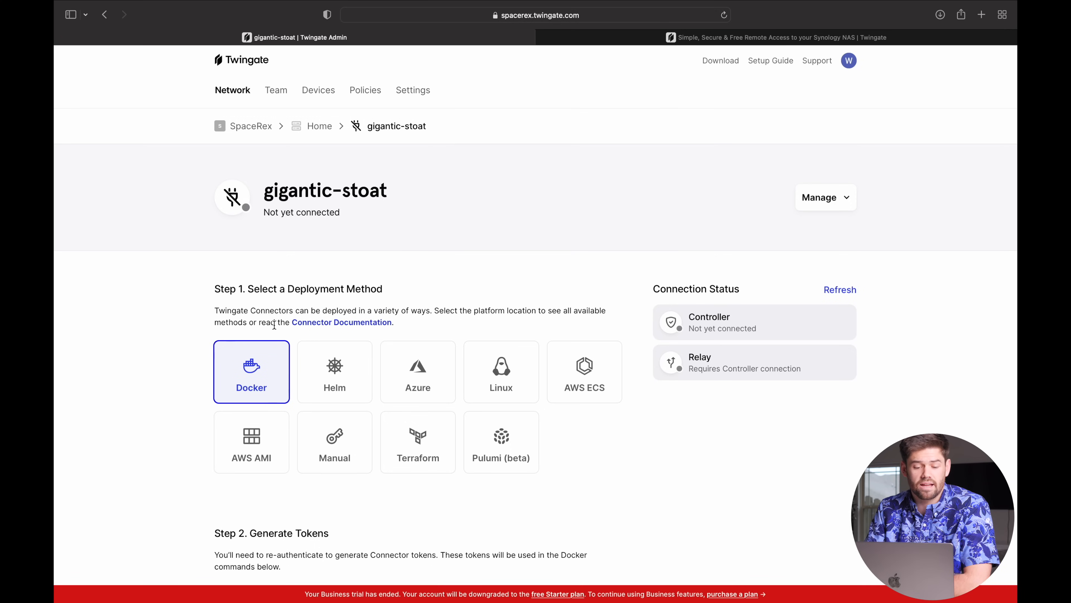
pyautogui.scroll(-3)
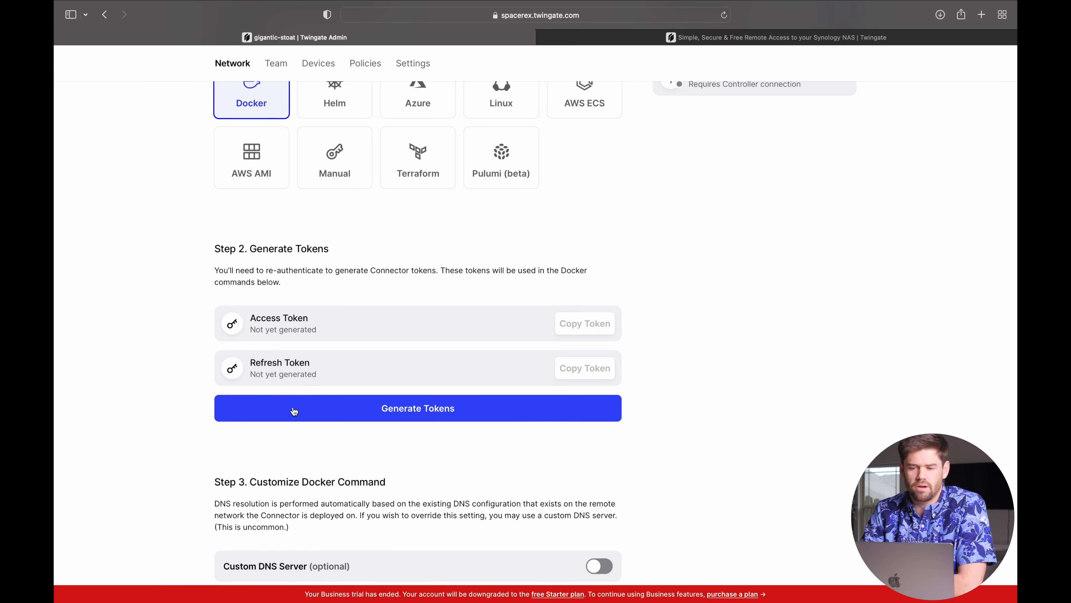
pyautogui.scroll(-3)
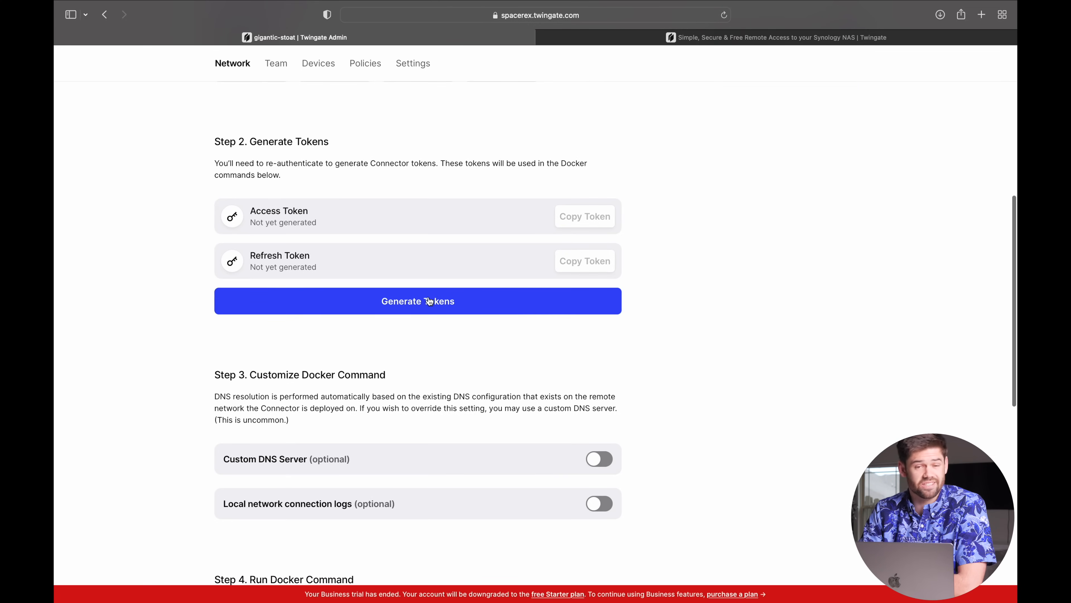
pyautogui.click(418, 301)
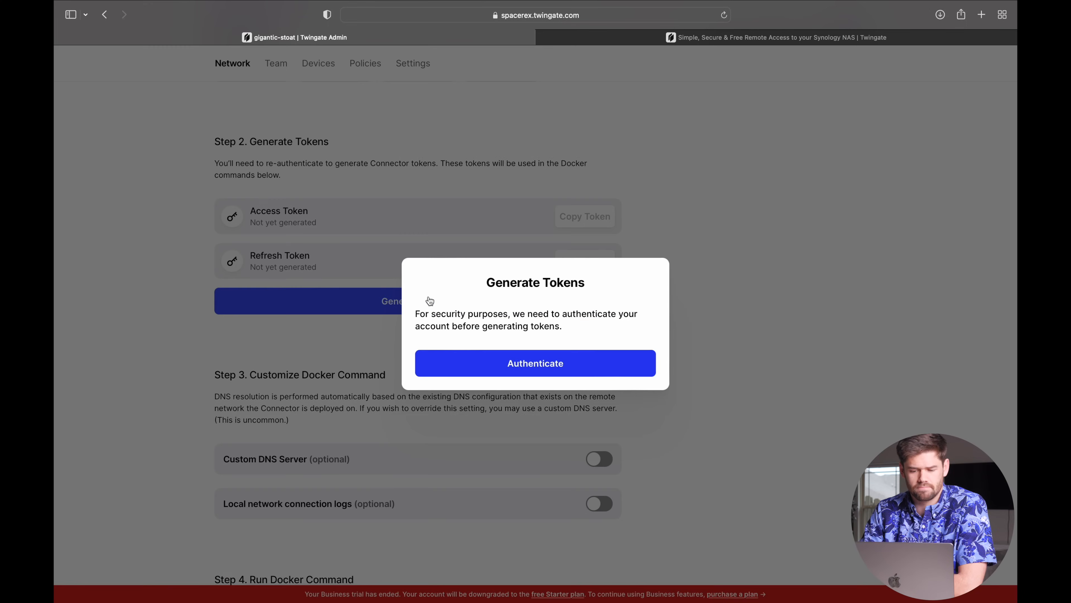
pyautogui.click(535, 362)
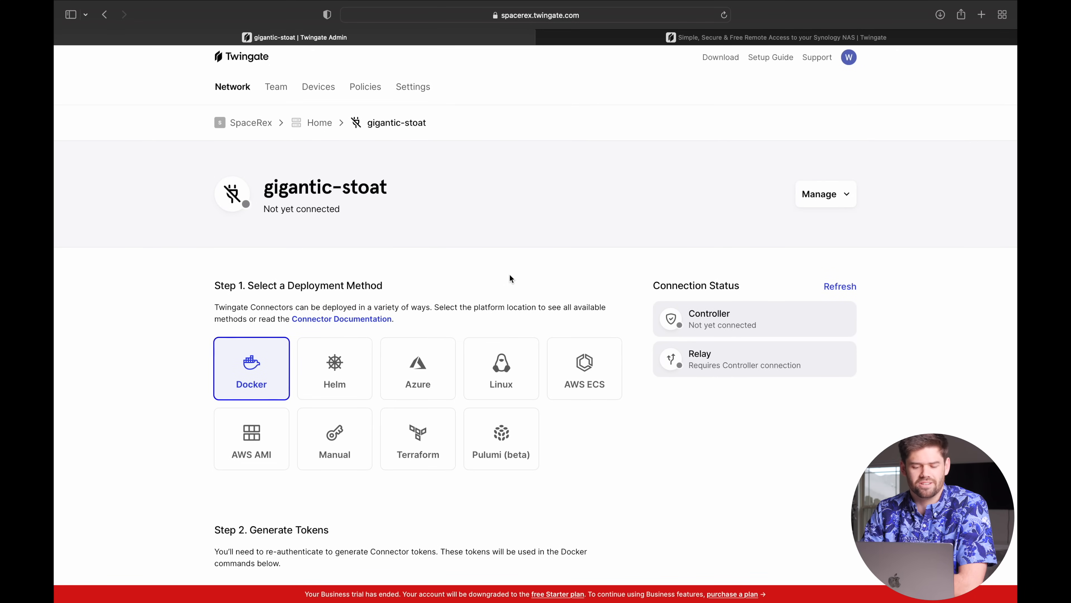
pyautogui.scroll(-3)
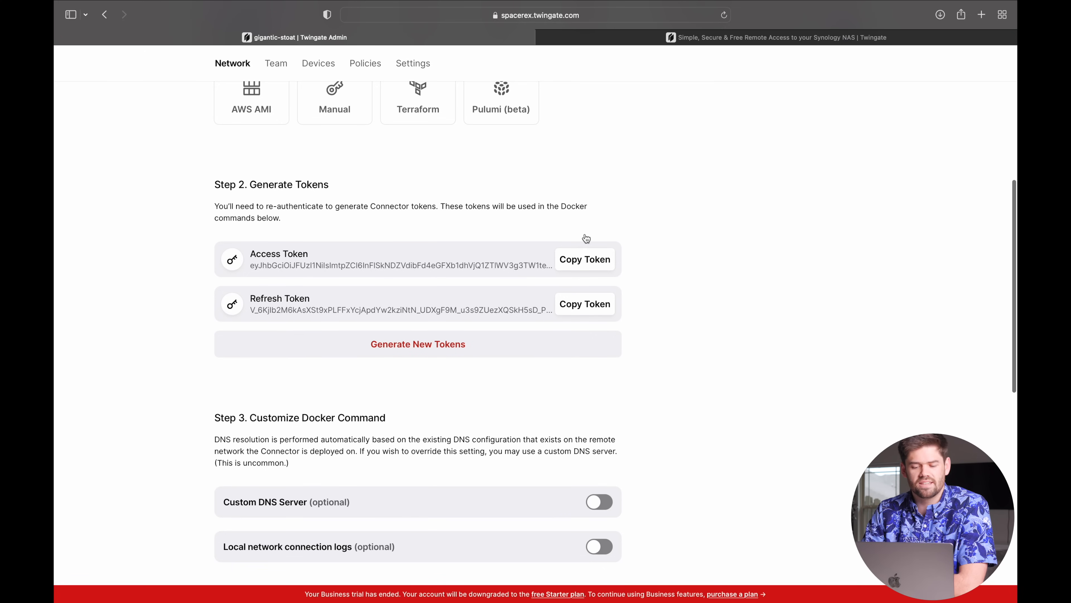
pyautogui.moveTo(295, 231)
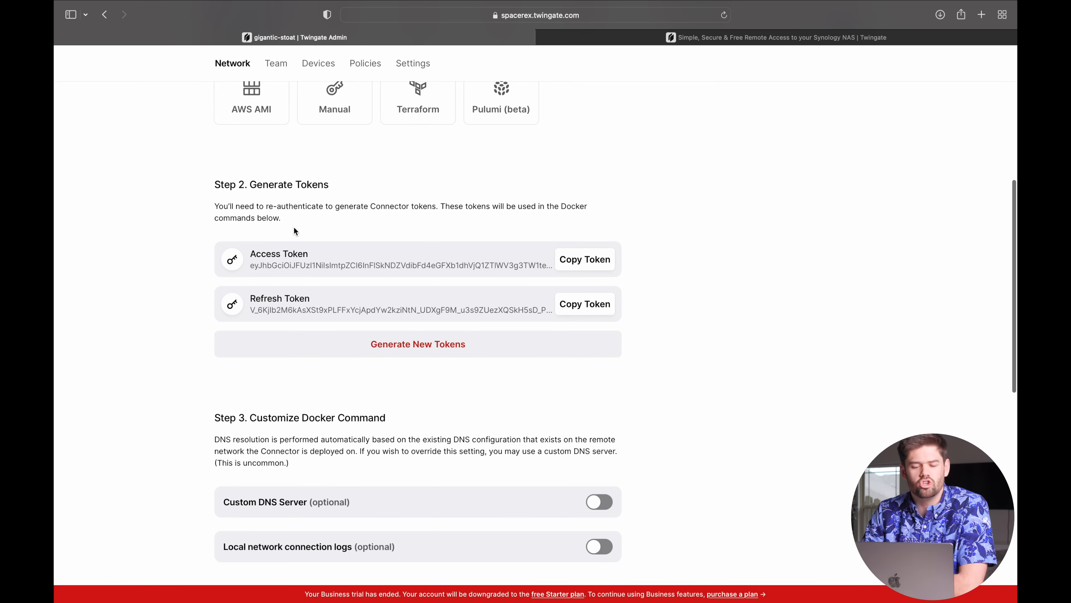
pyautogui.moveTo(314, 375)
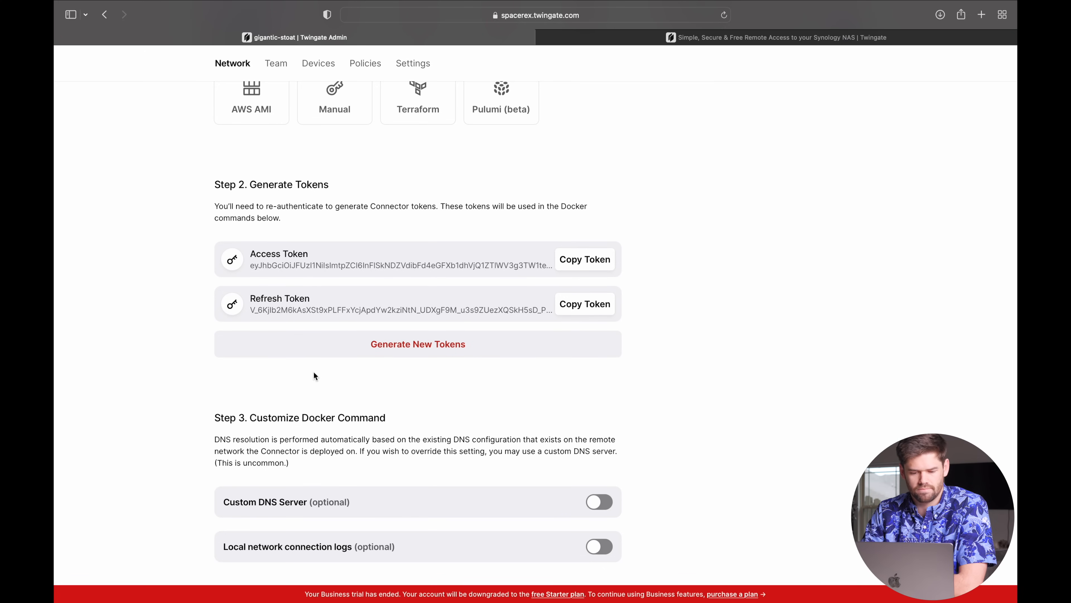
# - In DSM Docker Registry, download twingate/connector at tag latest and view the empty container list
pyautogui.scroll(-3)
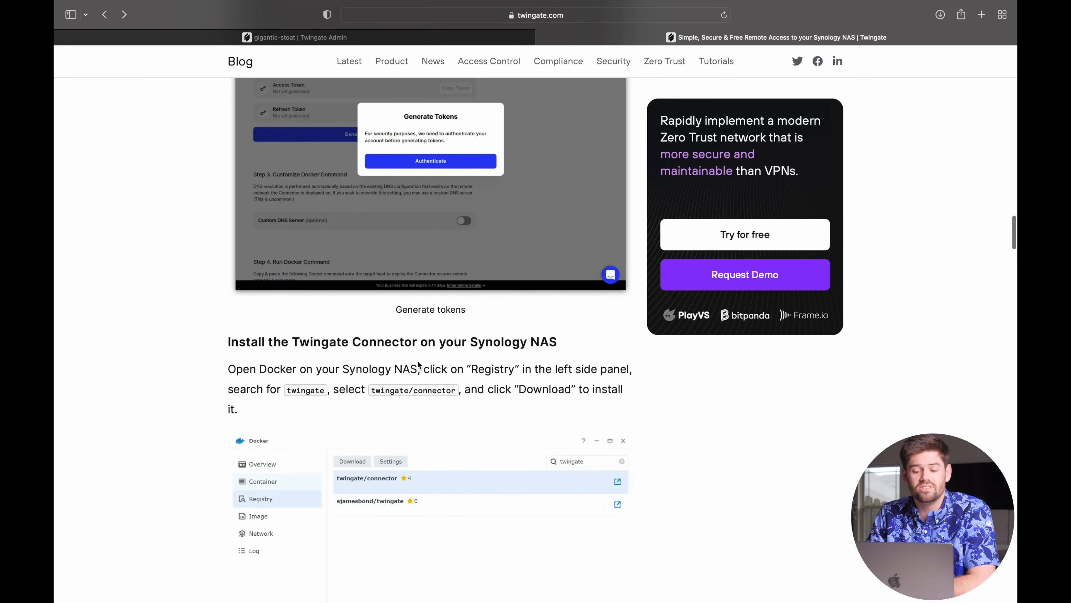
pyautogui.click(294, 36)
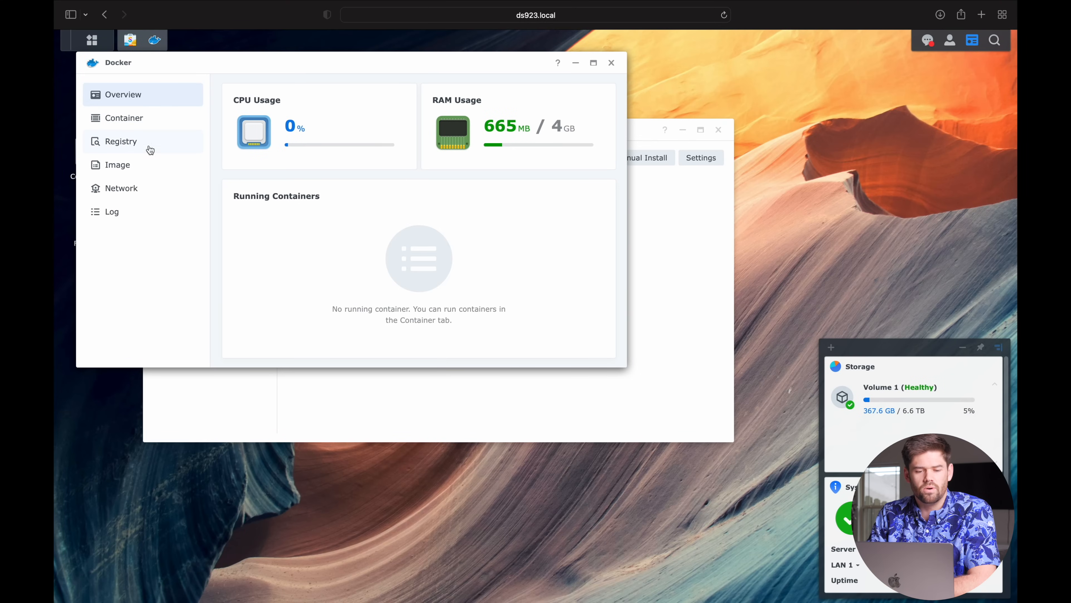
pyautogui.click(121, 141)
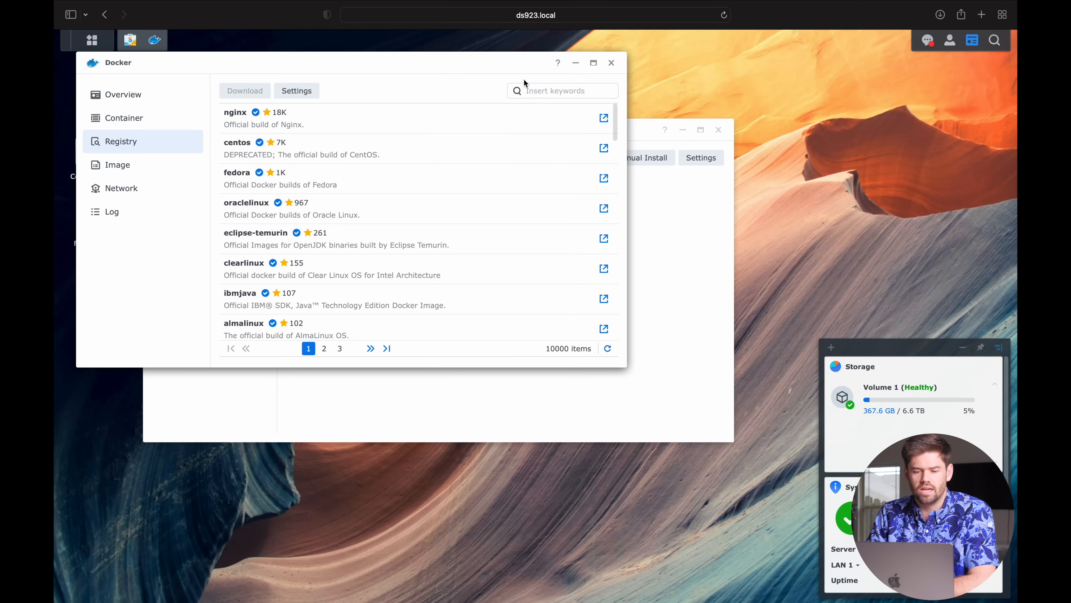
pyautogui.write('twingate')
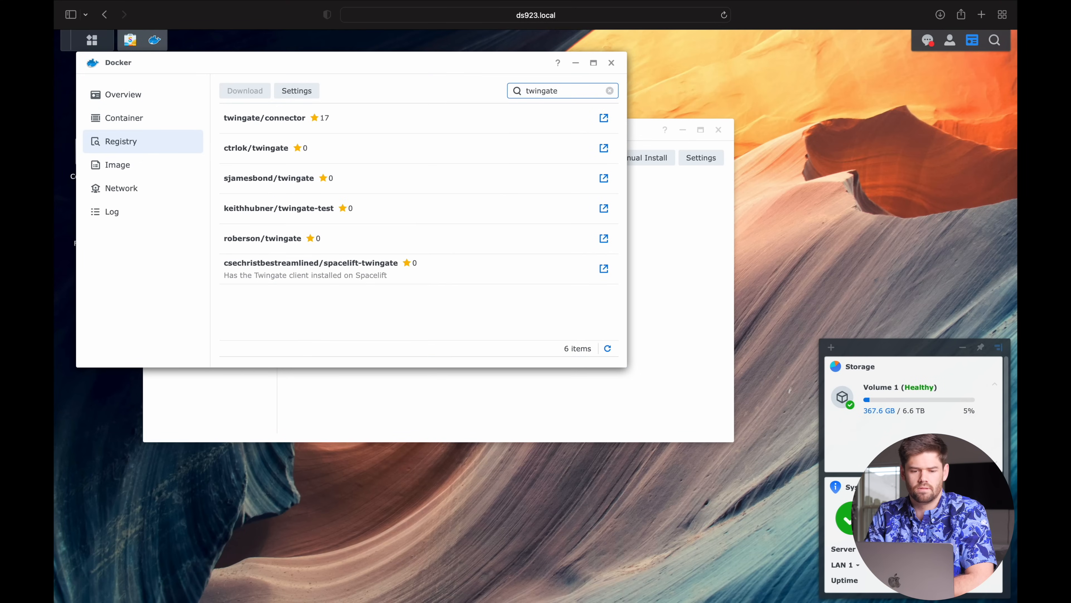
pyautogui.moveTo(368, 138)
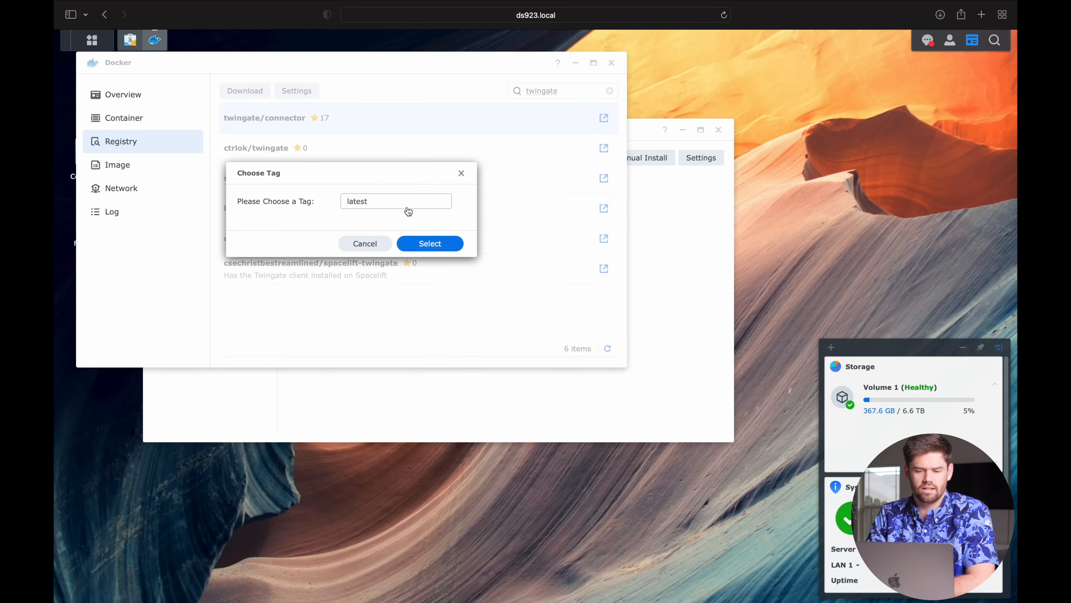
pyautogui.click(429, 243)
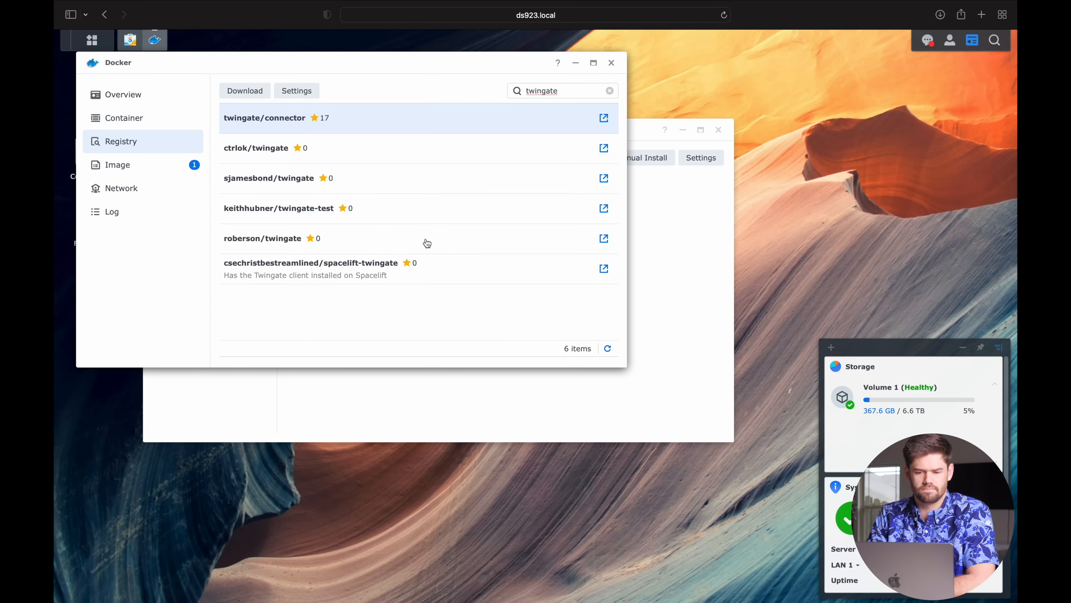
pyautogui.click(117, 164)
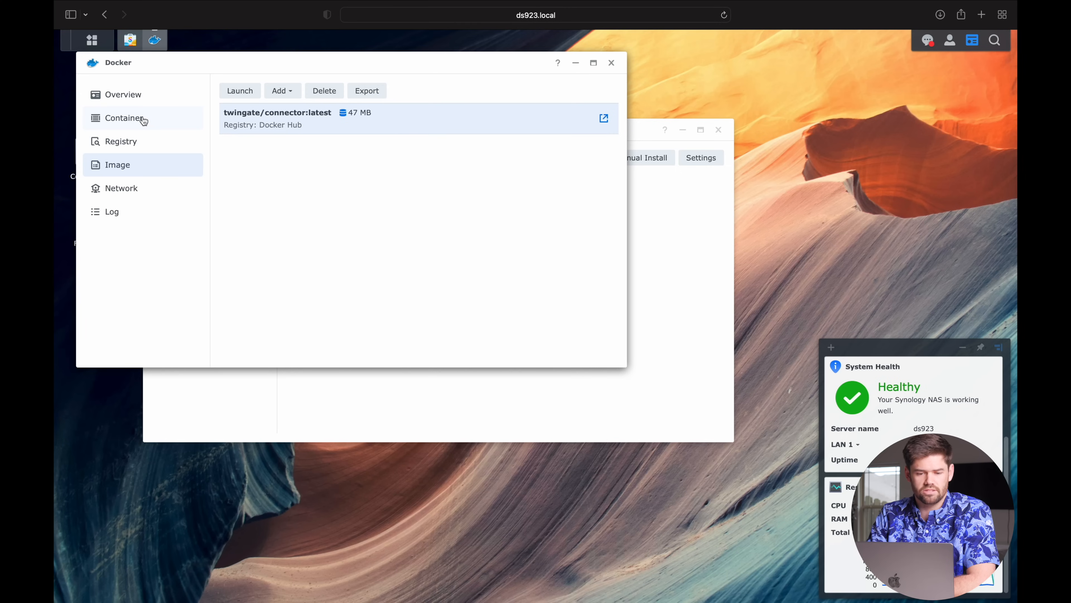
pyautogui.click(124, 118)
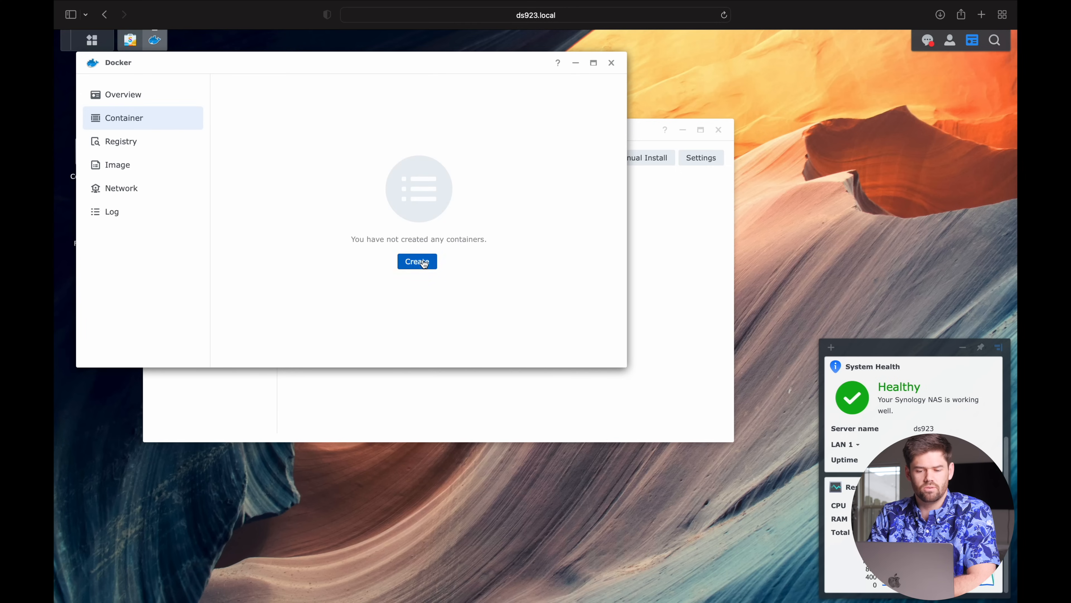
# - Create a container from twingate/connector:latest on the bridge network, reaching general settings
pyautogui.click(417, 262)
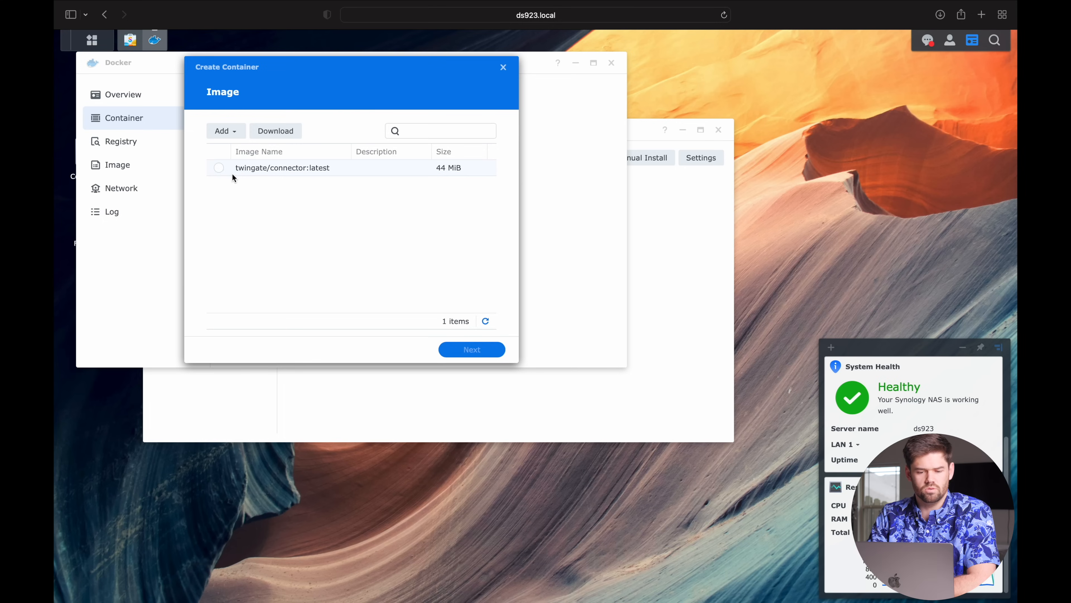
pyautogui.click(219, 168)
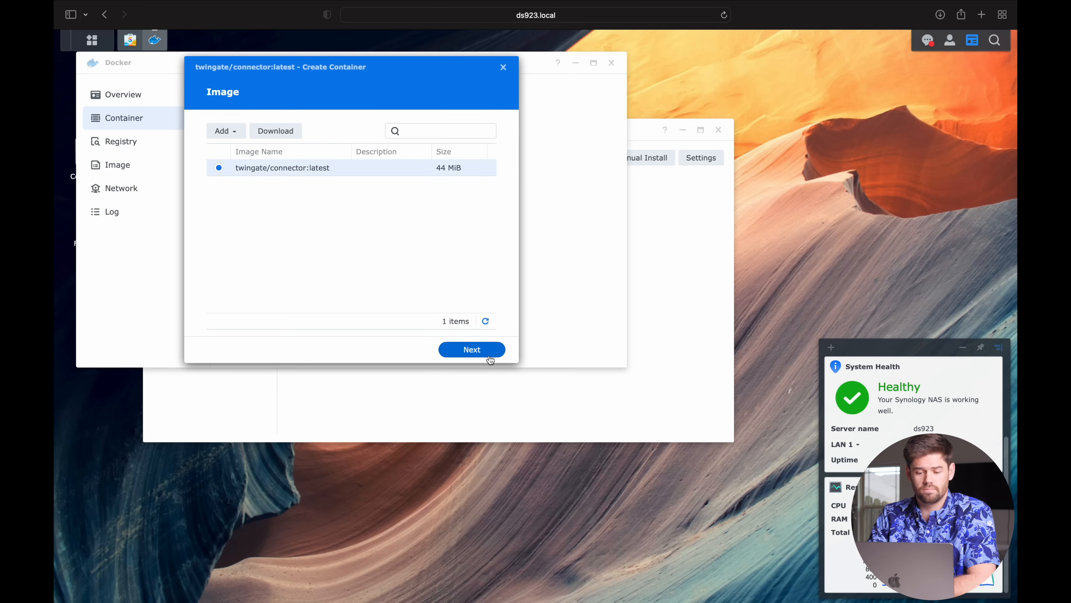
pyautogui.click(472, 349)
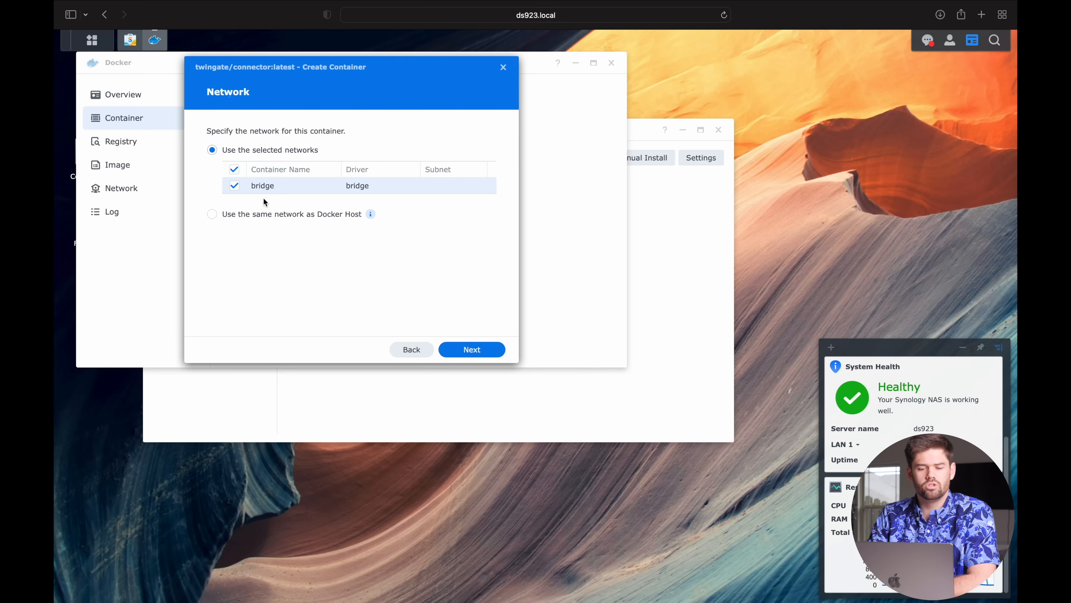
pyautogui.moveTo(471, 349)
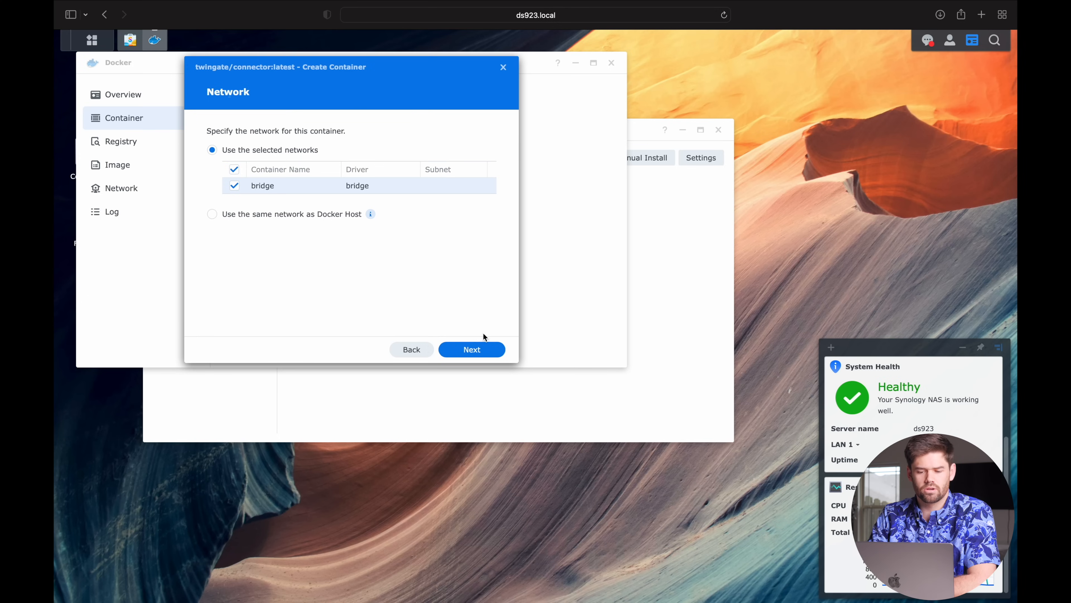
pyautogui.click(471, 350)
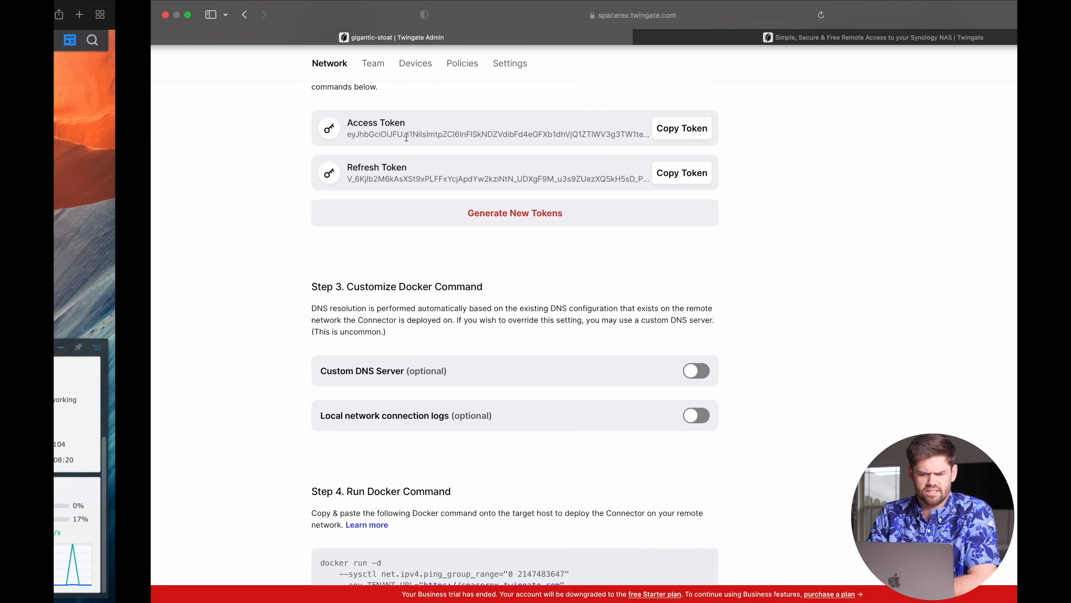
# - Name the container twingate-gigantic-stoat and enable auto-restart
pyautogui.scroll(3)
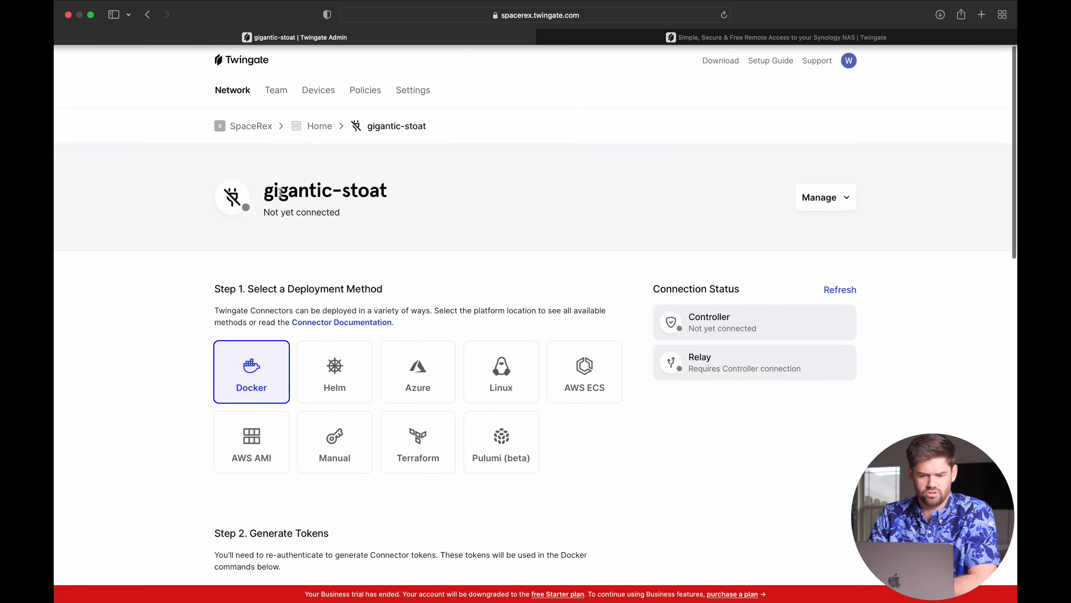
pyautogui.doubleClick(325, 190)
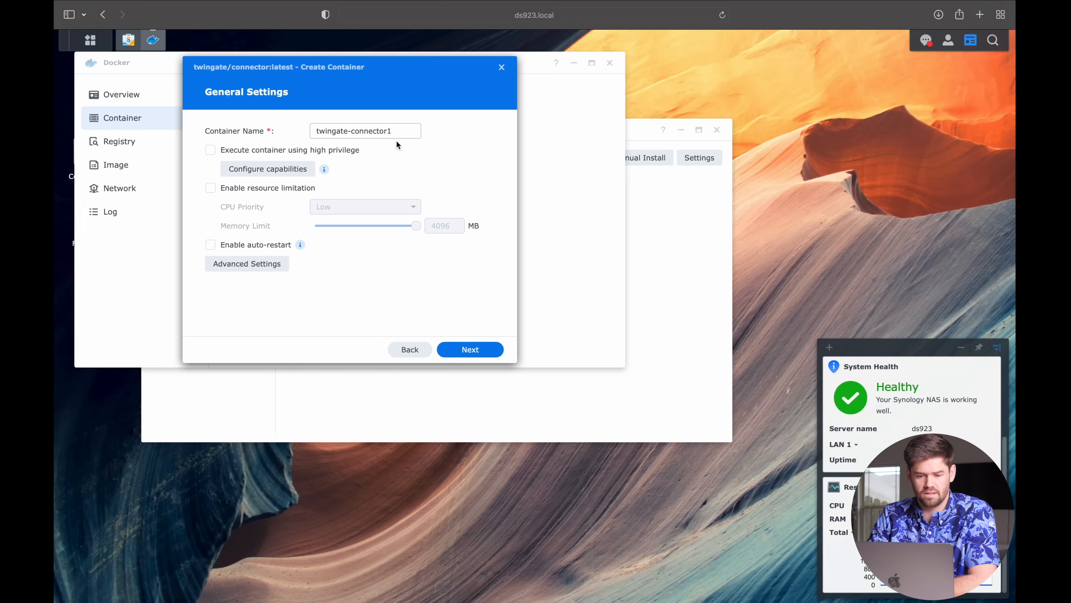
pyautogui.write('twingate-gigantic-stoat')
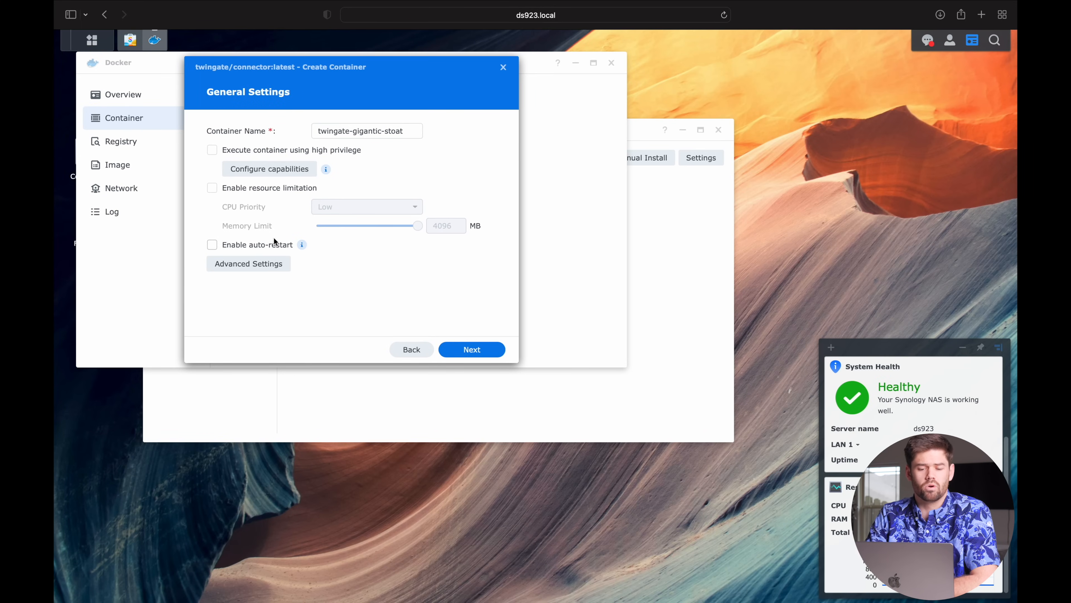
pyautogui.click(212, 245)
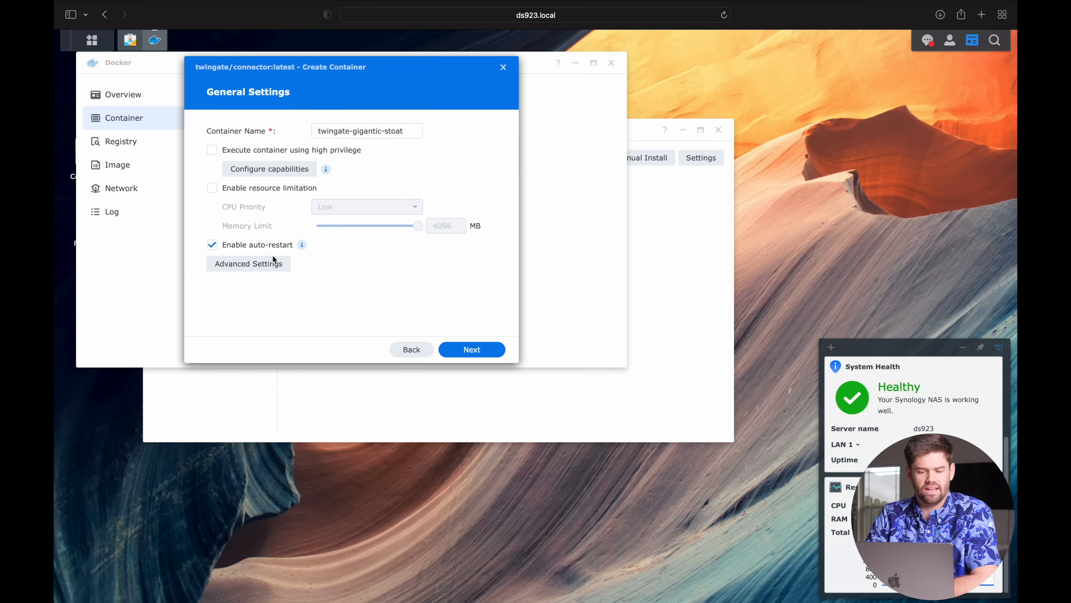
# - In Advanced Settings > Environment, copy TENANT_URL and its value from the Twingate setup page
pyautogui.click(248, 262)
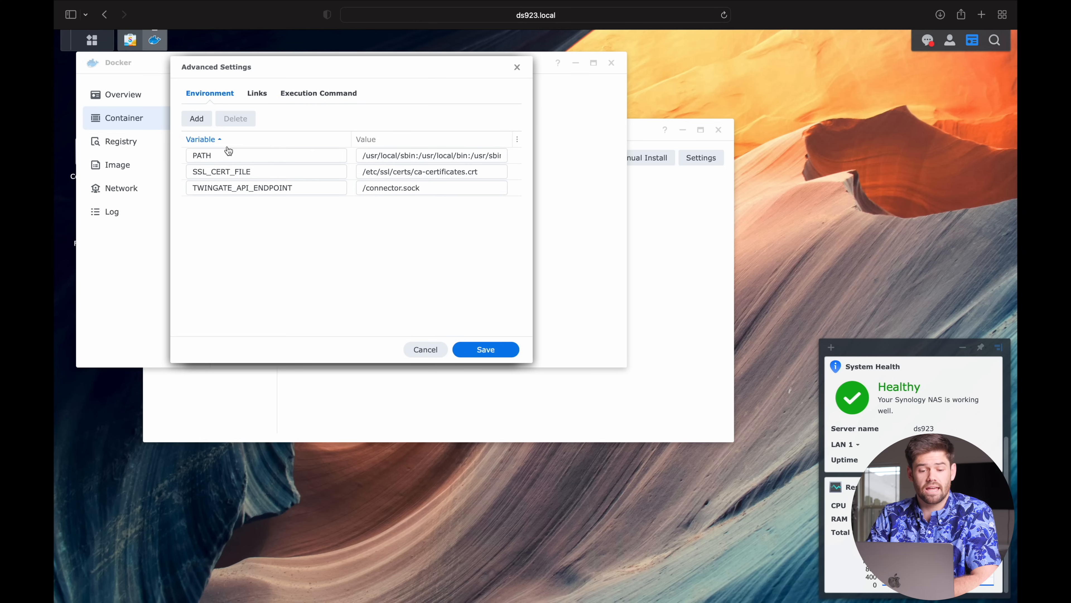
pyautogui.moveTo(258, 140)
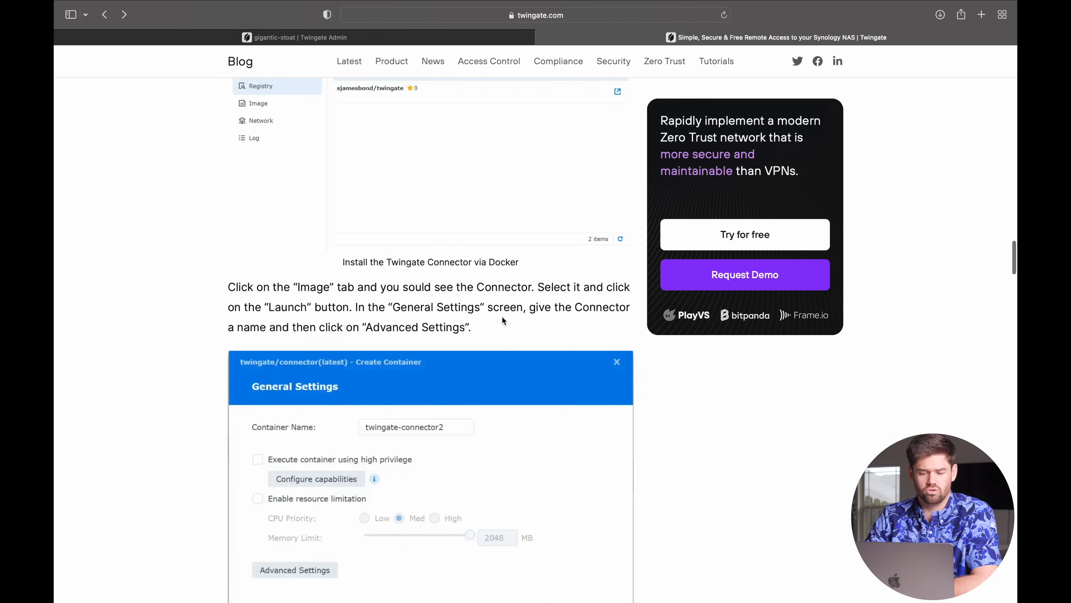
pyautogui.scroll(-3)
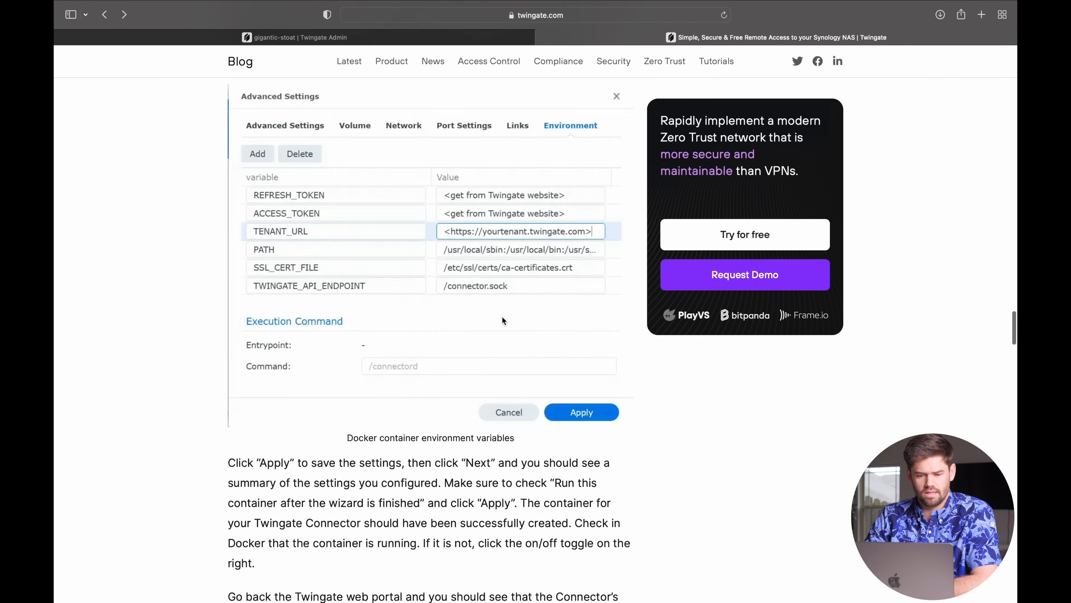
pyautogui.scroll(3)
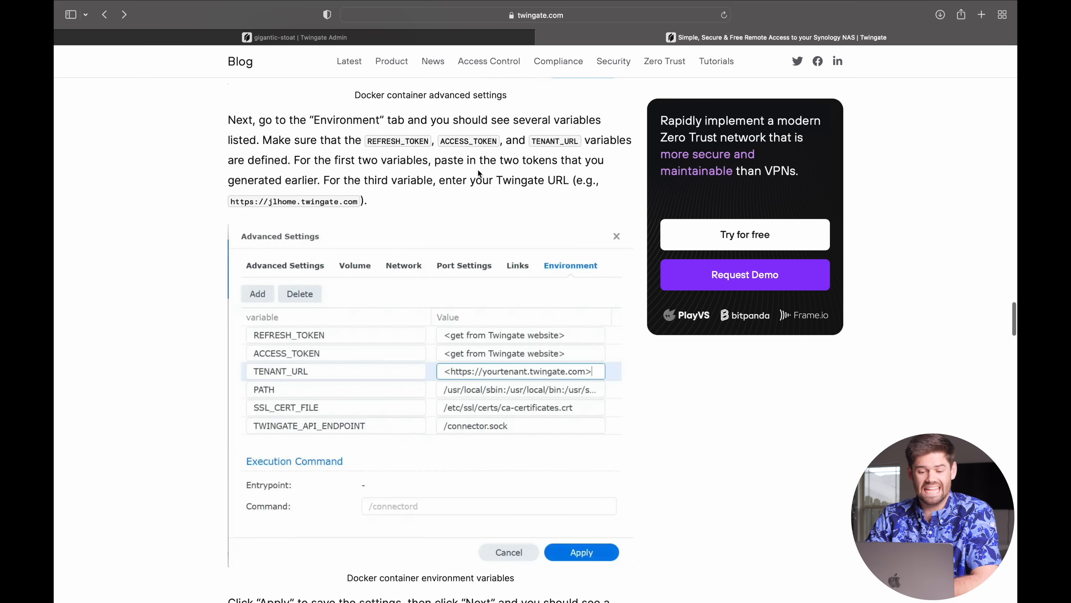
pyautogui.moveTo(480, 281)
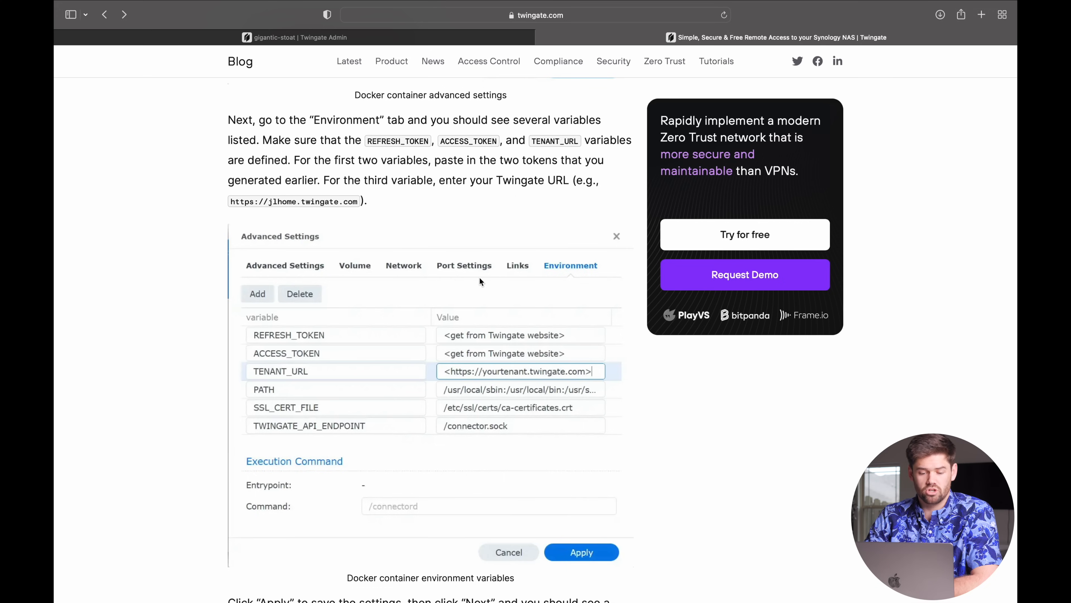
pyautogui.moveTo(525, 125)
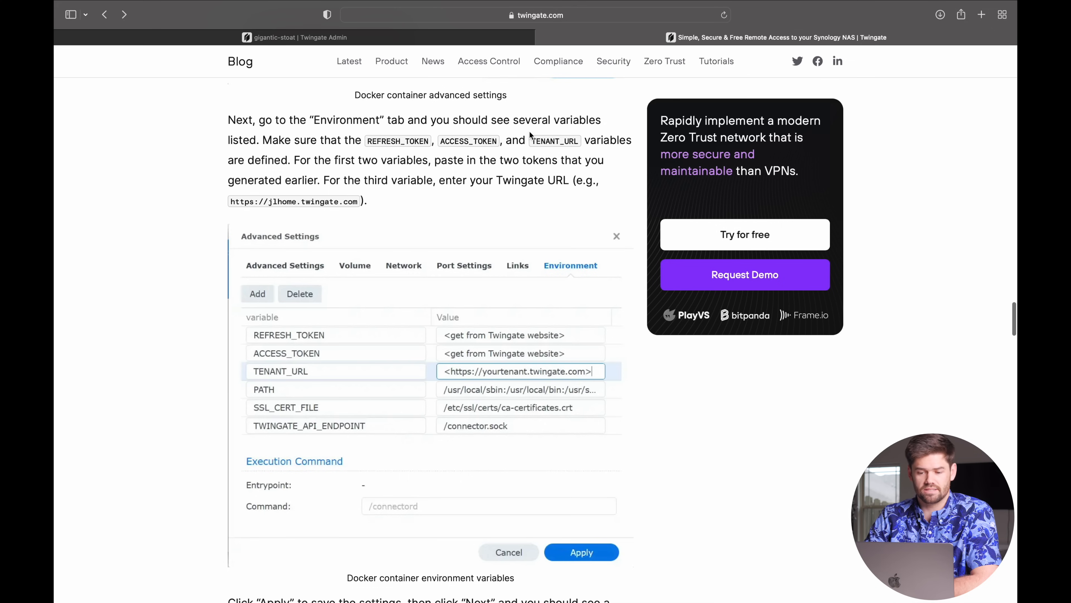
pyautogui.doubleClick(553, 141)
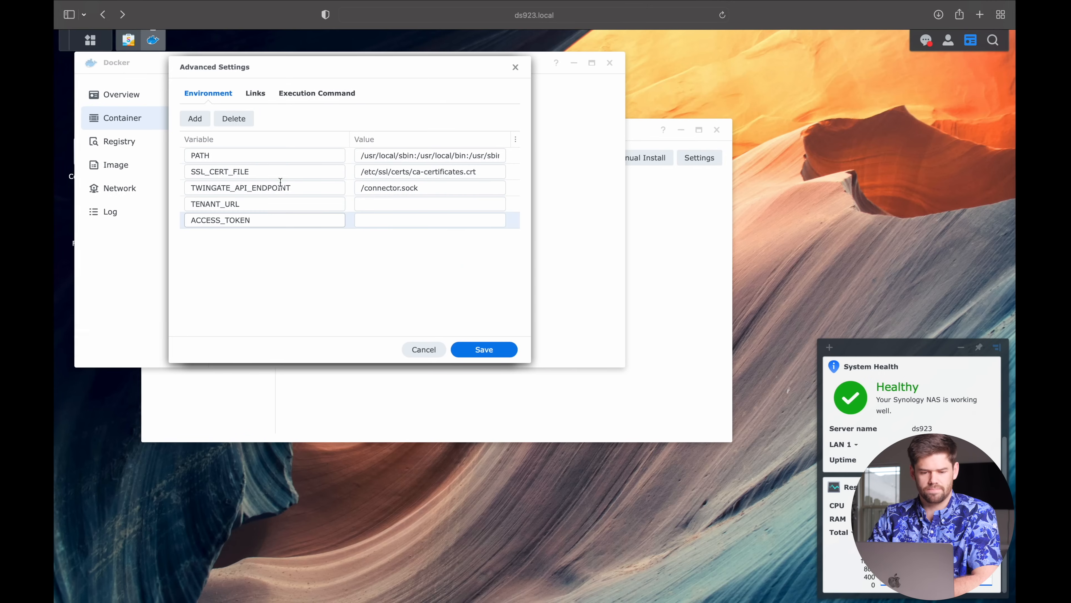
# - Add the ACCESS_TOKEN and REFRESH_TOKEN variables with their token values from Twingate
pyautogui.click(196, 118)
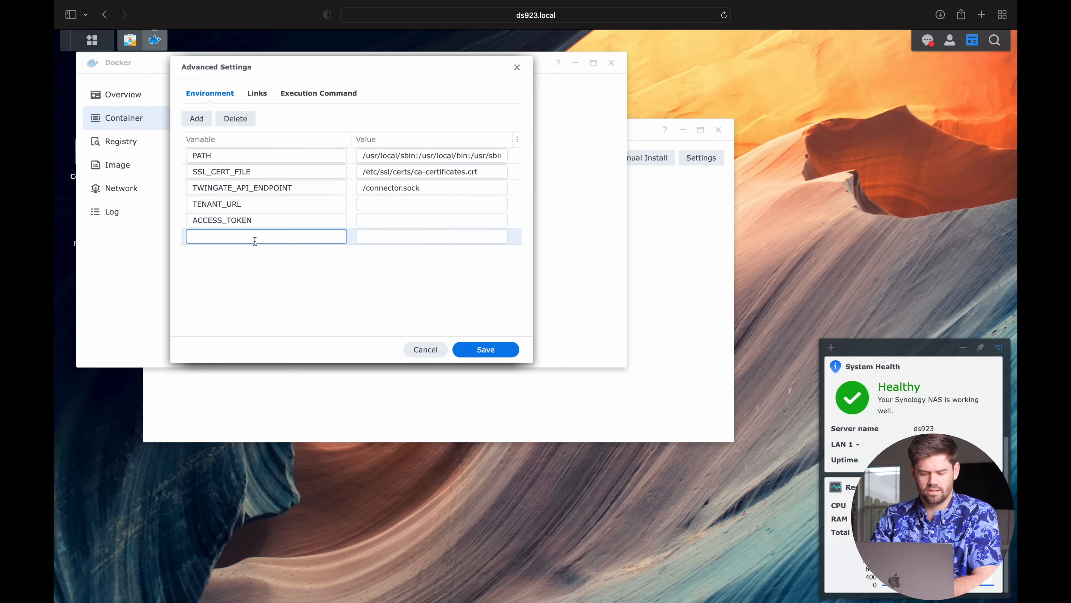
pyautogui.write('REFRESH_TOKEN')
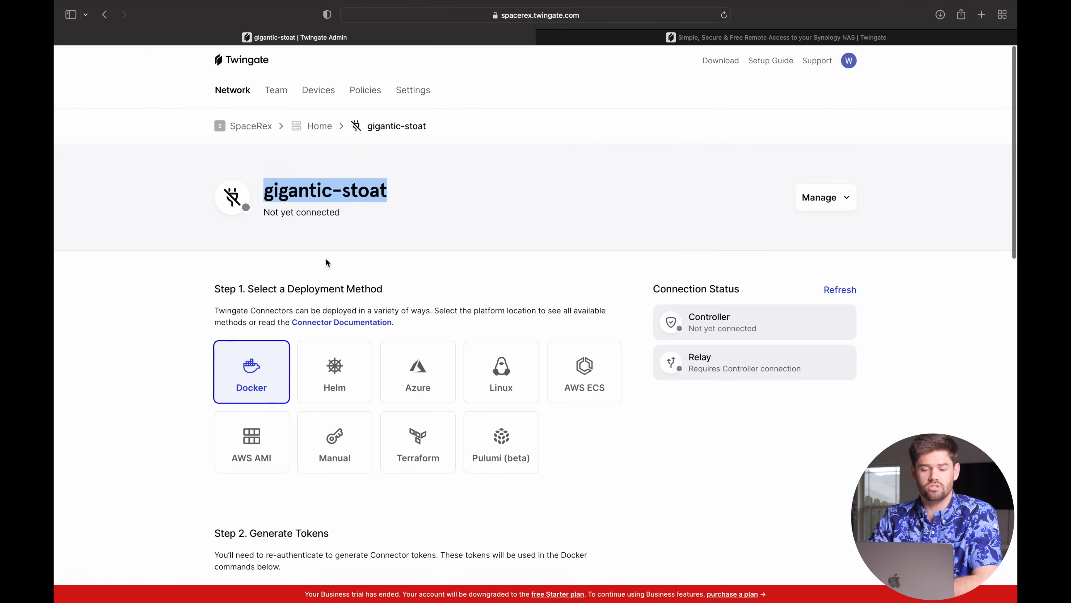
pyautogui.scroll(-3)
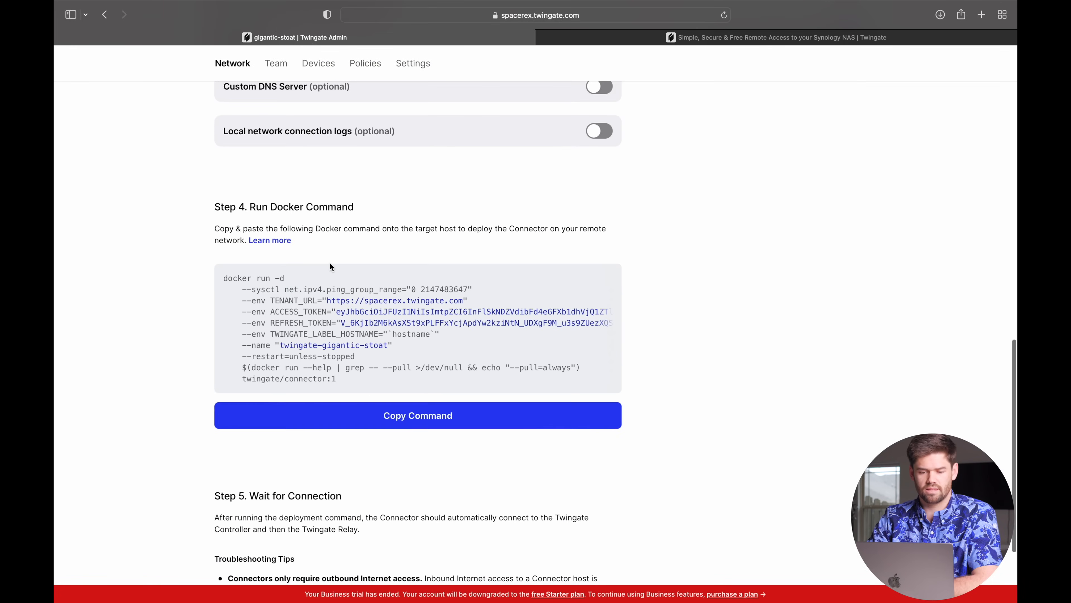
pyautogui.scroll(3)
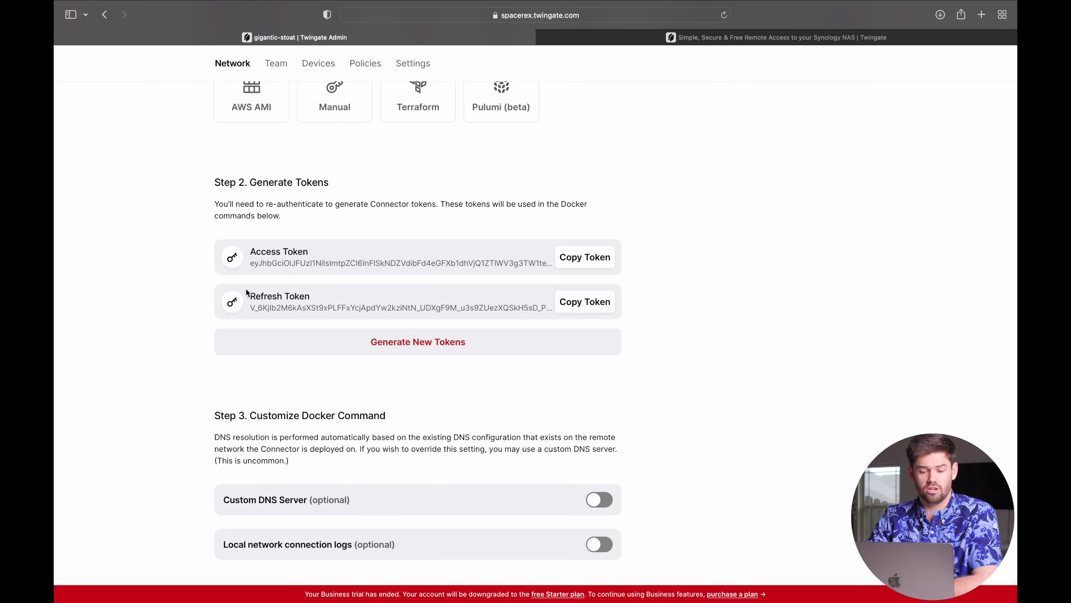
pyautogui.click(584, 256)
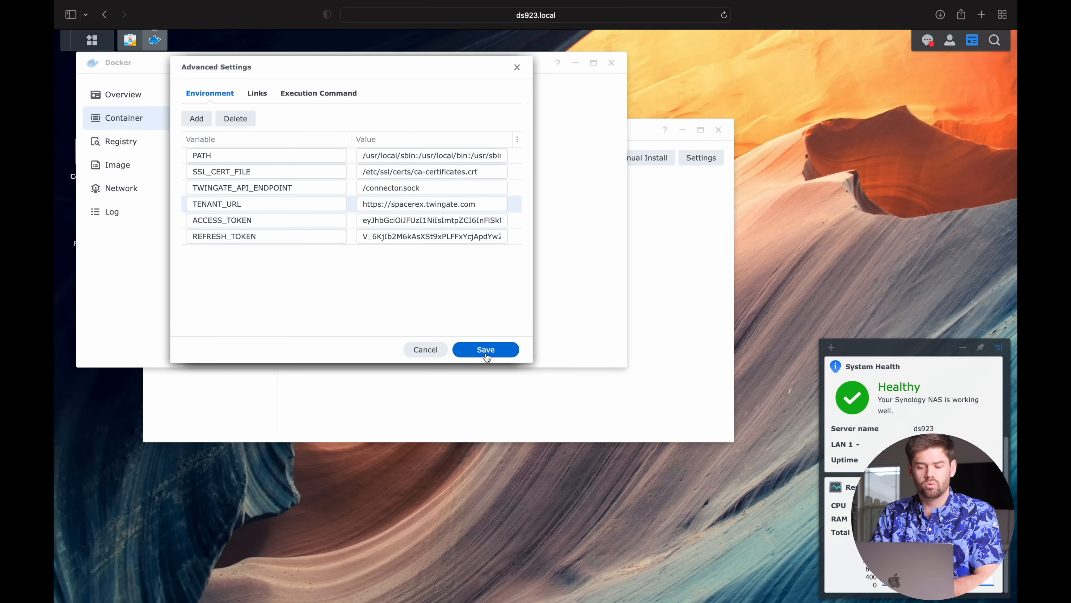
# - Save the environment, skip ports and volumes, and finish so the container starts running
pyautogui.click(485, 350)
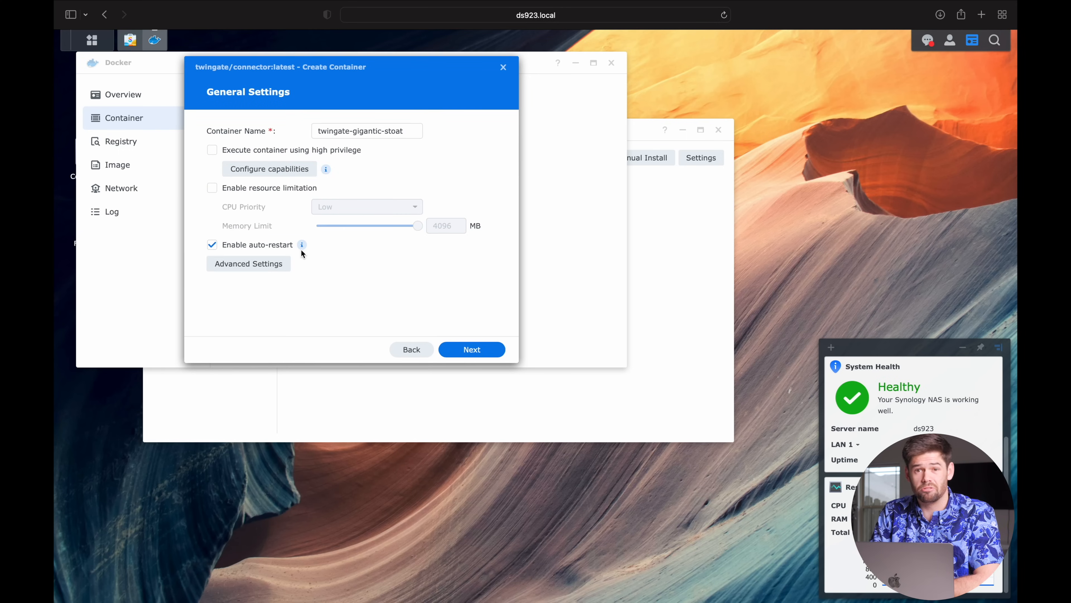
pyautogui.moveTo(317, 314)
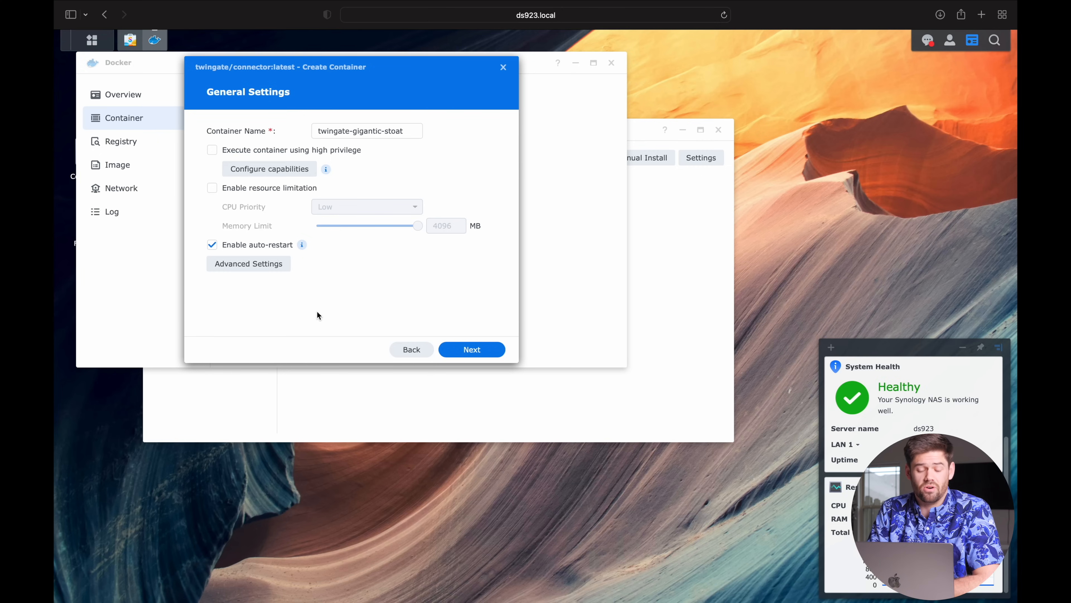
pyautogui.moveTo(472, 350)
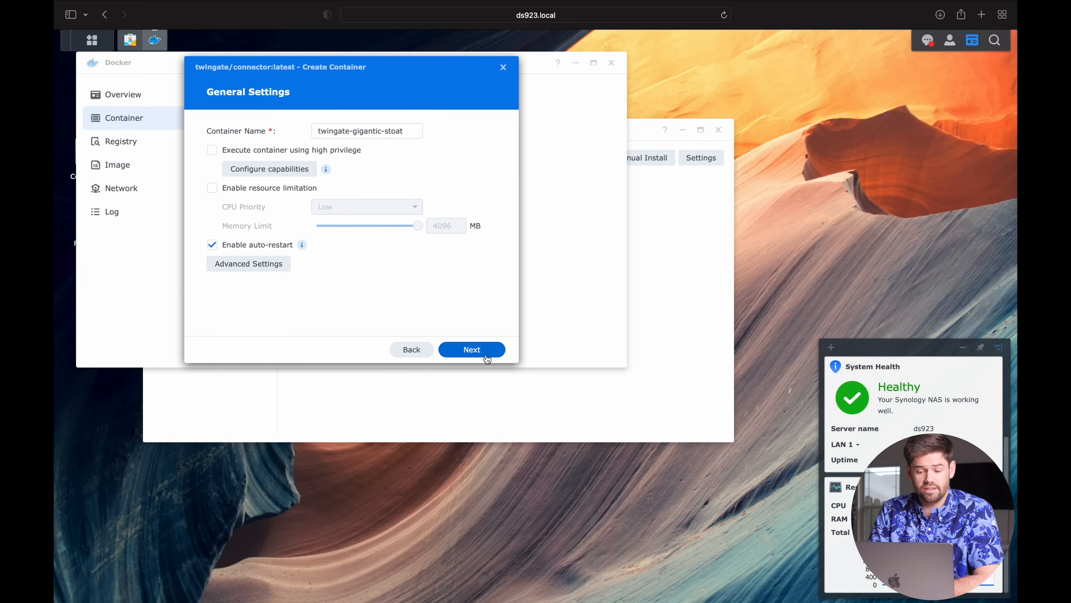
pyautogui.click(472, 350)
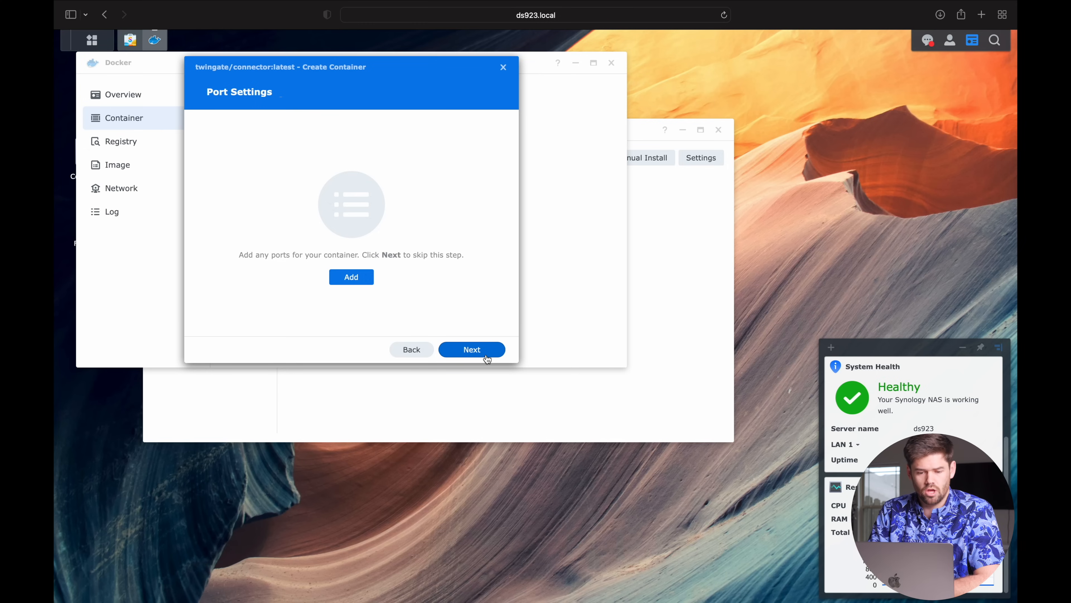
pyautogui.click(471, 349)
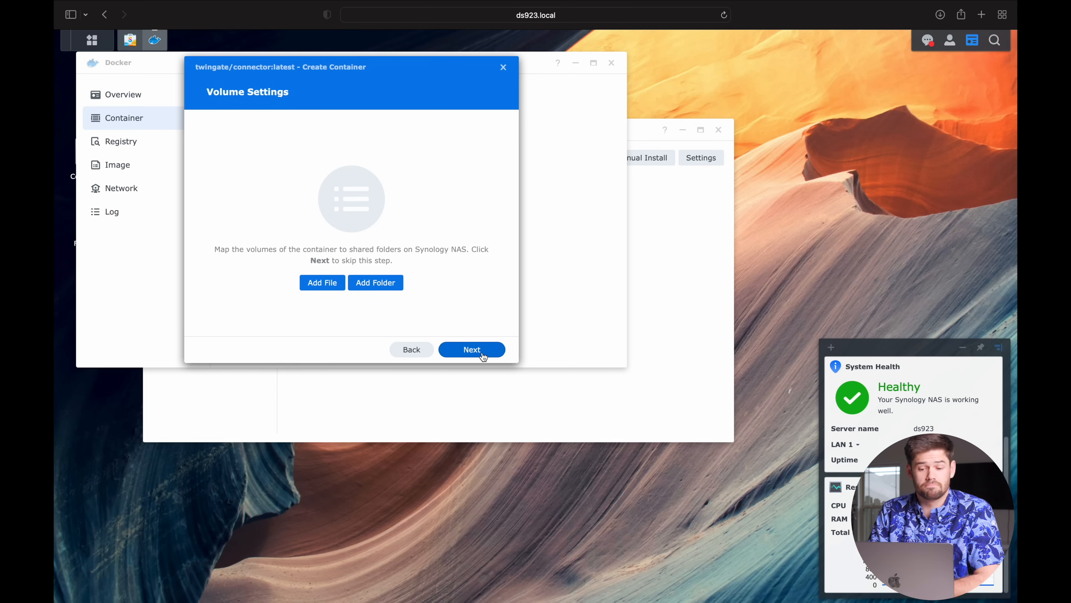
pyautogui.click(472, 350)
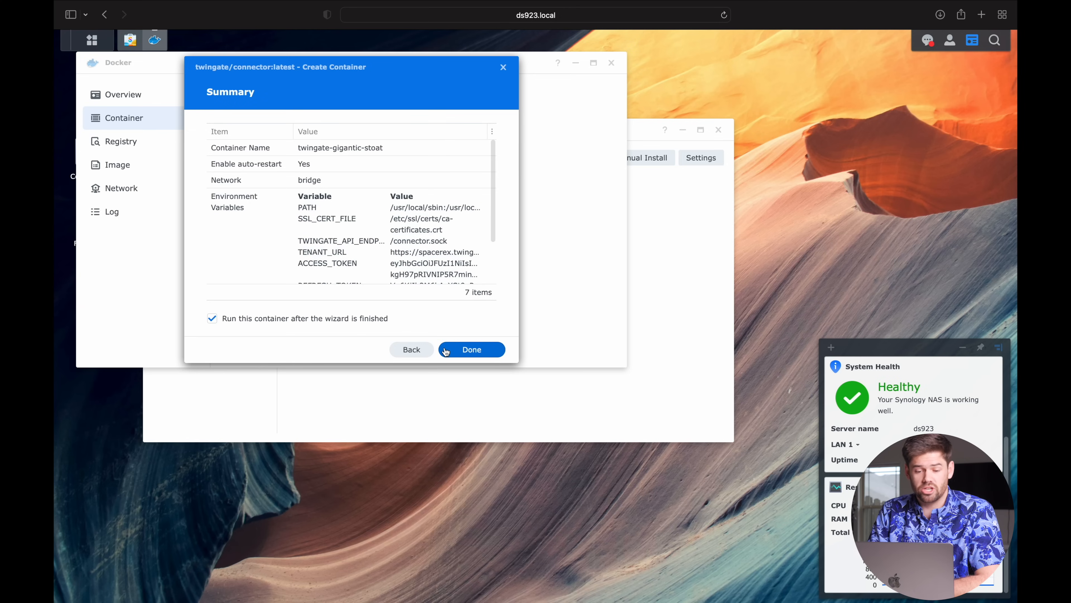
pyautogui.click(472, 349)
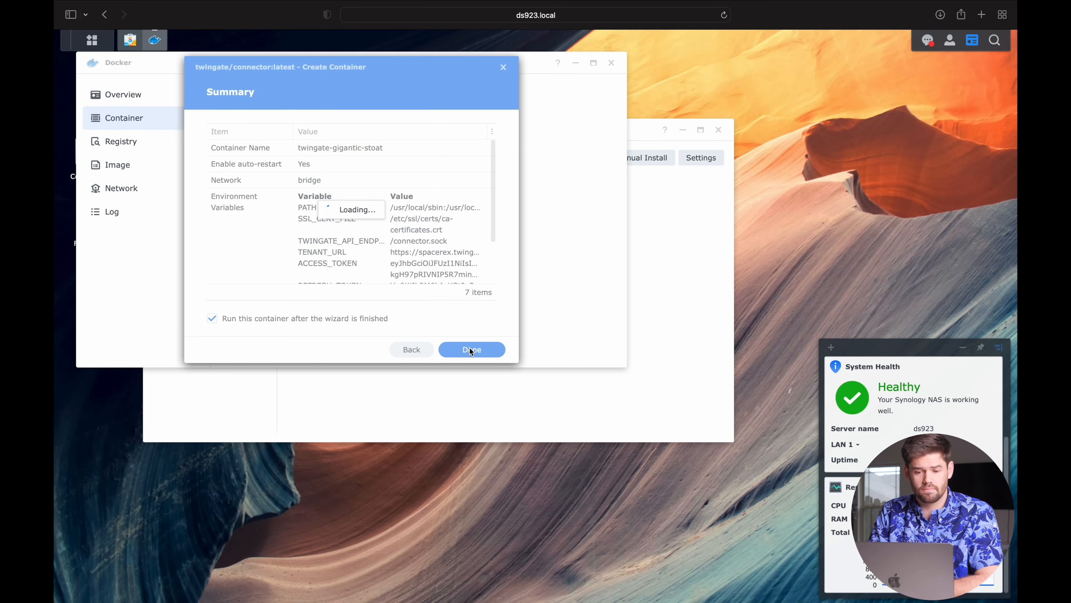
# - Confirm gigantic-stoat shows Connected in Twingate Admin and return to the Home network overview
pyautogui.click(471, 350)
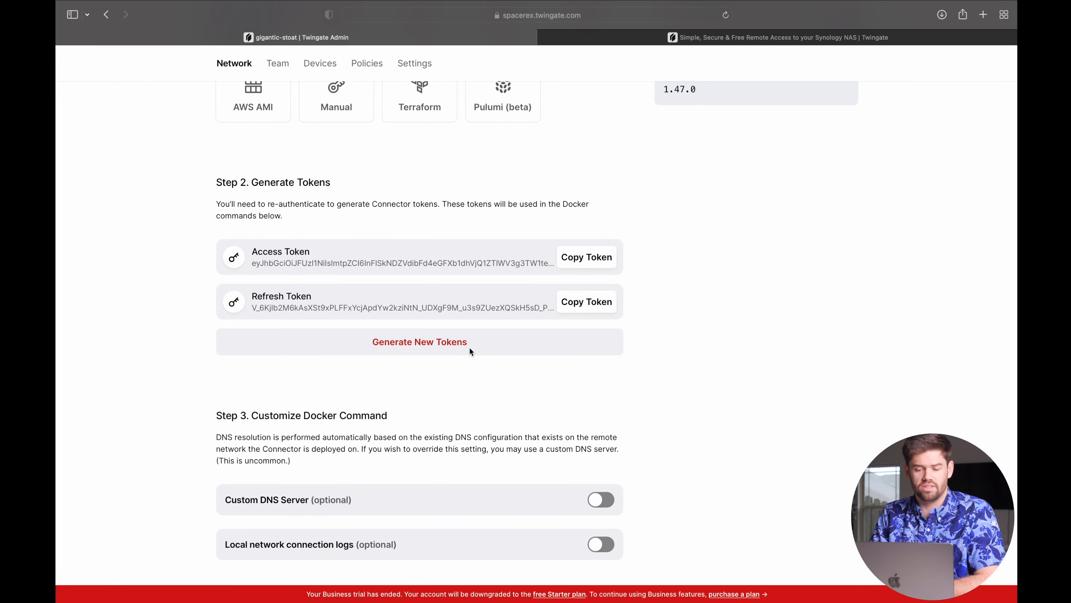
pyautogui.scroll(3)
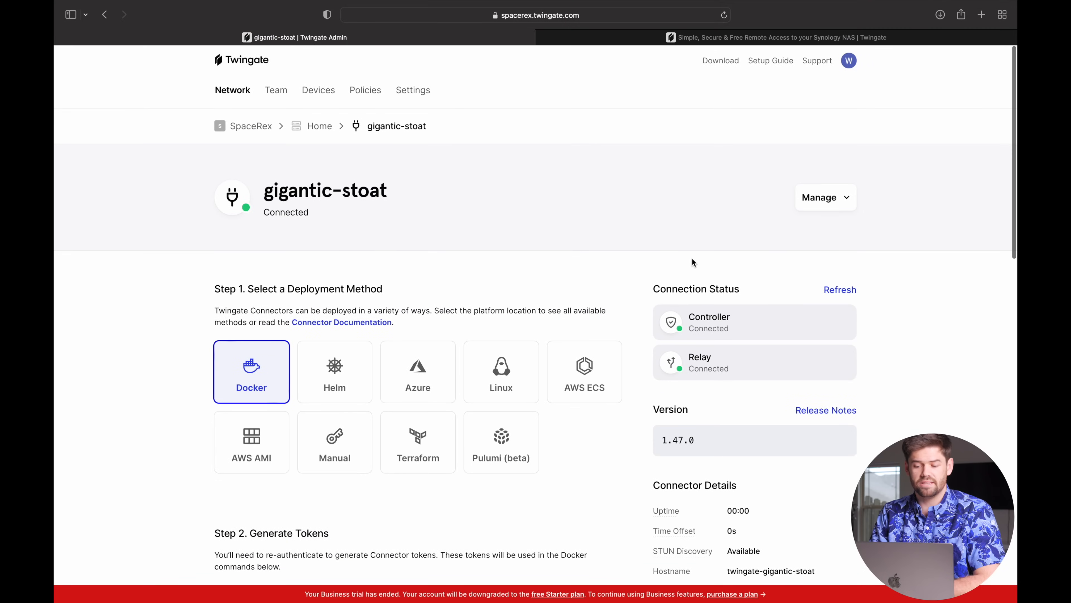
pyautogui.moveTo(717, 362)
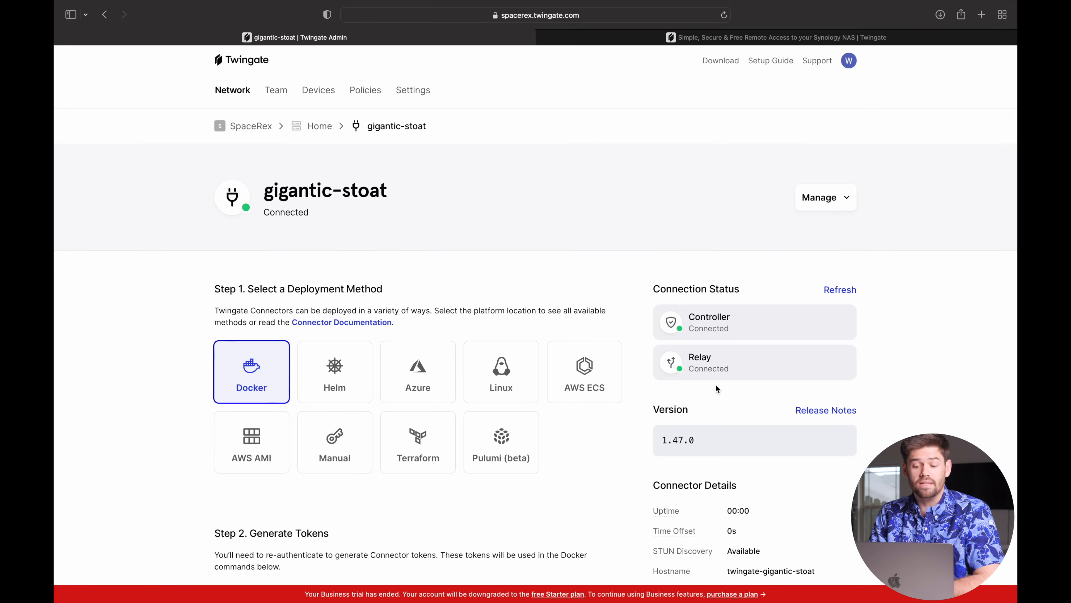
pyautogui.moveTo(319, 127)
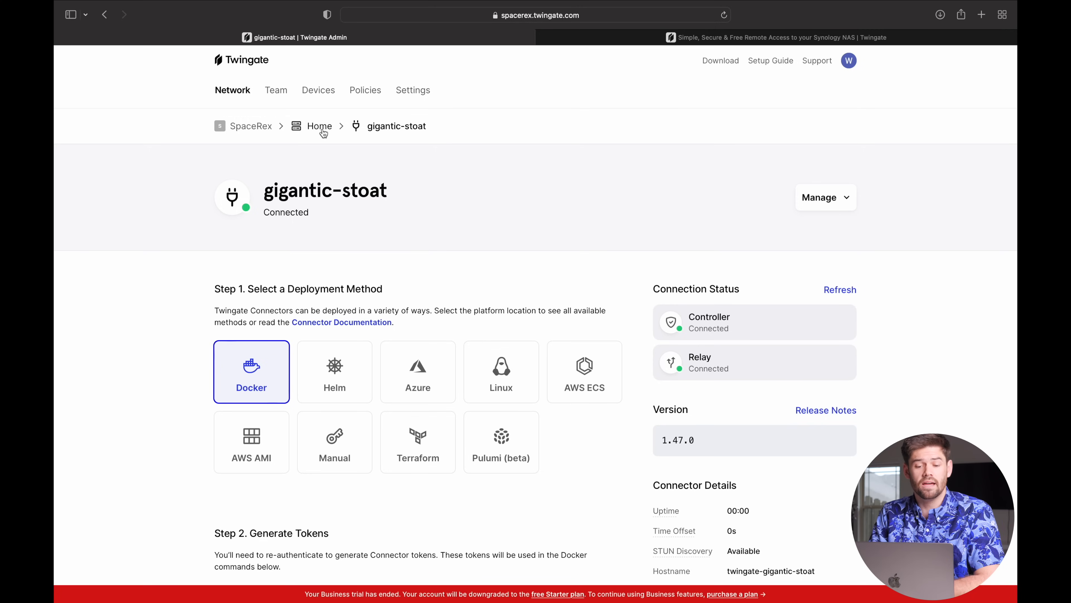
pyautogui.click(319, 125)
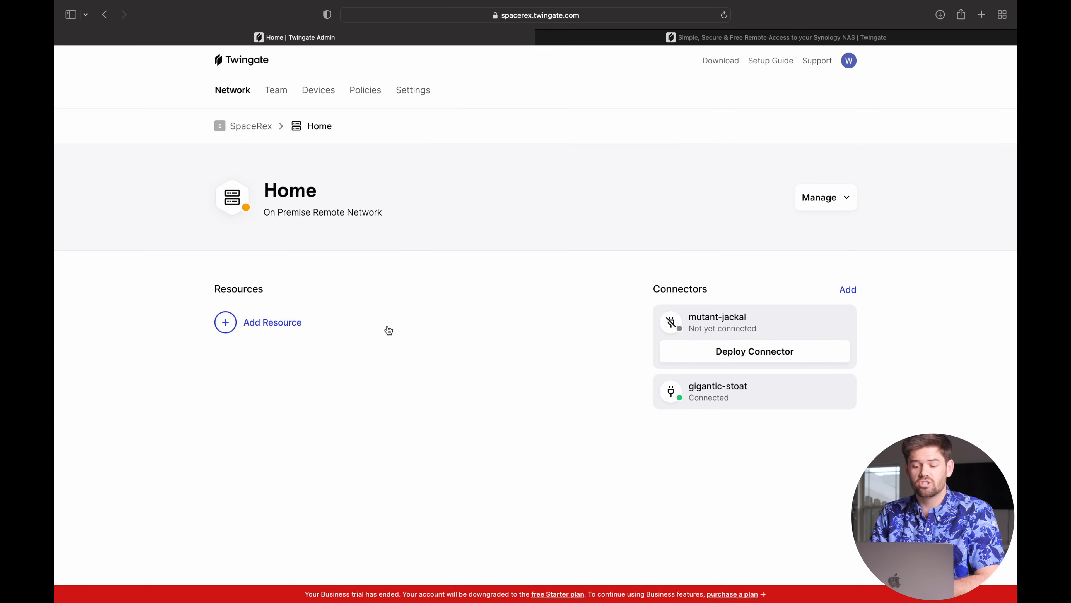
pyautogui.moveTo(728, 395)
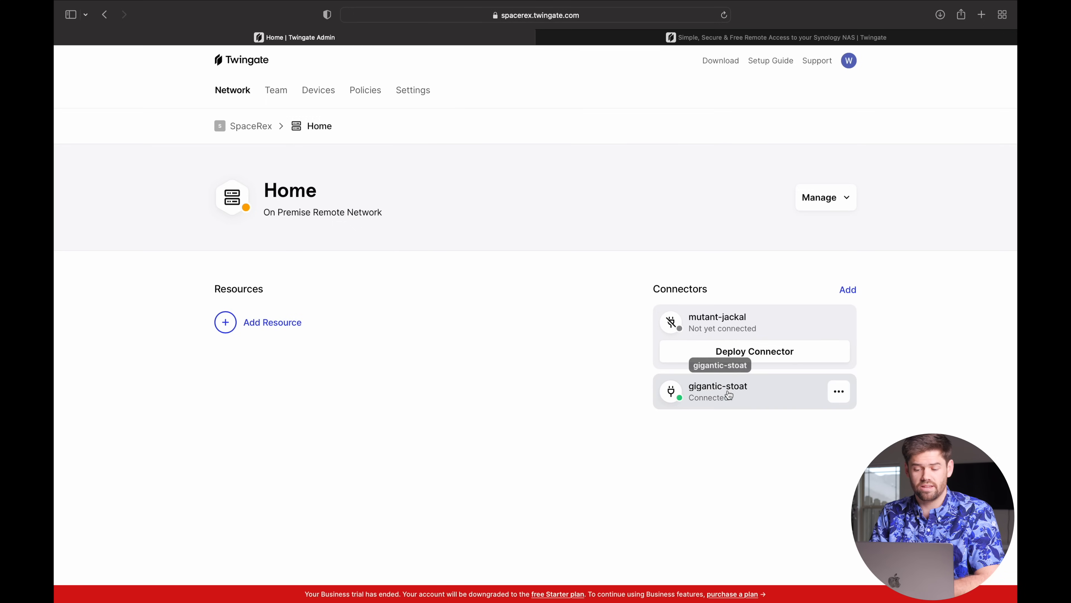
pyautogui.moveTo(723, 420)
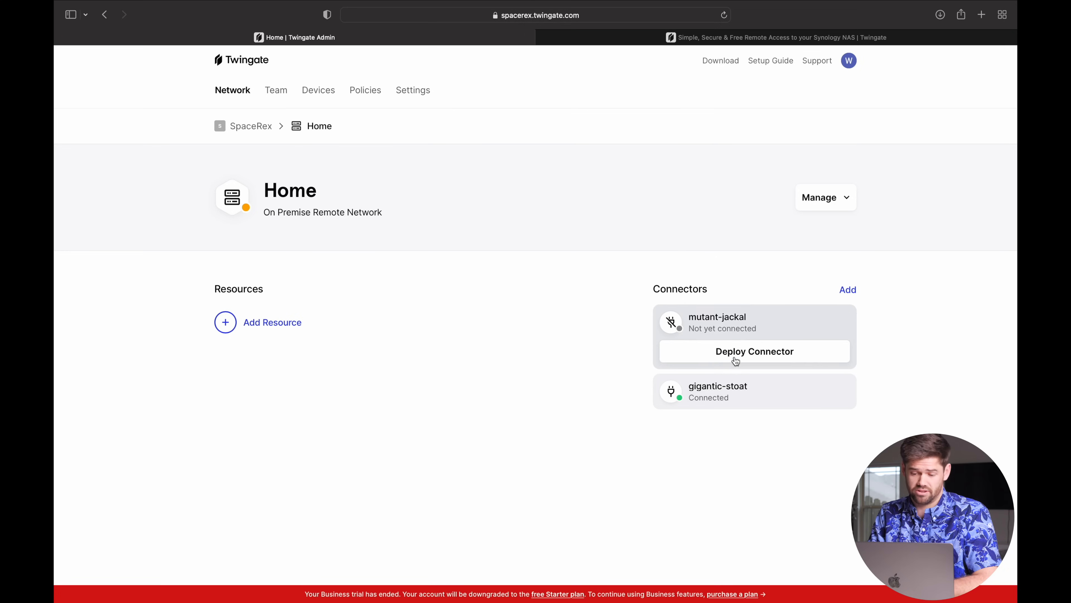
pyautogui.moveTo(767, 314)
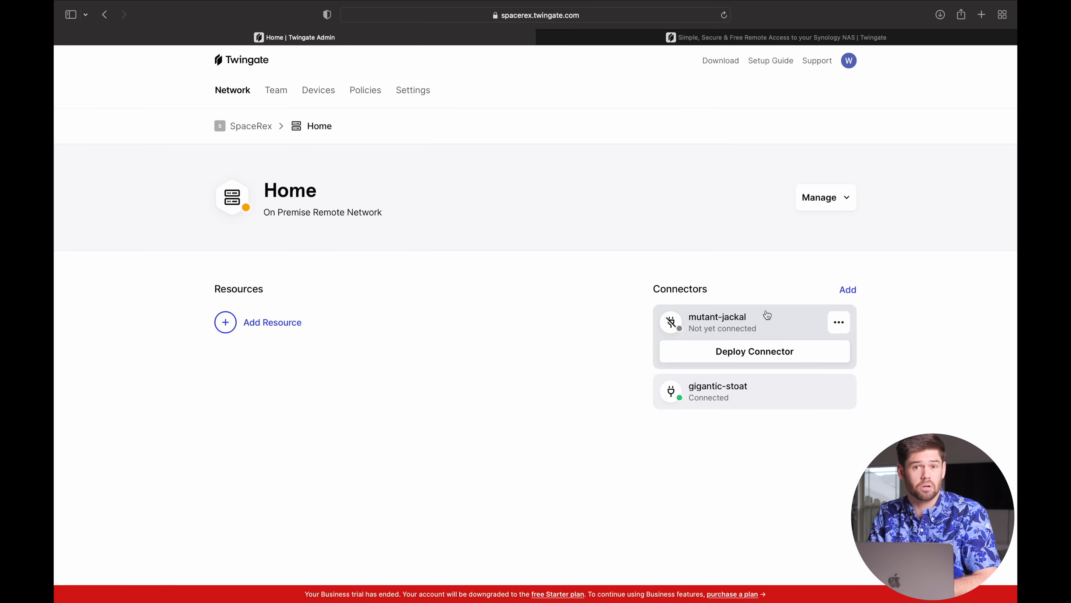
pyautogui.moveTo(764, 313)
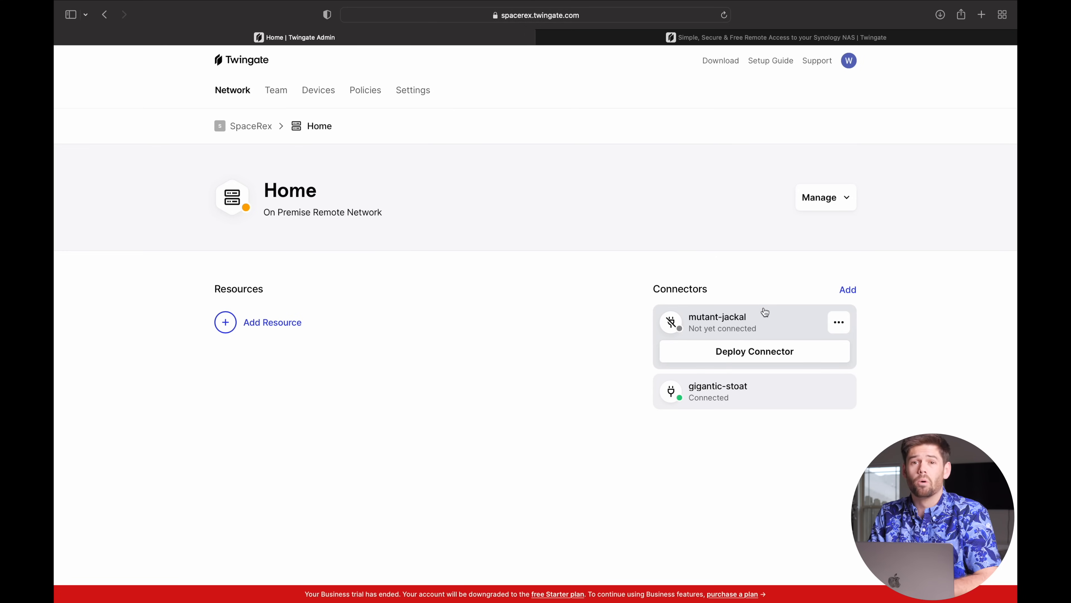
pyautogui.scroll(-3)
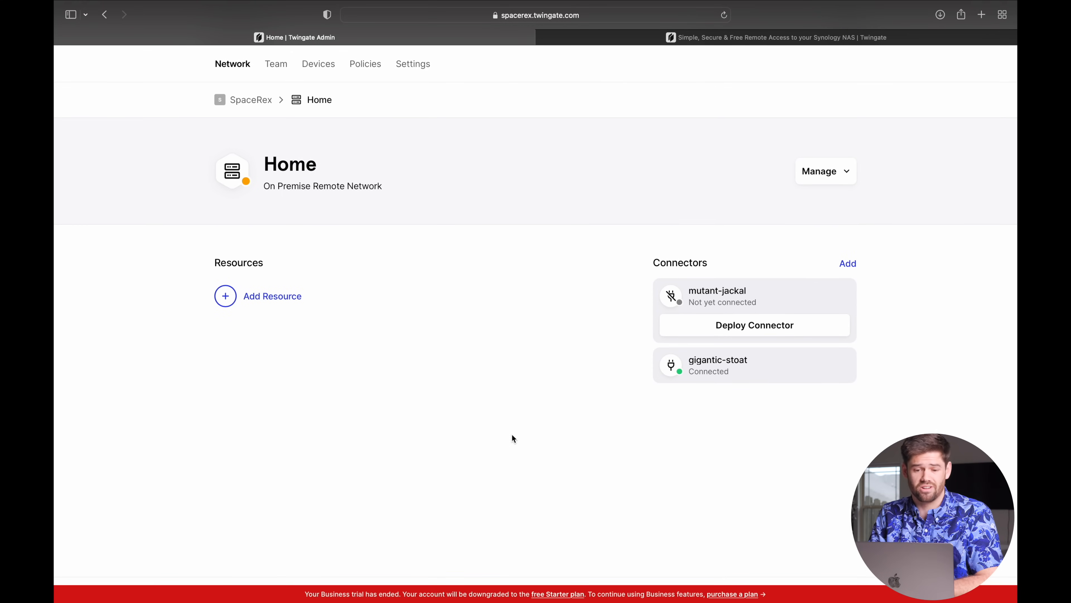
pyautogui.moveTo(380, 413)
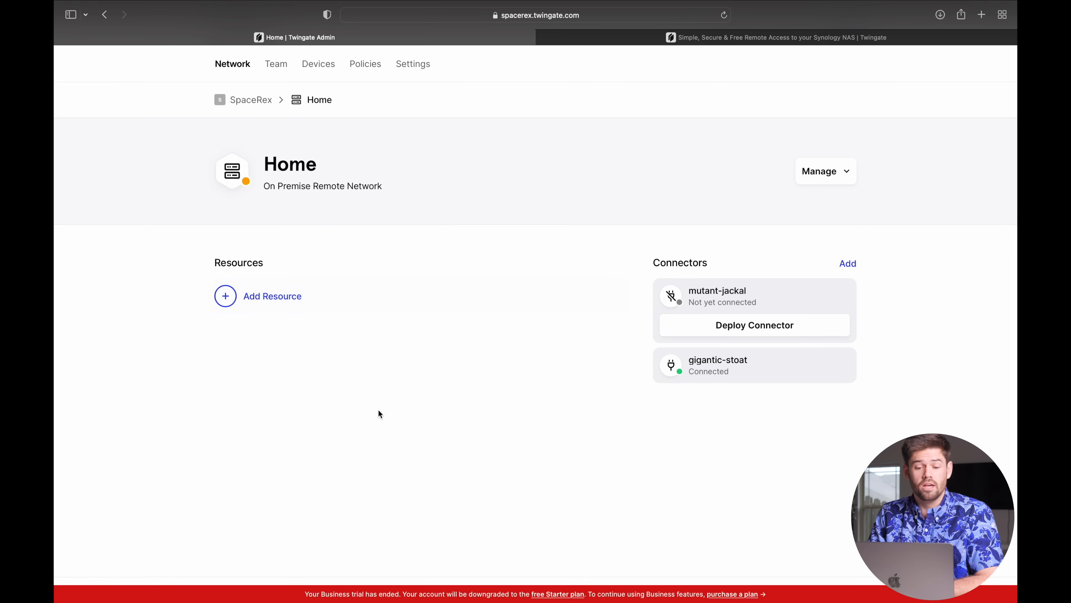
pyautogui.moveTo(384, 414)
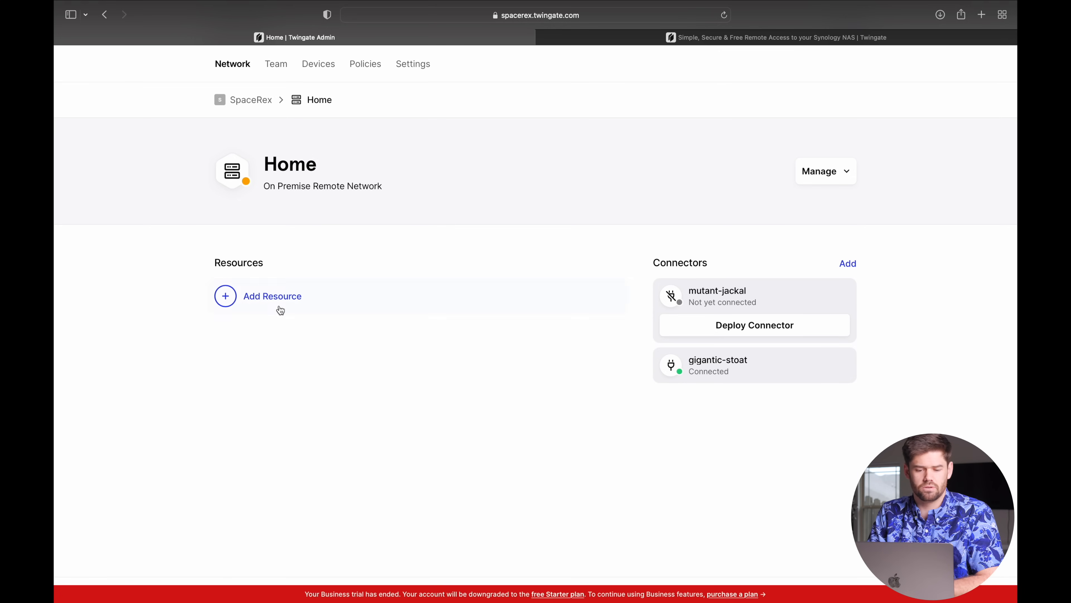
# - Create the DS923+ resource defined by IP 10.30.0.106 with all TCP traffic allowed
pyautogui.click(272, 296)
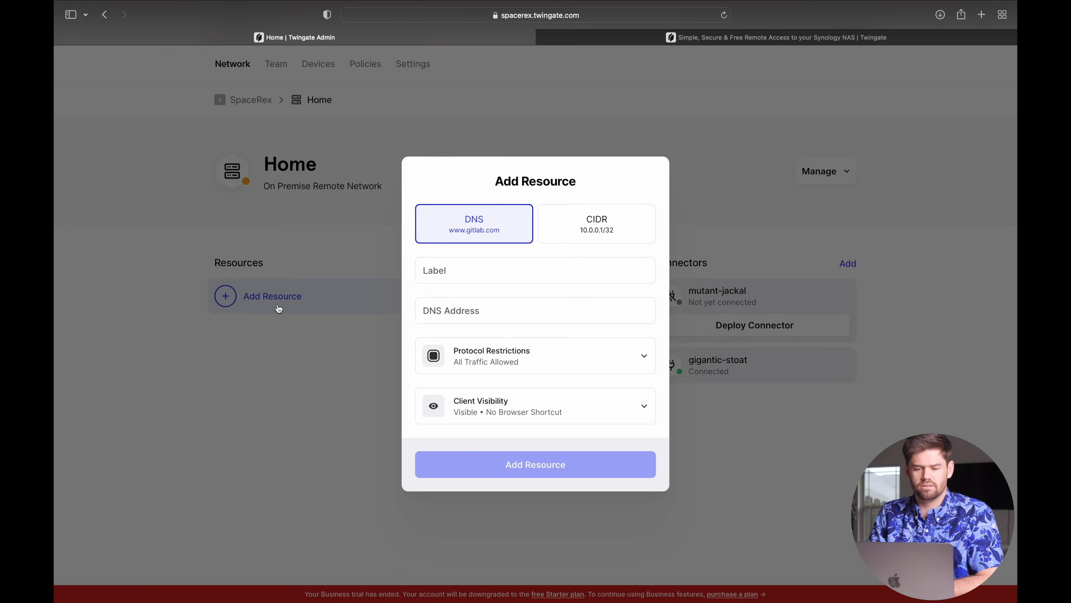
pyautogui.click(596, 223)
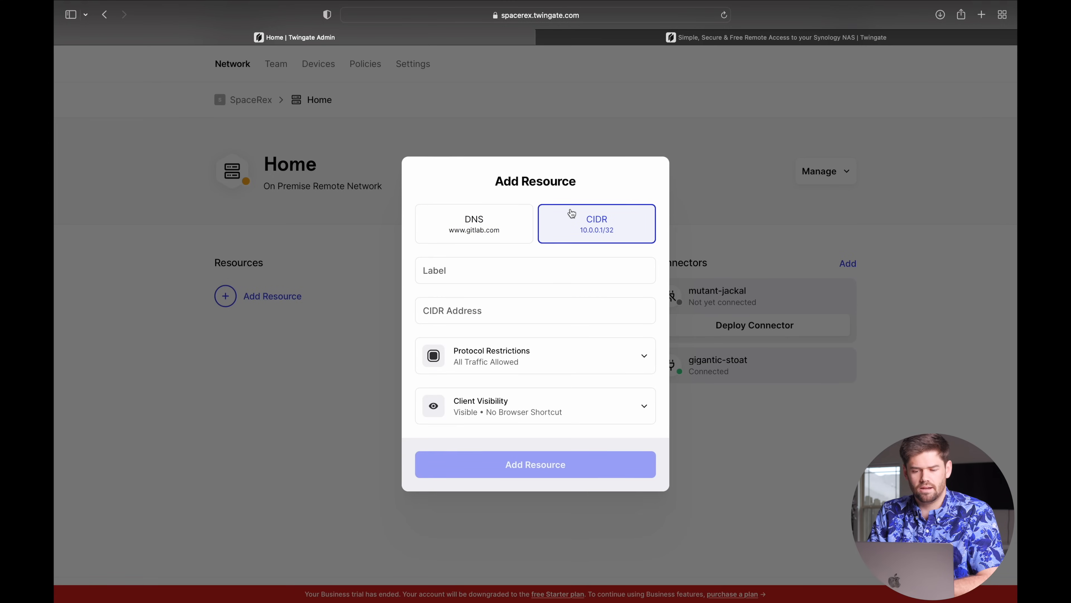
pyautogui.moveTo(465, 212)
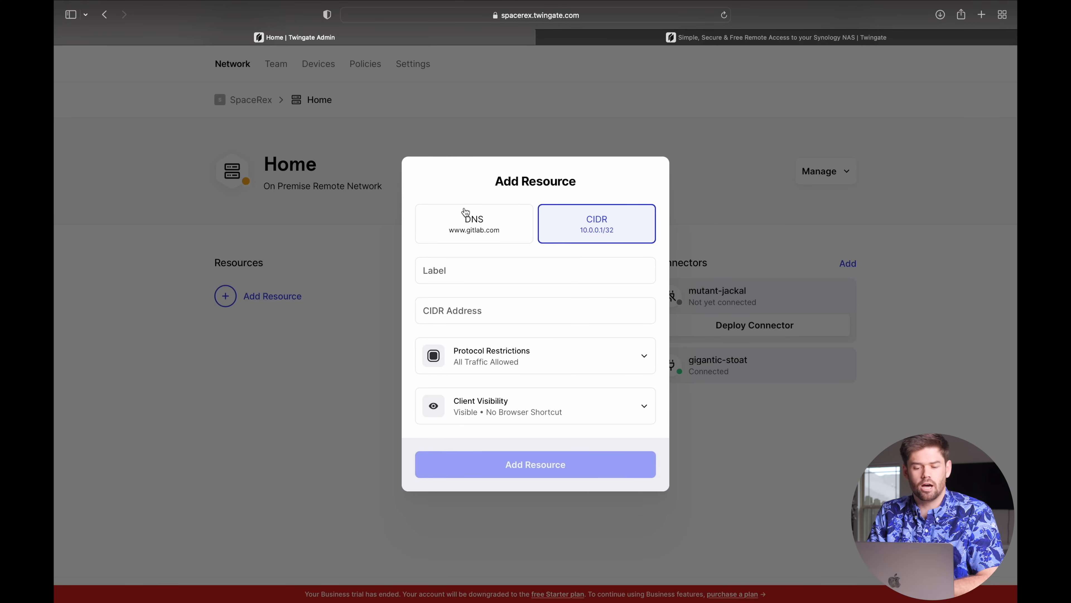
pyautogui.moveTo(537, 226)
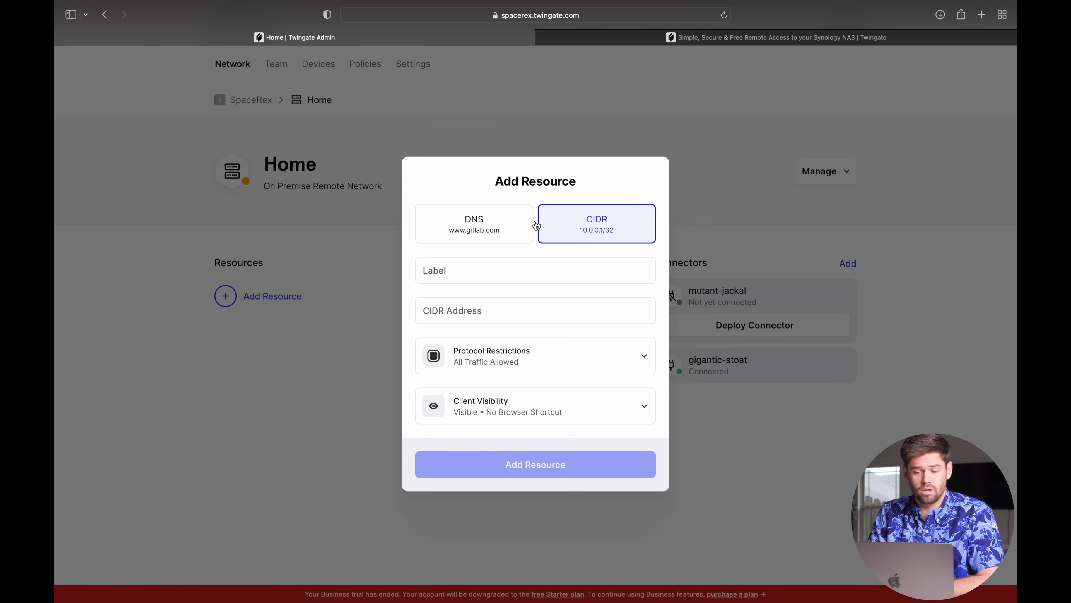
pyautogui.moveTo(597, 228)
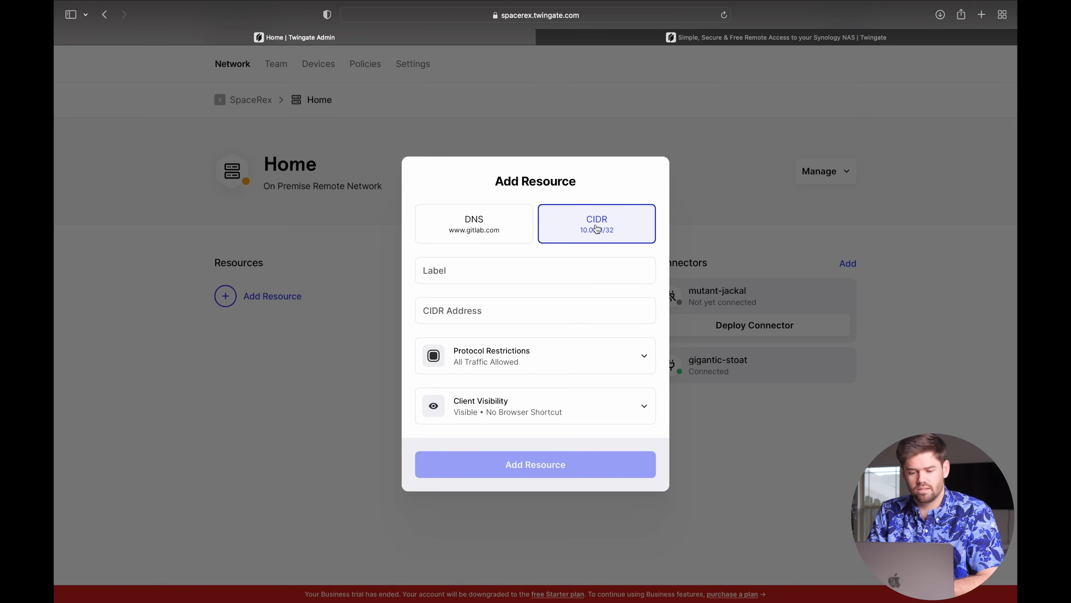
pyautogui.click(535, 270)
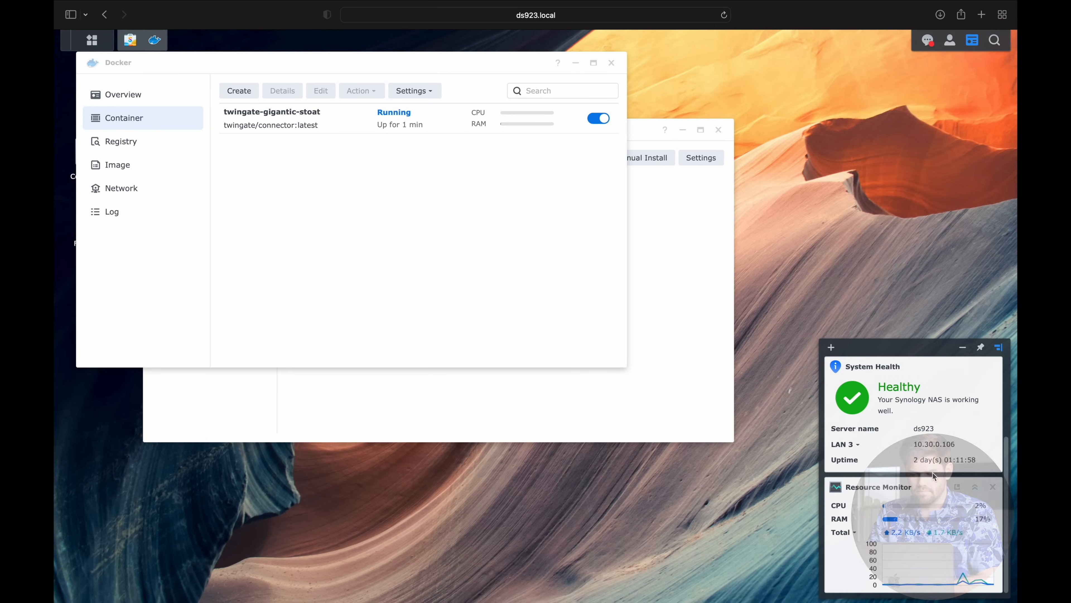
pyautogui.moveTo(934, 444)
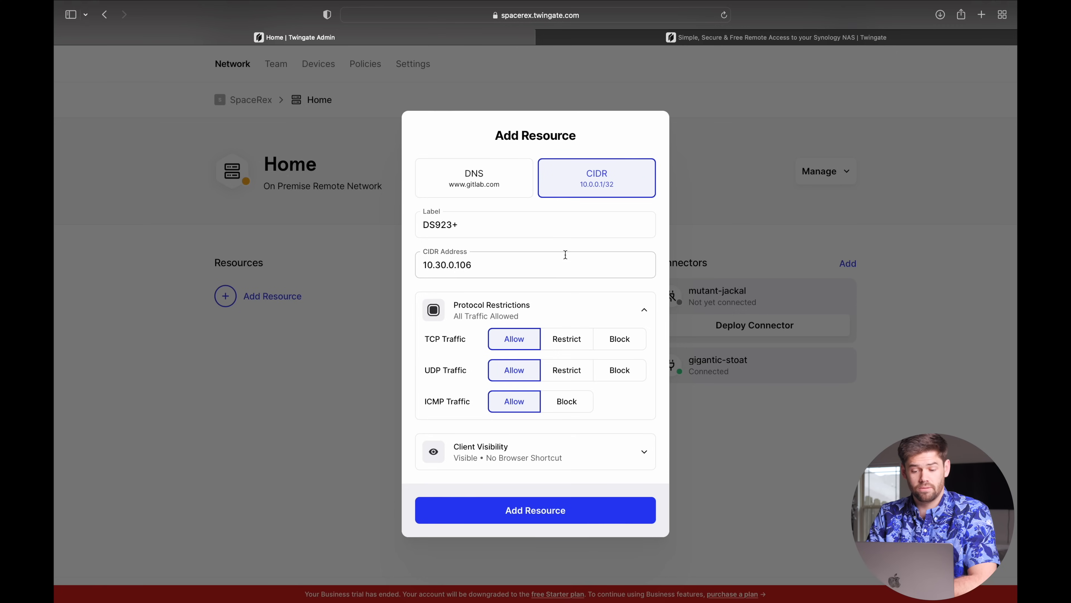
pyautogui.click(566, 338)
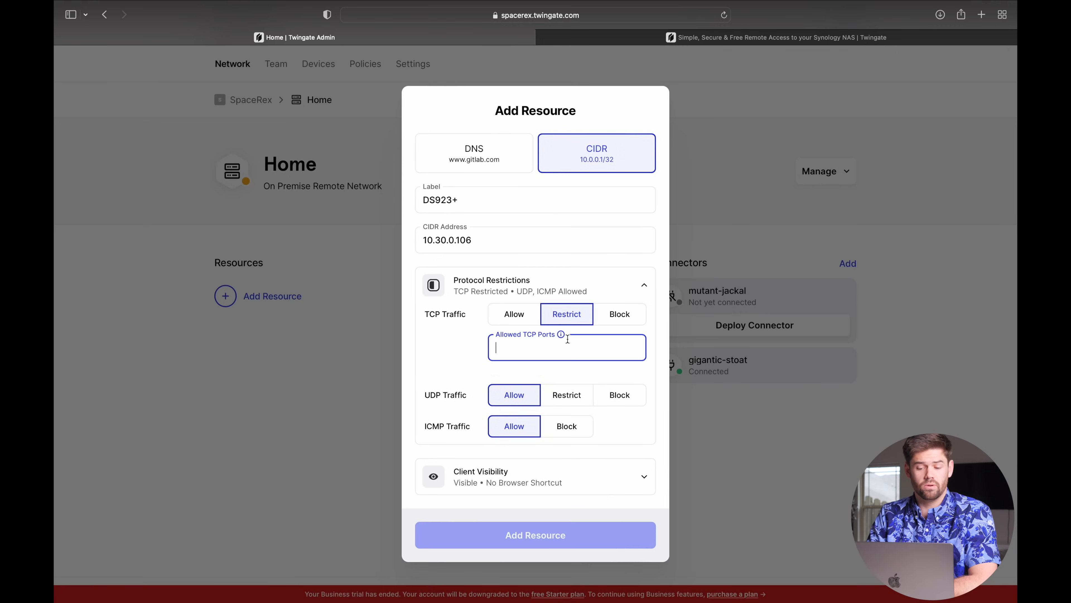
pyautogui.click(513, 314)
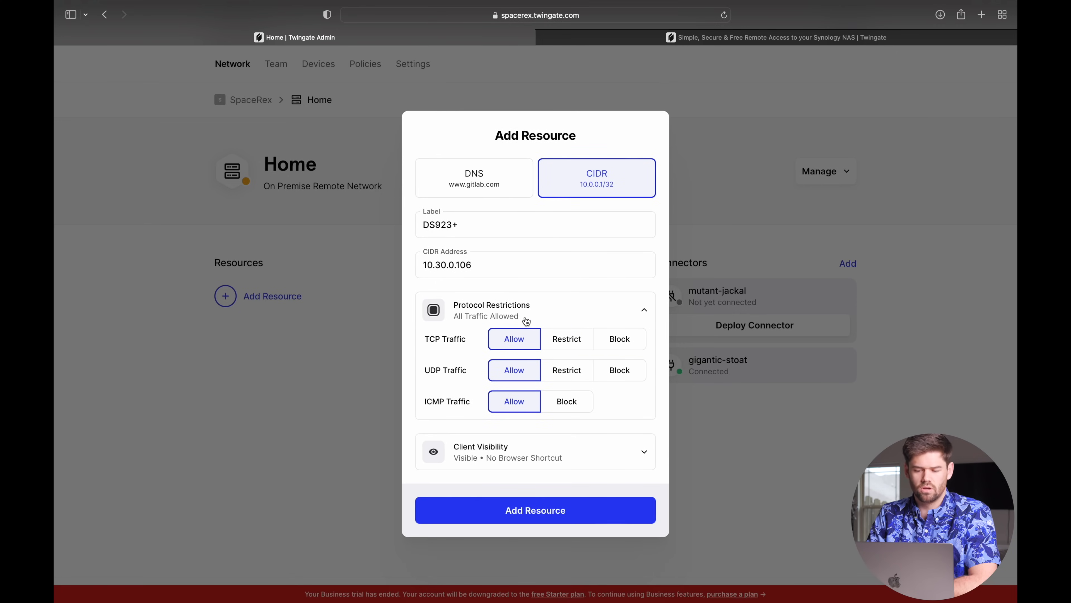
pyautogui.moveTo(607, 313)
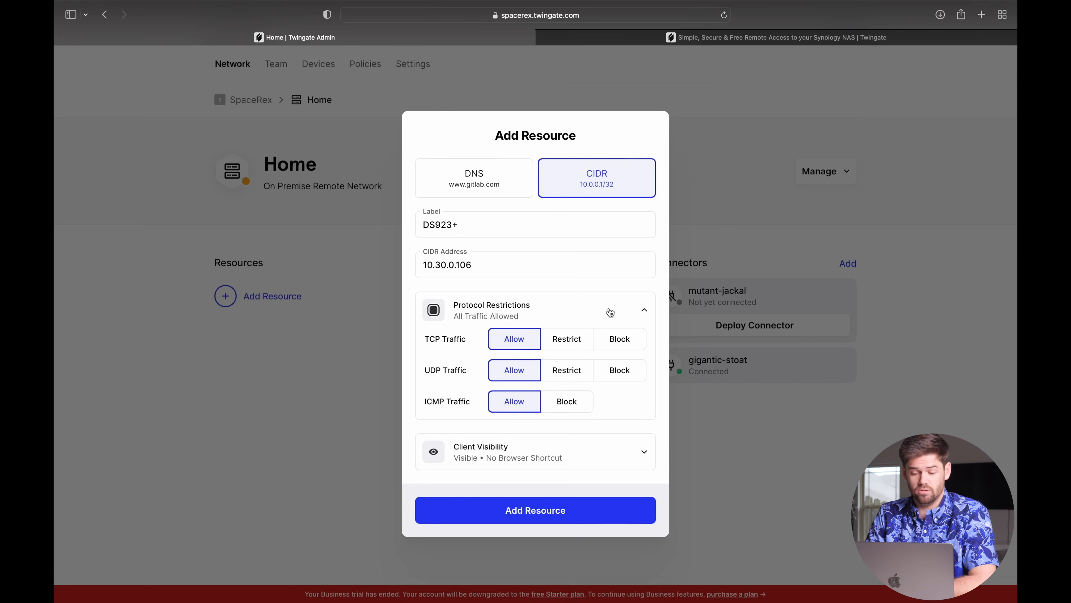
pyautogui.moveTo(645, 378)
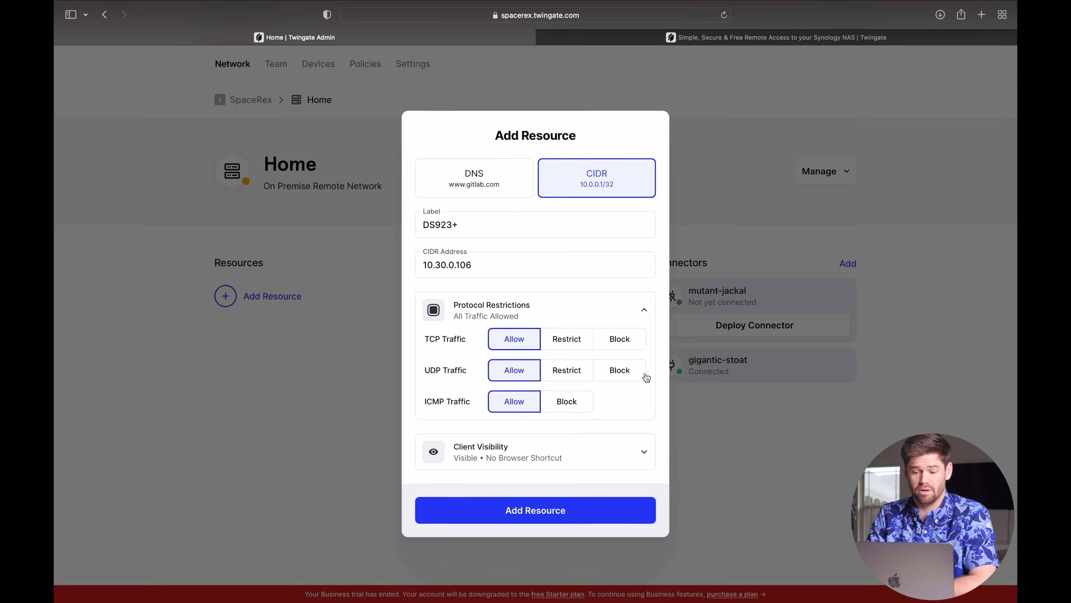
pyautogui.click(643, 309)
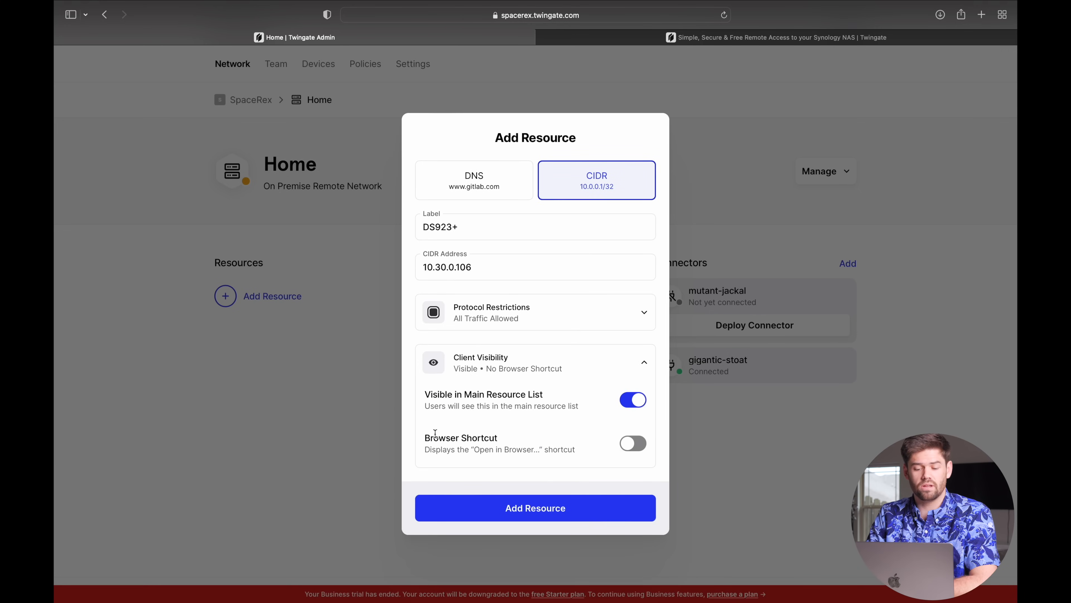
pyautogui.moveTo(569, 450)
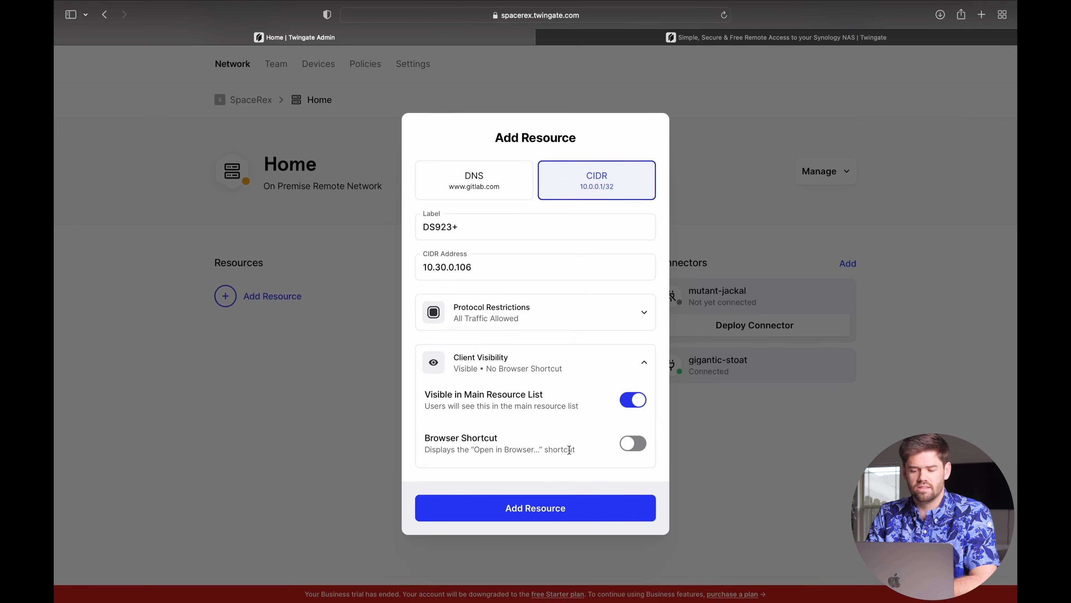
pyautogui.click(642, 362)
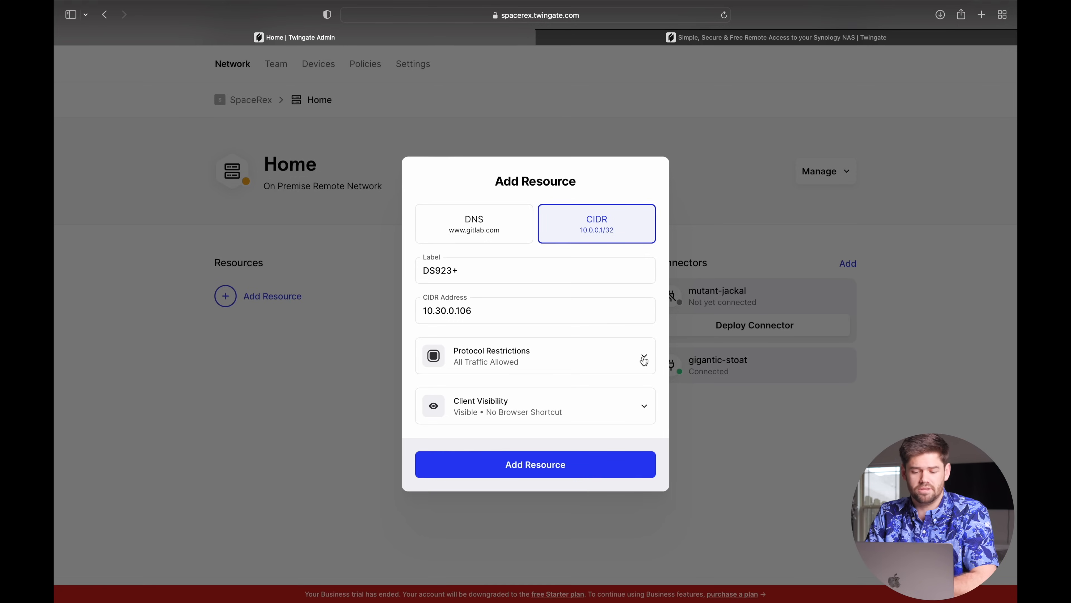
pyautogui.moveTo(487, 330)
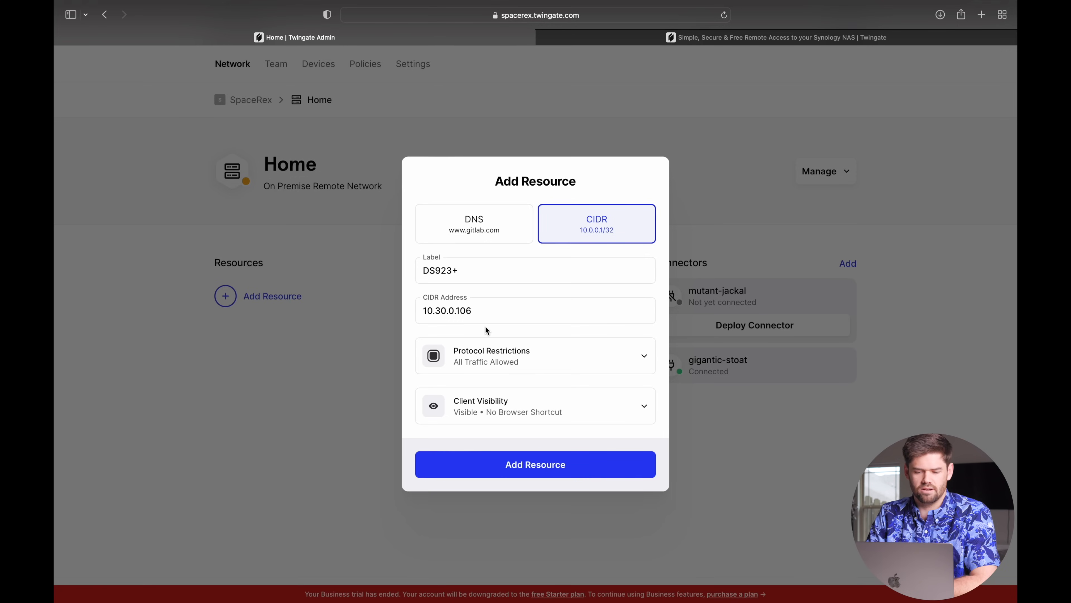
pyautogui.moveTo(538, 463)
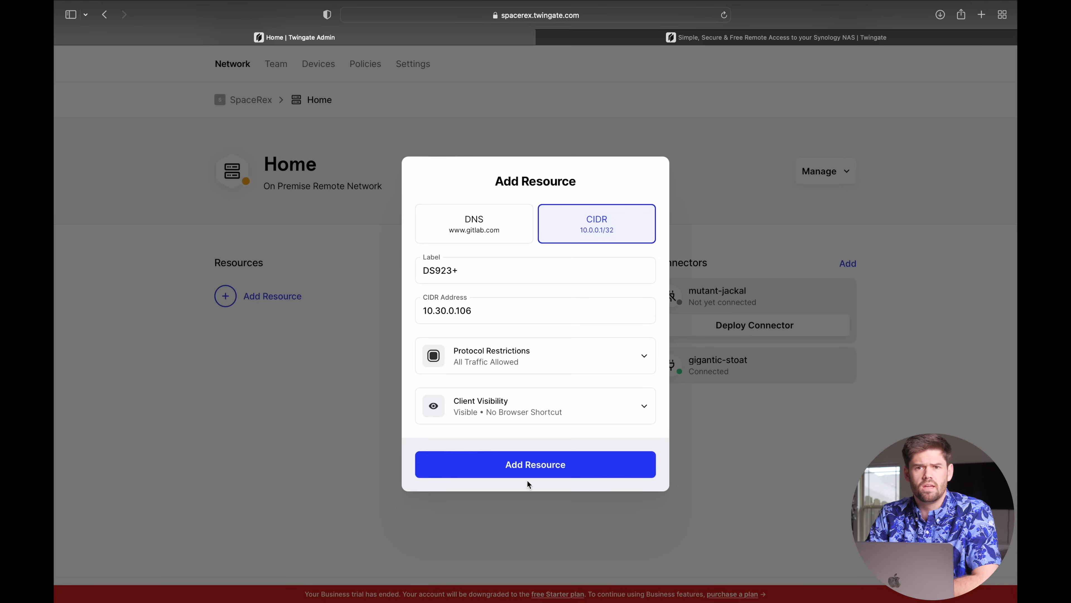
pyautogui.click(536, 463)
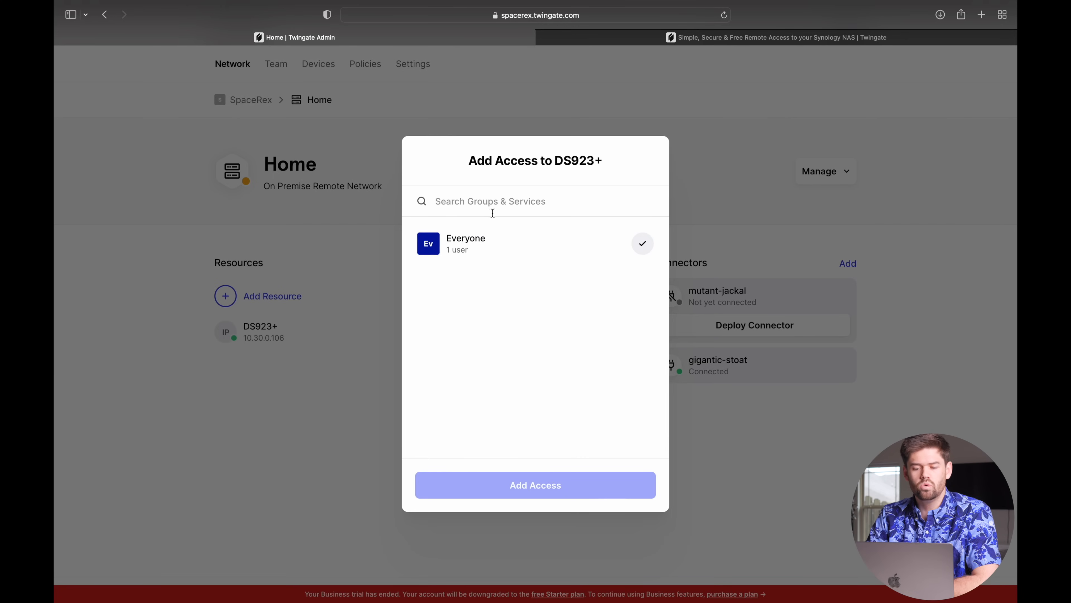
pyautogui.moveTo(481, 243)
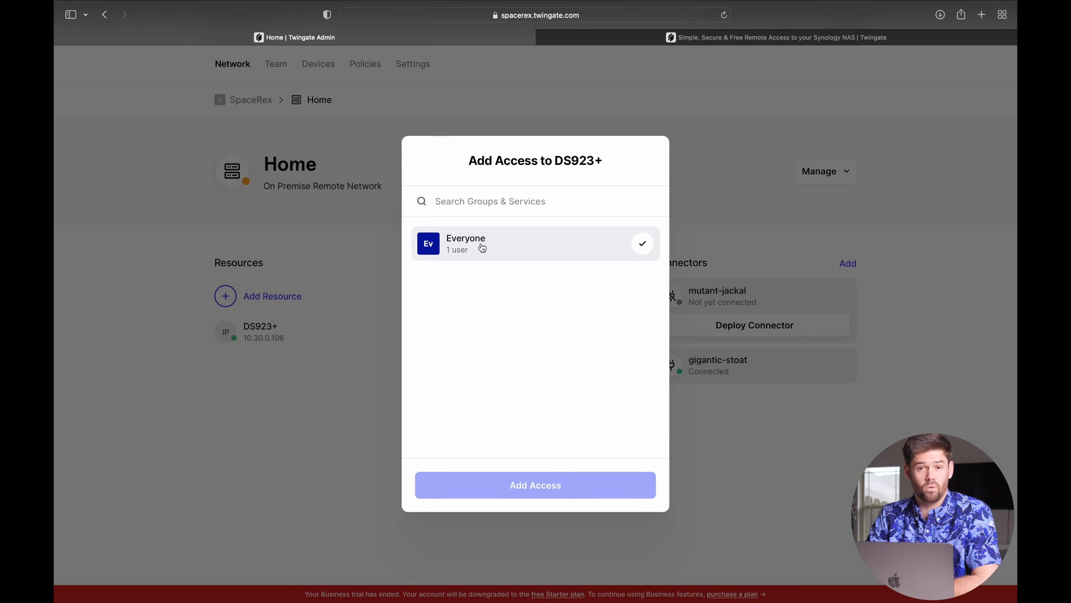
# - Grant the Everyone group access to the DS923+ resource
pyautogui.click(536, 244)
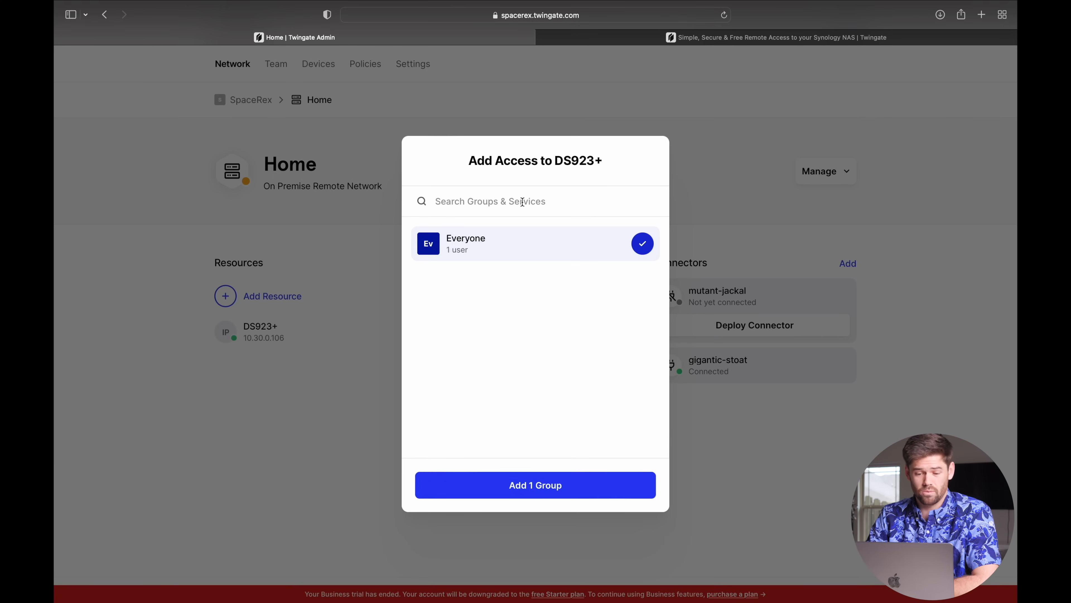
pyautogui.moveTo(482, 244)
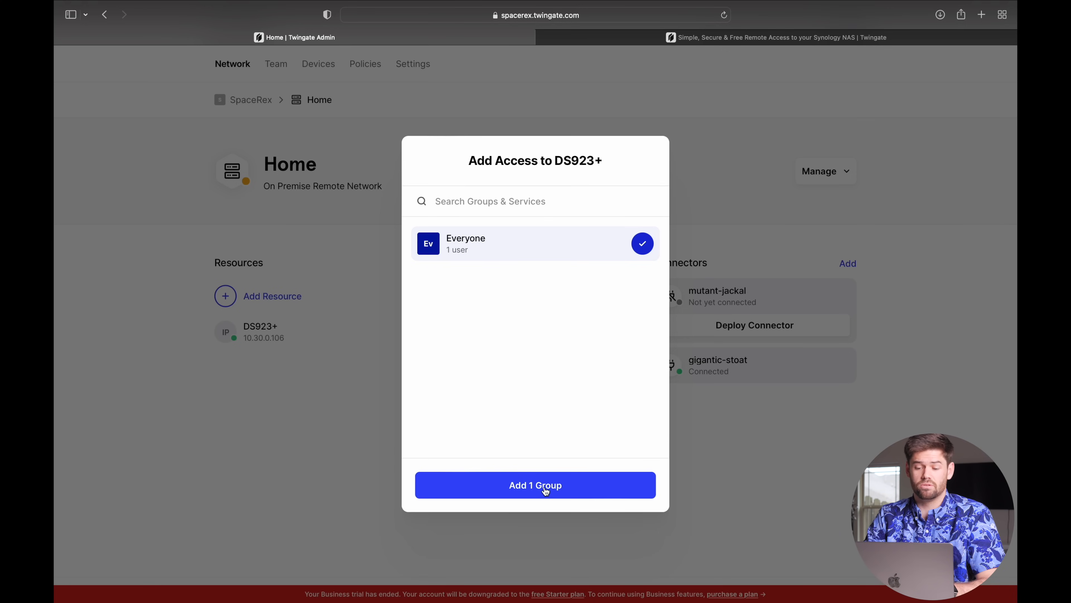
pyautogui.click(535, 484)
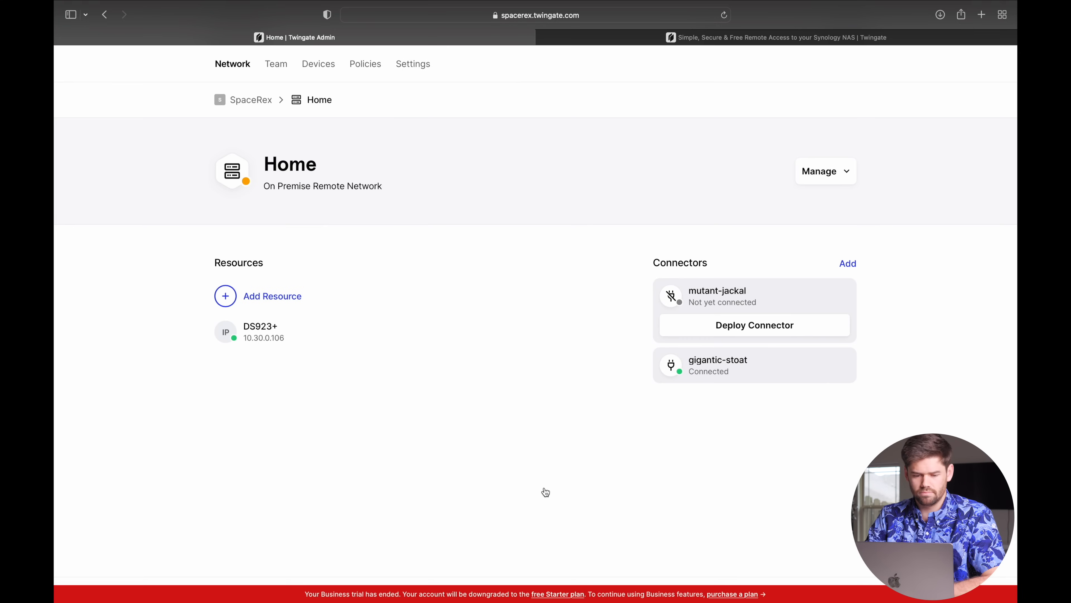
pyautogui.moveTo(298, 301)
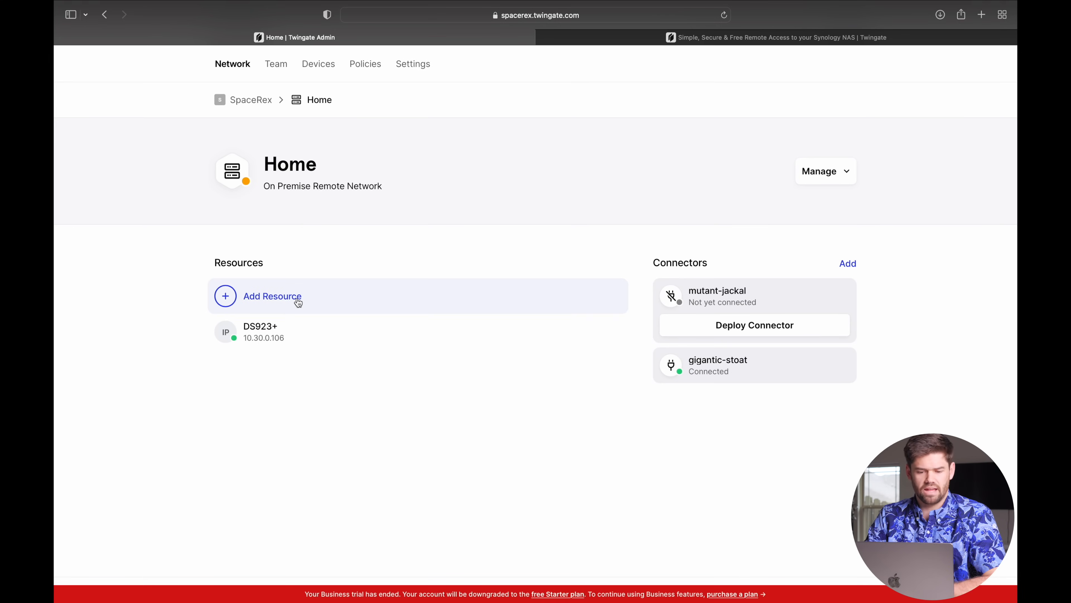
# - Create the gitea resource at 10.30.2.22 with TCP restricted to ports 3000 and 22
pyautogui.click(272, 296)
pyautogui.write('10.30.2.22')
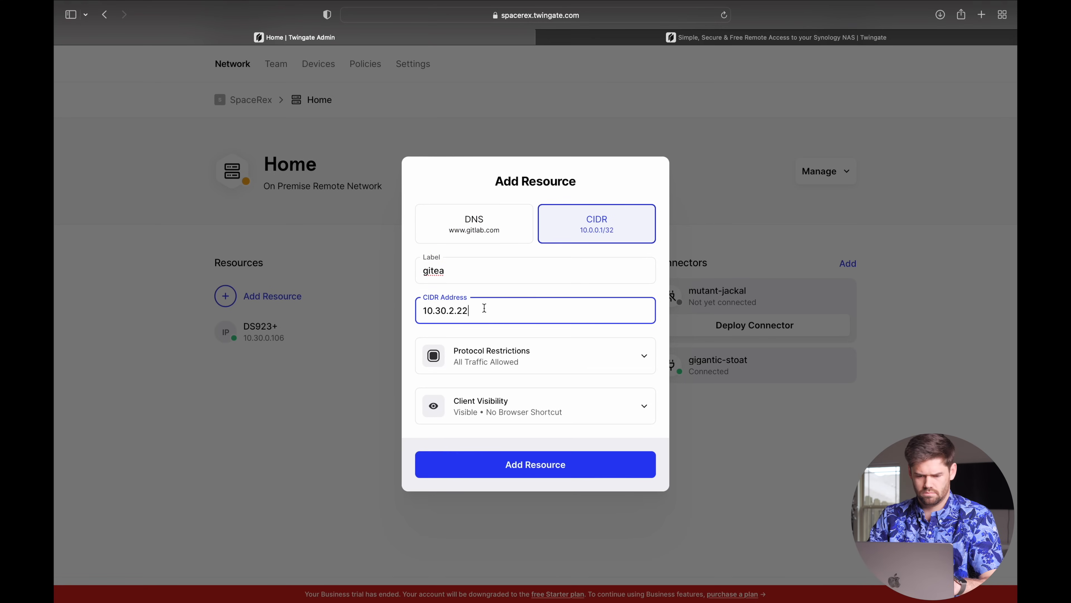
pyautogui.moveTo(526, 370)
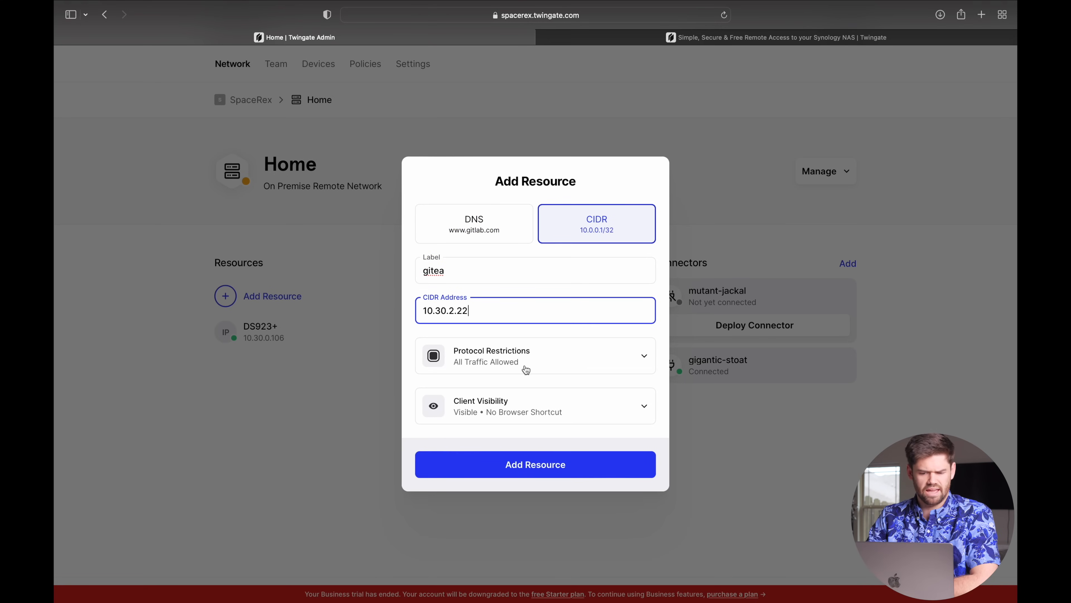
pyautogui.click(535, 355)
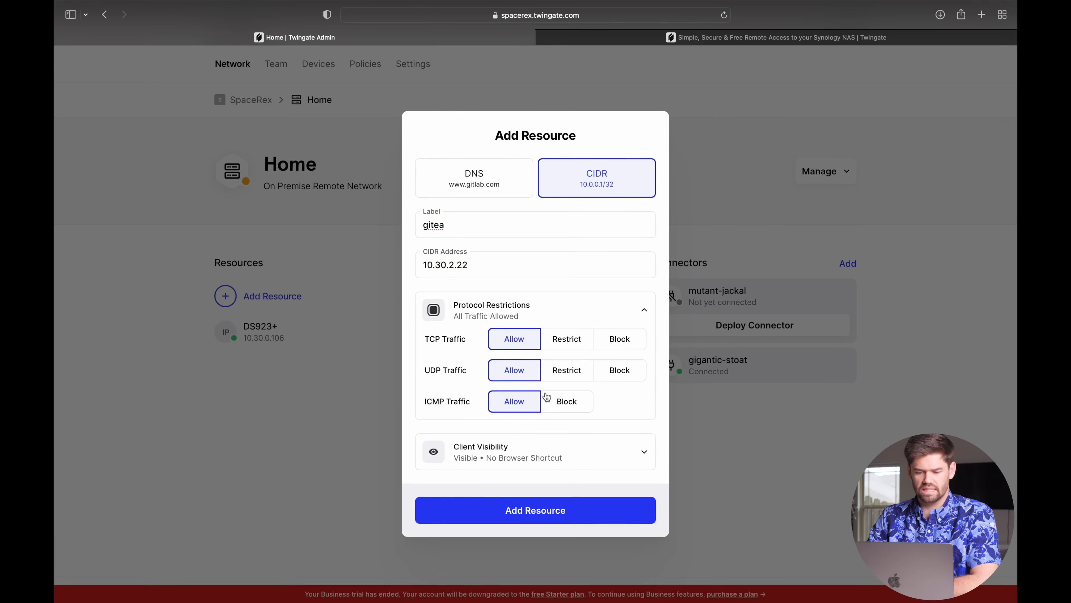
pyautogui.click(535, 509)
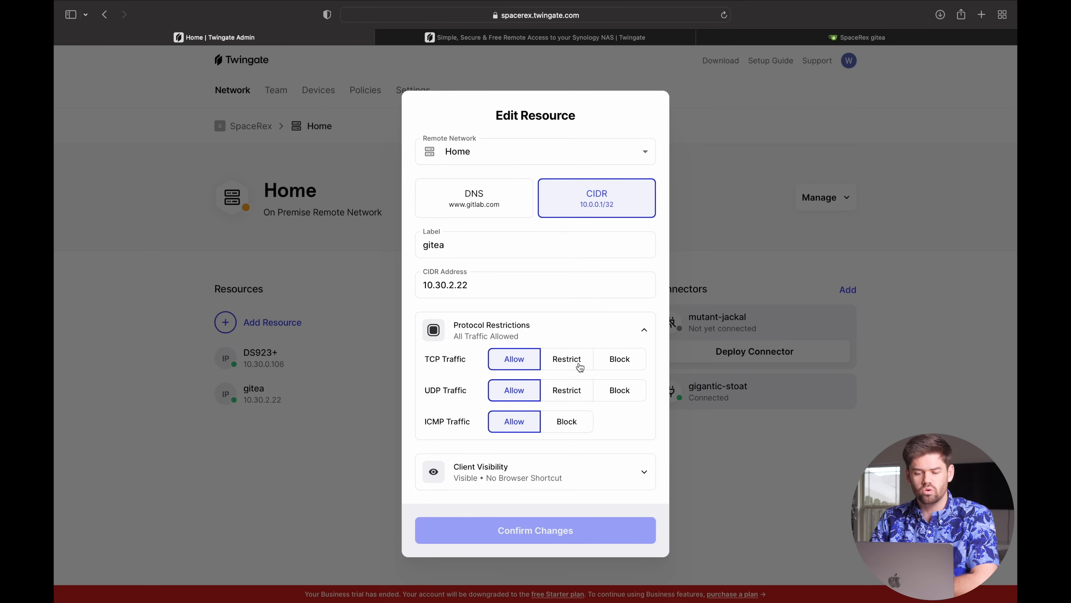
pyautogui.click(566, 358)
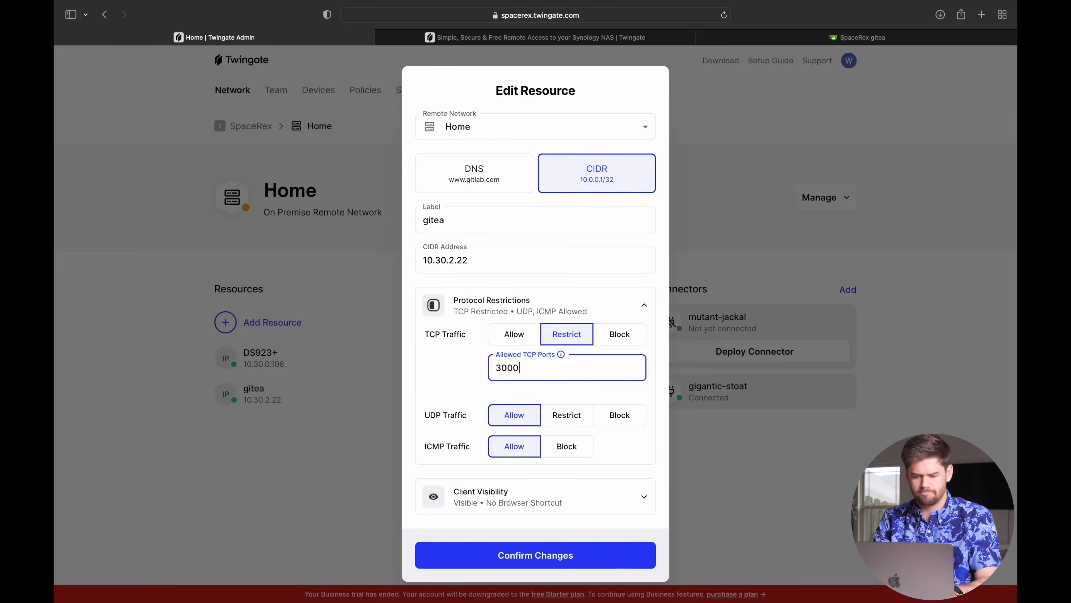
pyautogui.moveTo(541, 470)
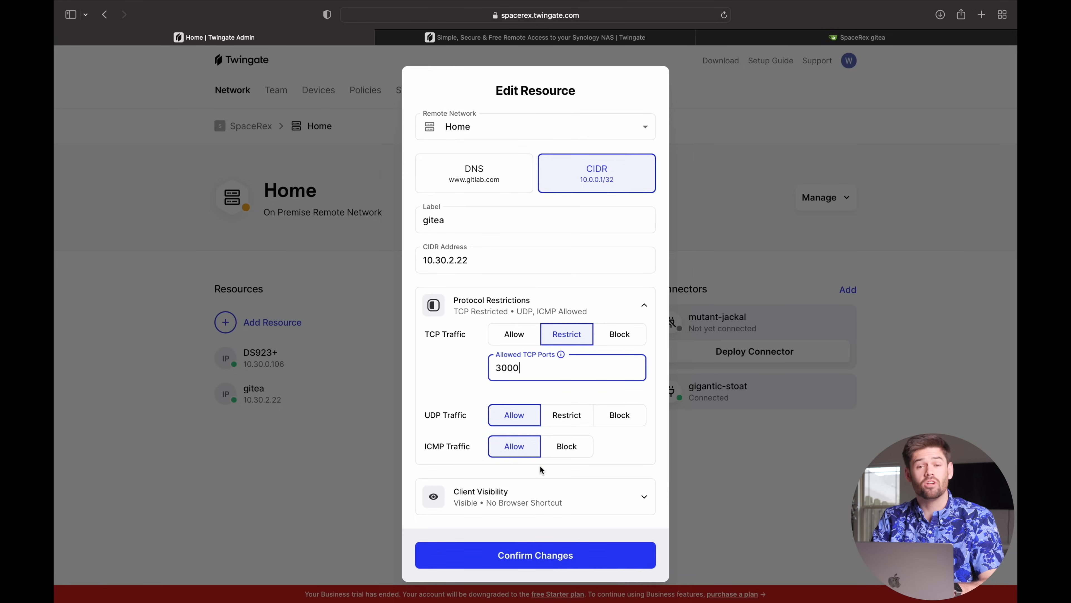
pyautogui.write(',')
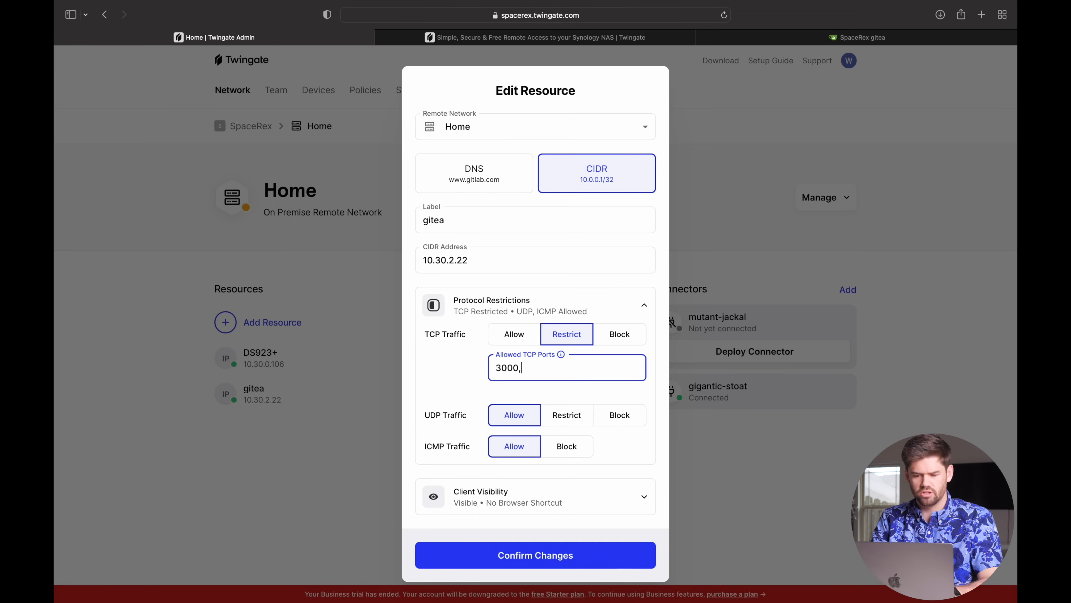
pyautogui.write('22')
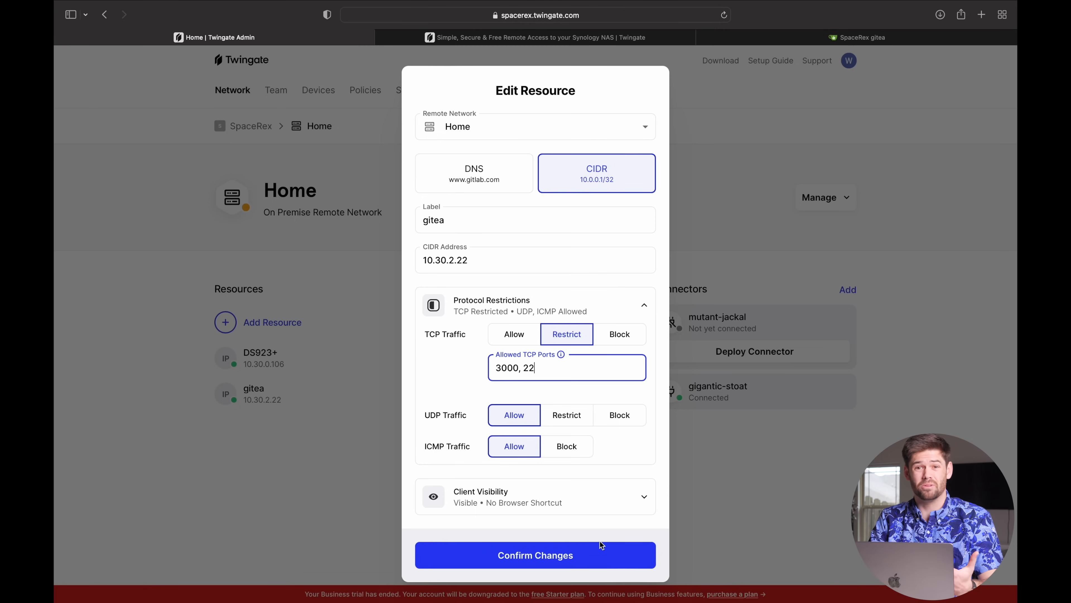
pyautogui.moveTo(590, 572)
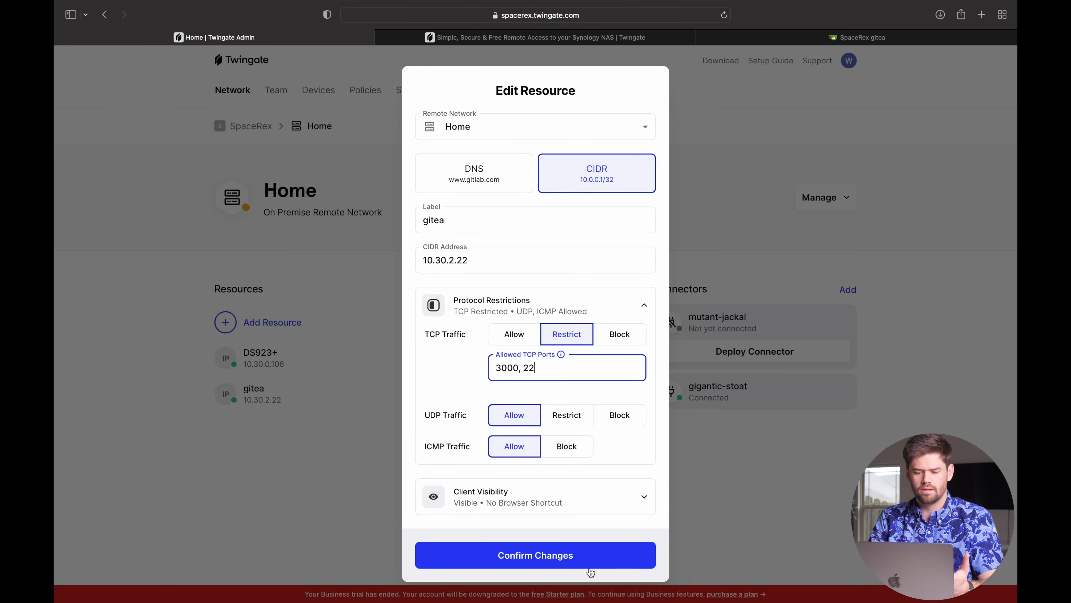
pyautogui.click(535, 554)
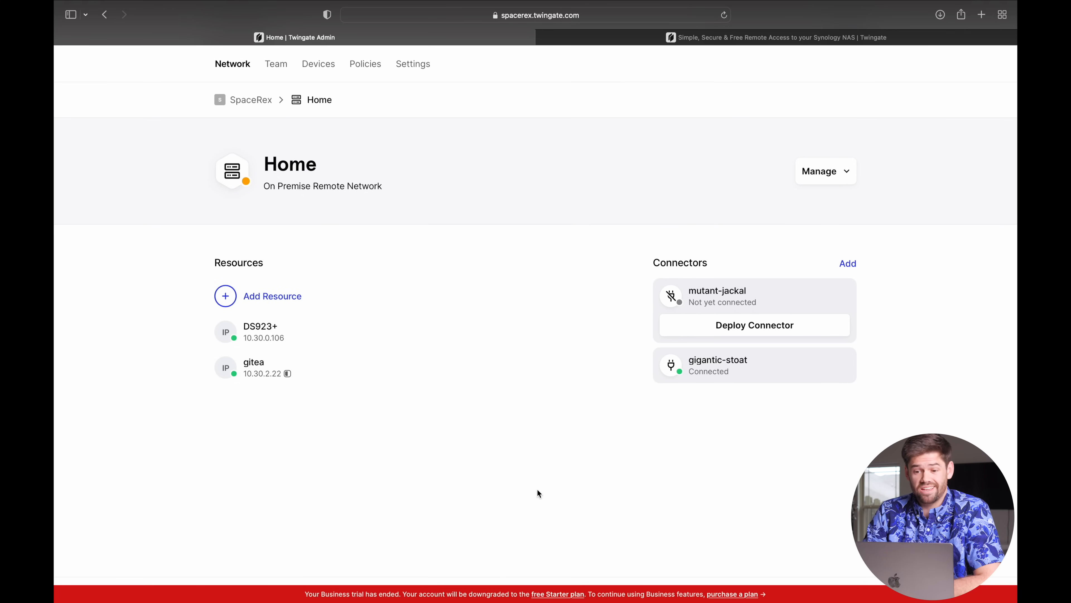
pyautogui.moveTo(253, 374)
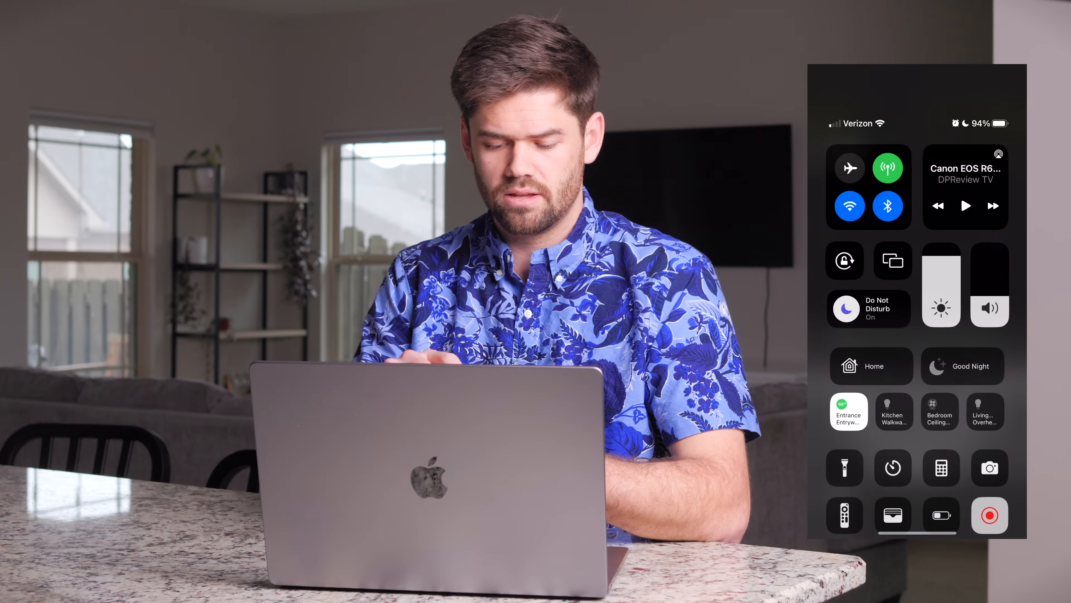
# - Turn off Wi-Fi and connect the Twingate app to SpaceRex over LTE
pyautogui.click(848, 206)
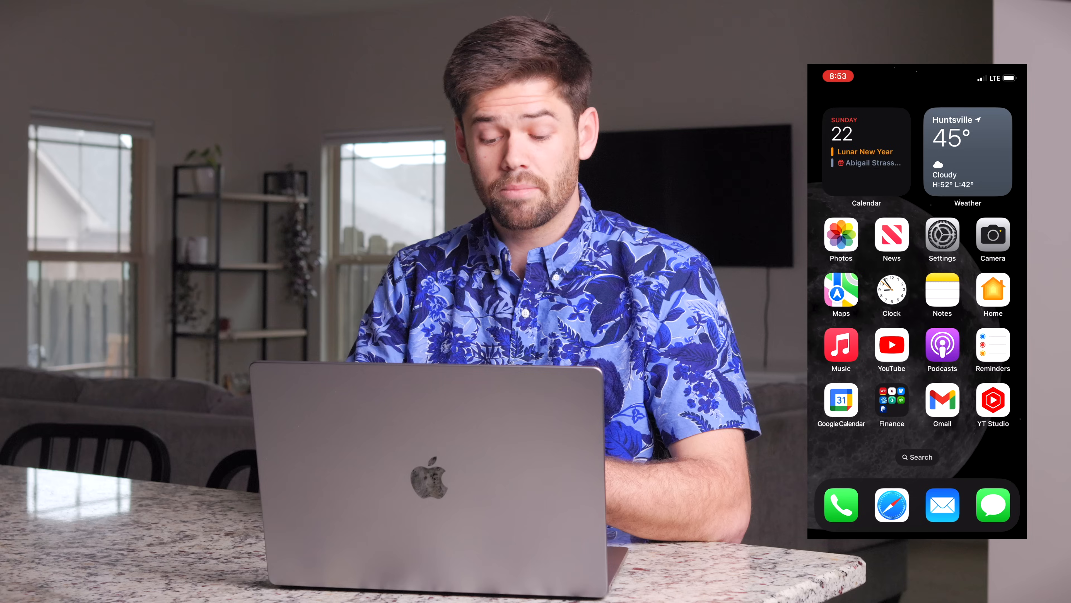
pyautogui.hscroll(-3)
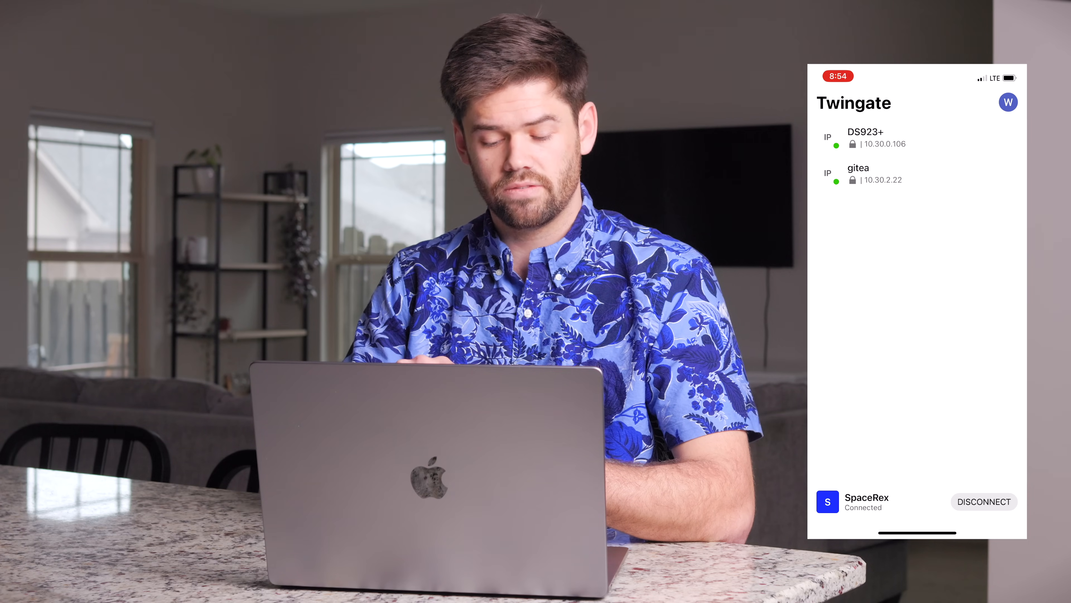
pyautogui.click(858, 173)
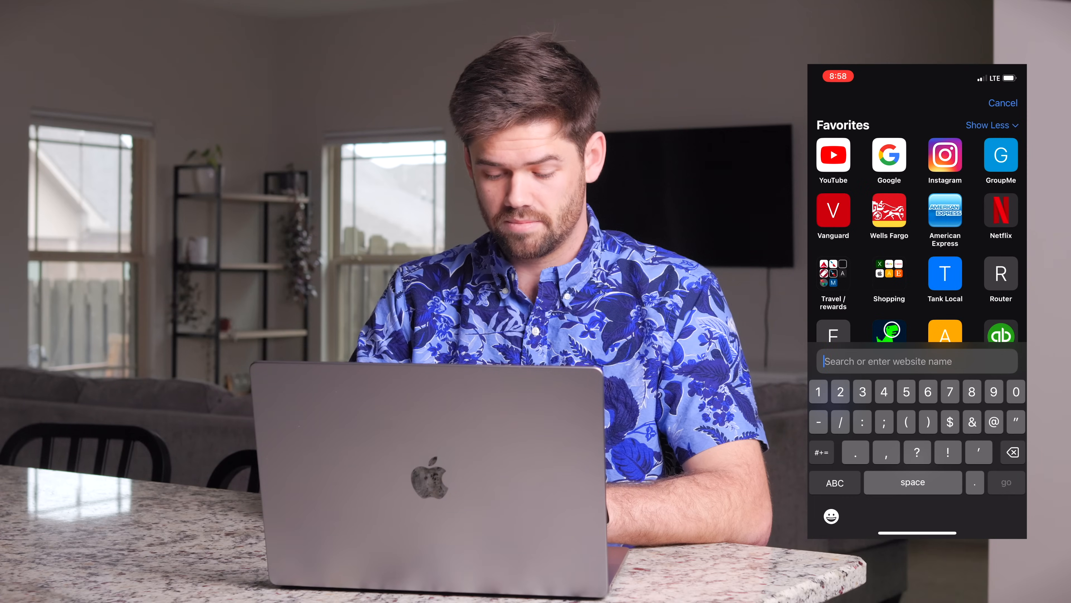
# - Browse to 10.30.0.106 over LTE and land on the ds923 DSM sign-in page
pyautogui.write('10.30.0.10')
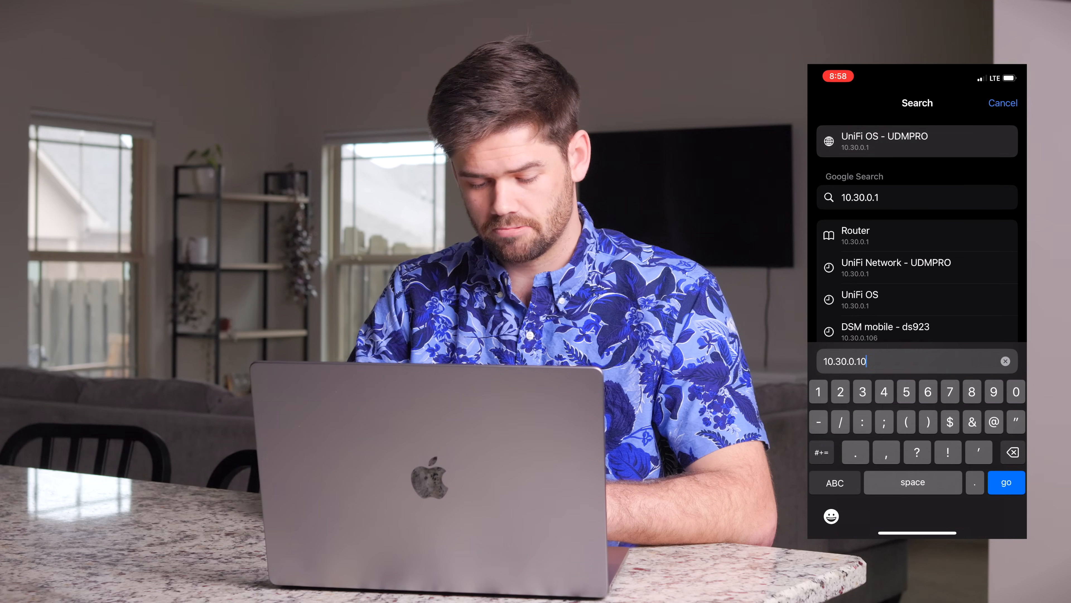
pyautogui.click(917, 332)
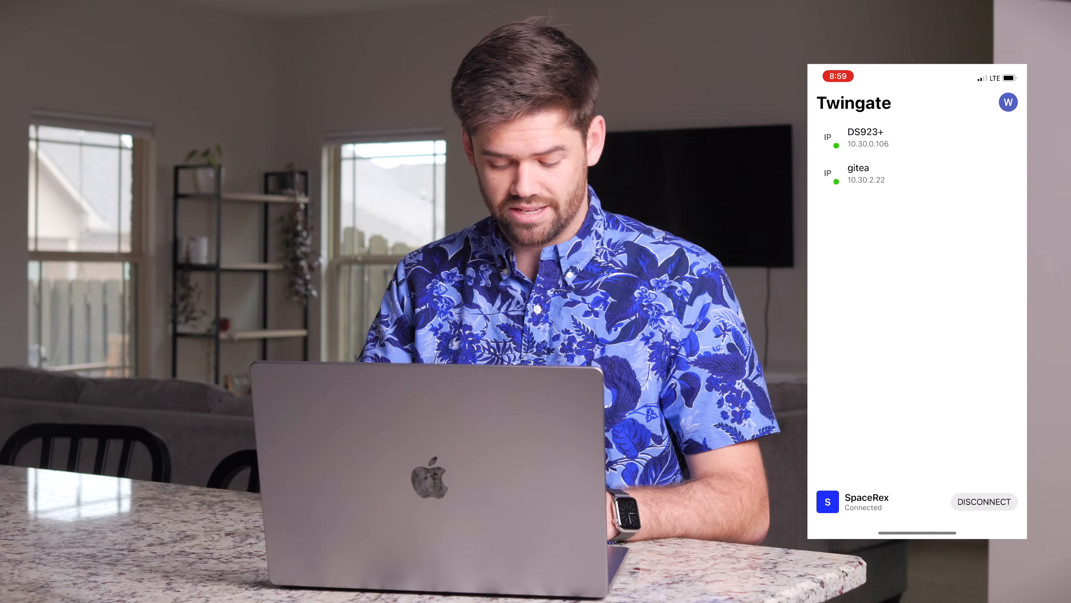
pyautogui.click(865, 137)
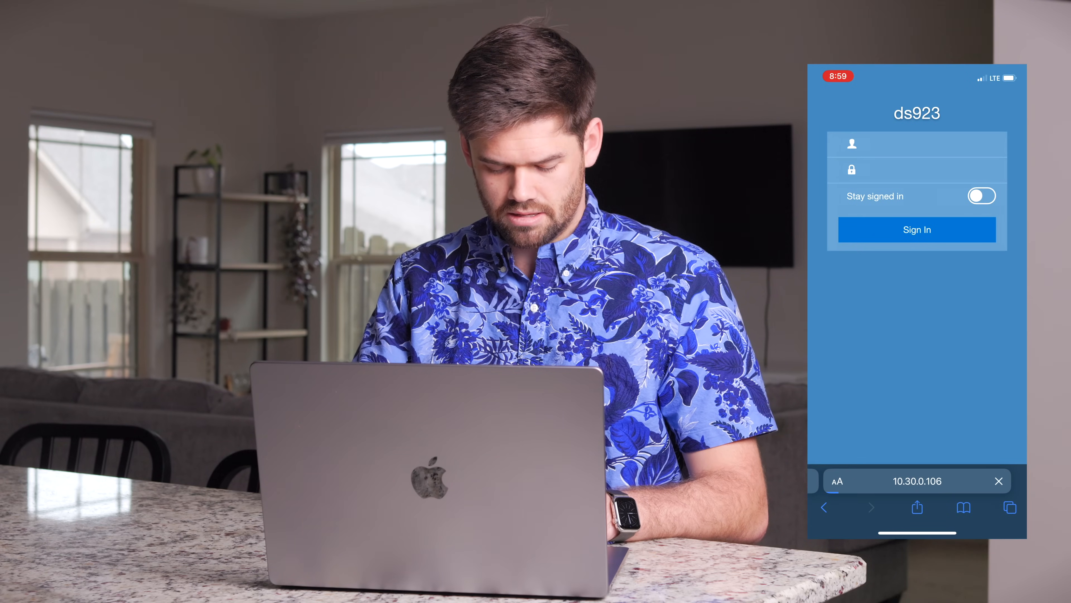